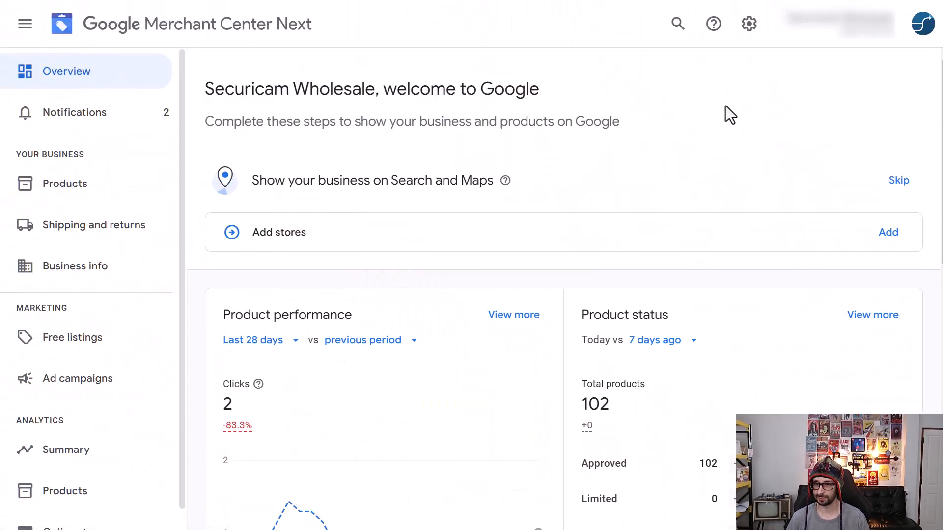
mouse_move(721, 108)
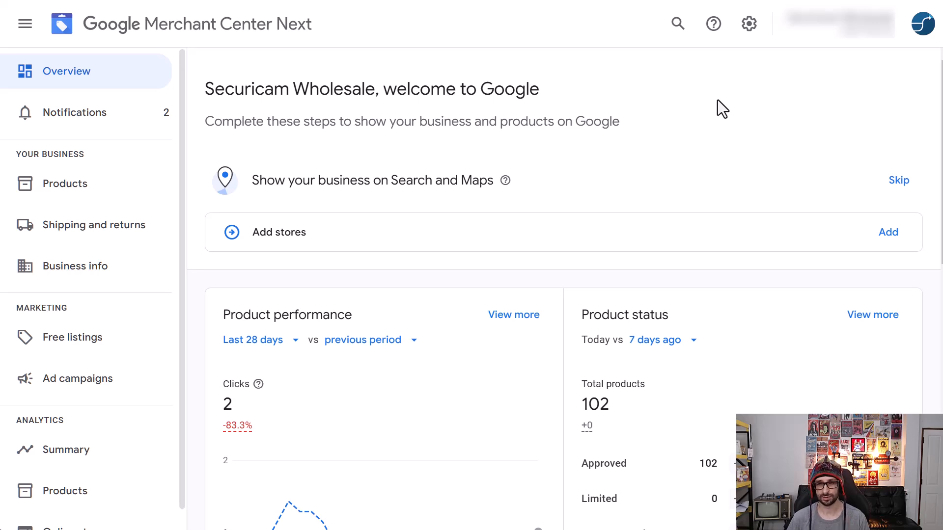
Open the account settings and tools menu from the Securicam Wholesale Overview
left_click(748, 24)
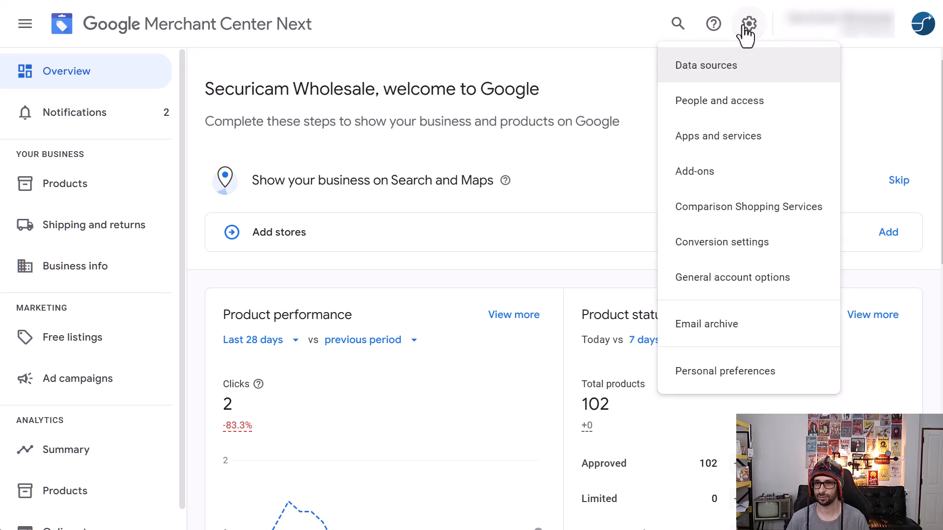
mouse_move(695, 172)
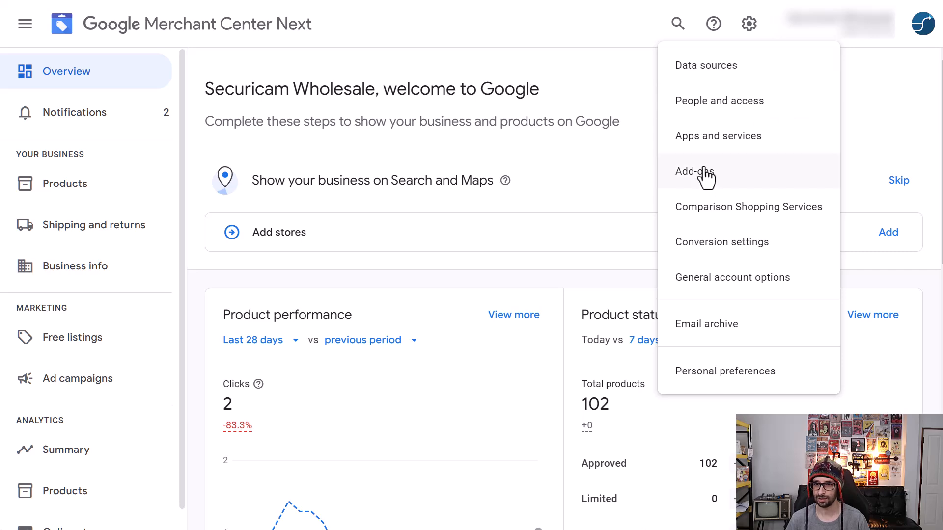
Open Add-ons and browse the Discover catalogue, including API calls and Advanced data source management
left_click(694, 171)
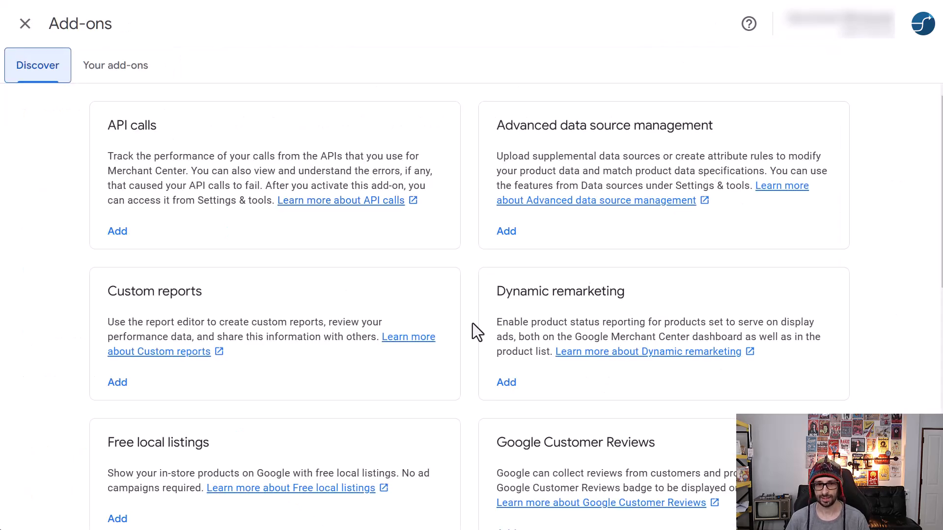
scroll("down", 3)
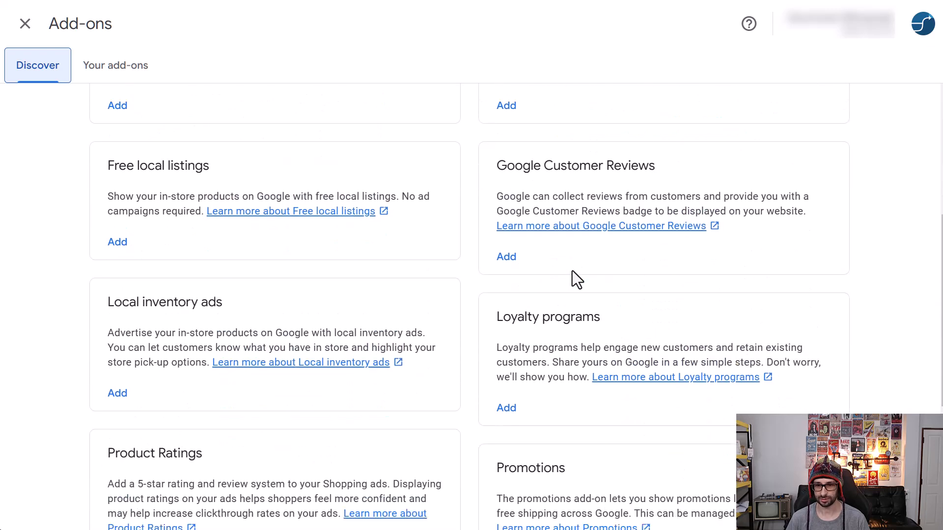
scroll("up", 3)
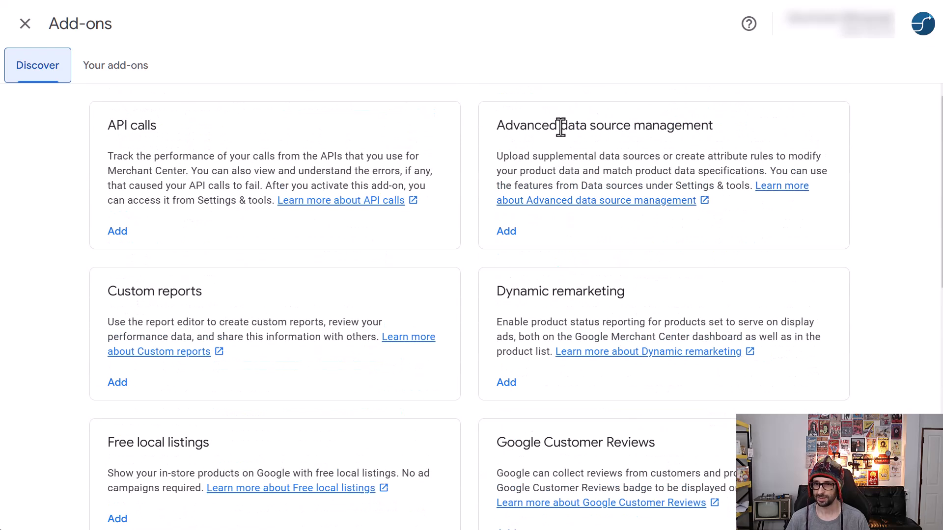
mouse_move(689, 126)
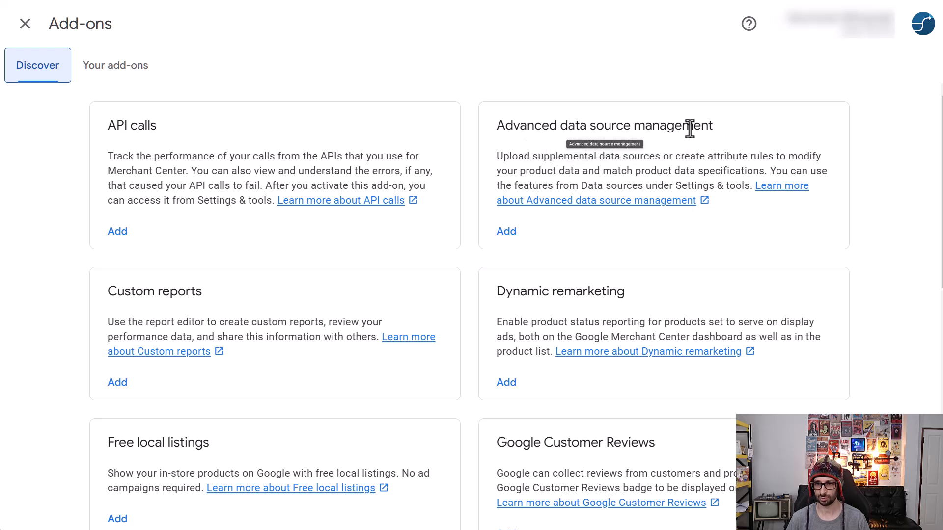
mouse_move(384, 381)
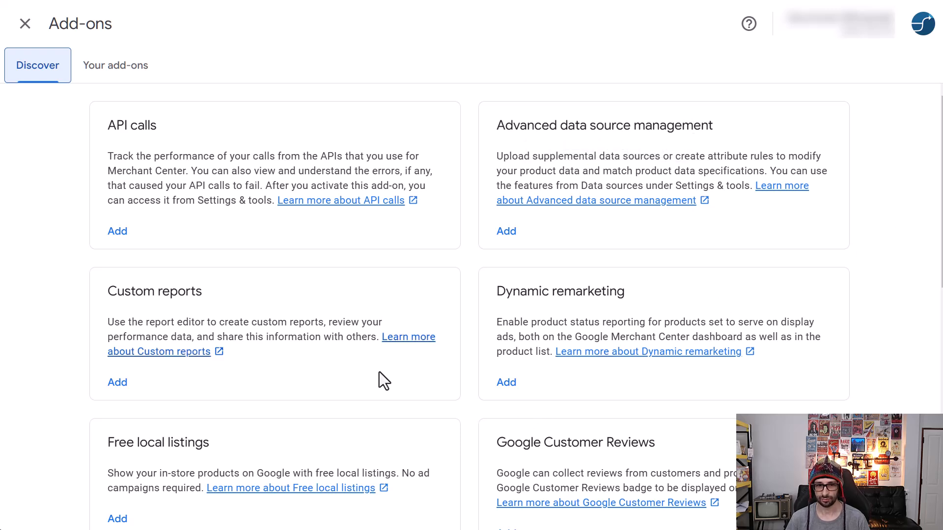
mouse_move(504, 340)
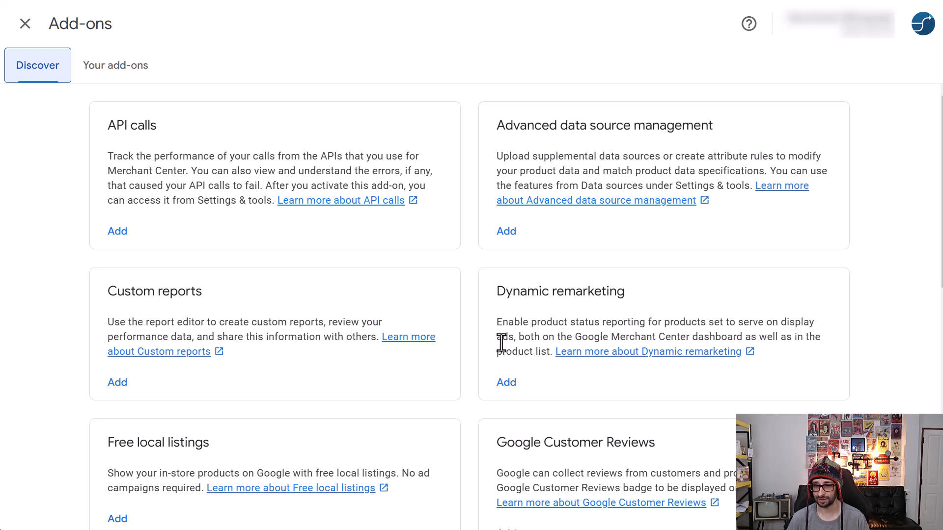
mouse_move(567, 311)
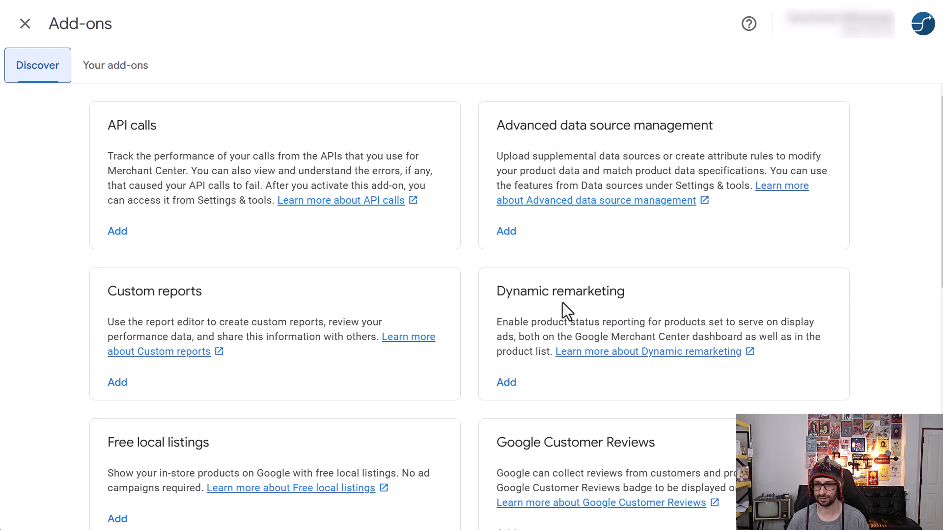
mouse_move(516, 382)
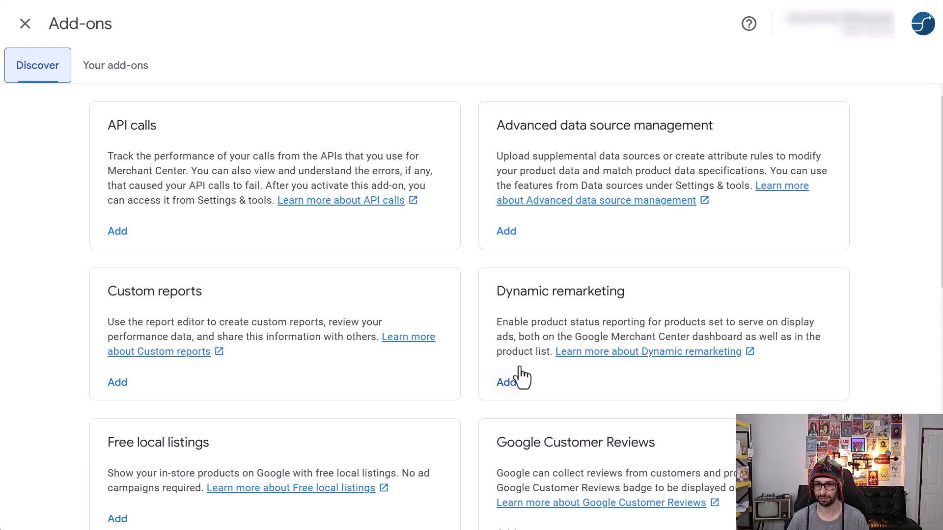
scroll("down", 3)
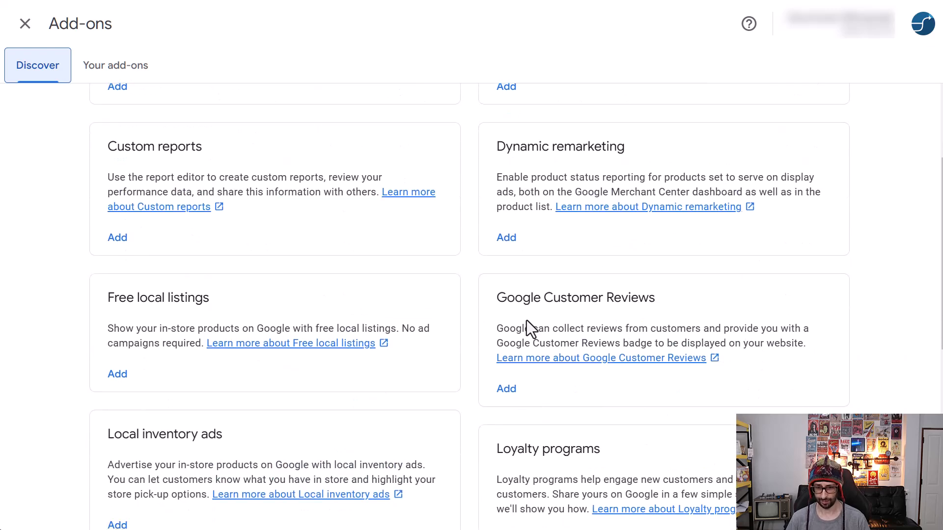
scroll("down", 3)
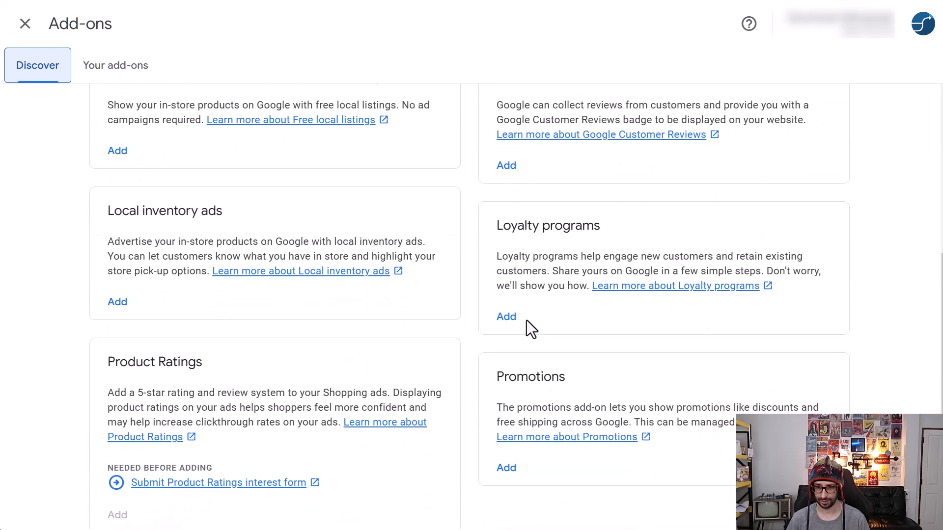
scroll("down", 3)
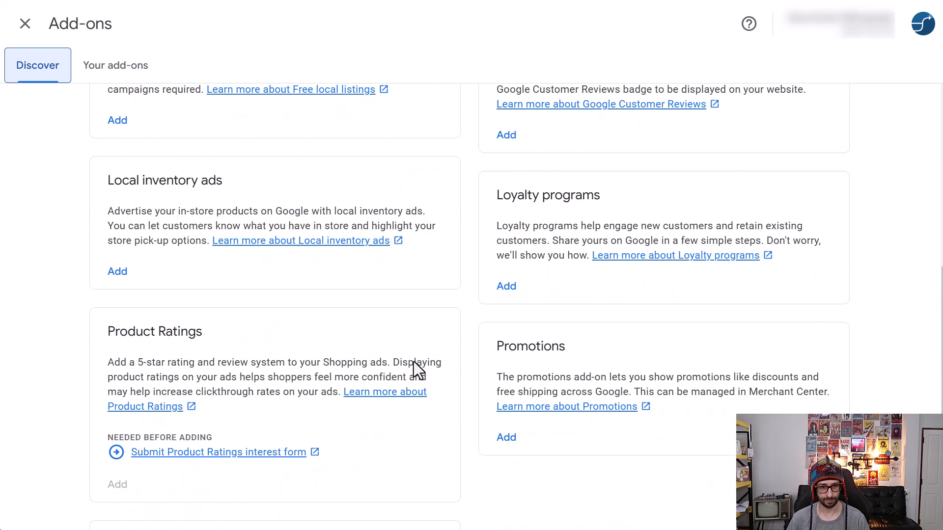
scroll("up", 3)
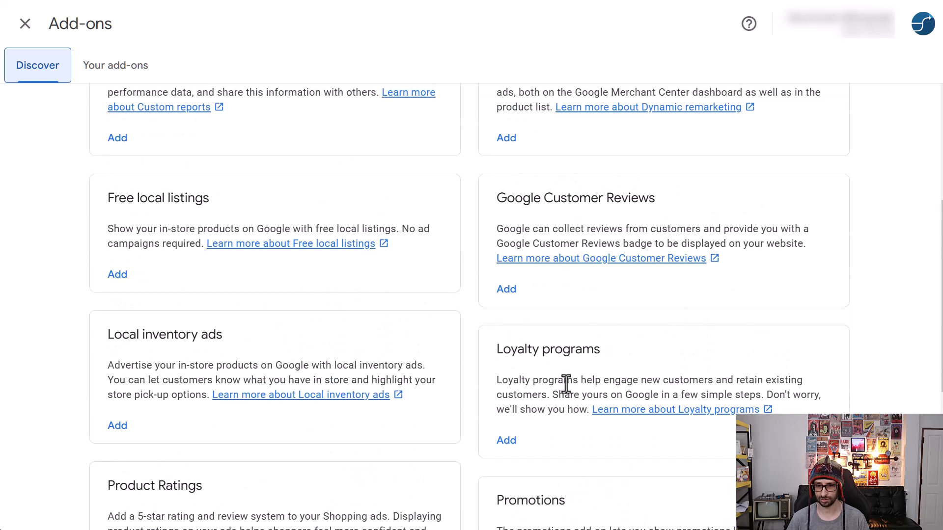
mouse_move(506, 440)
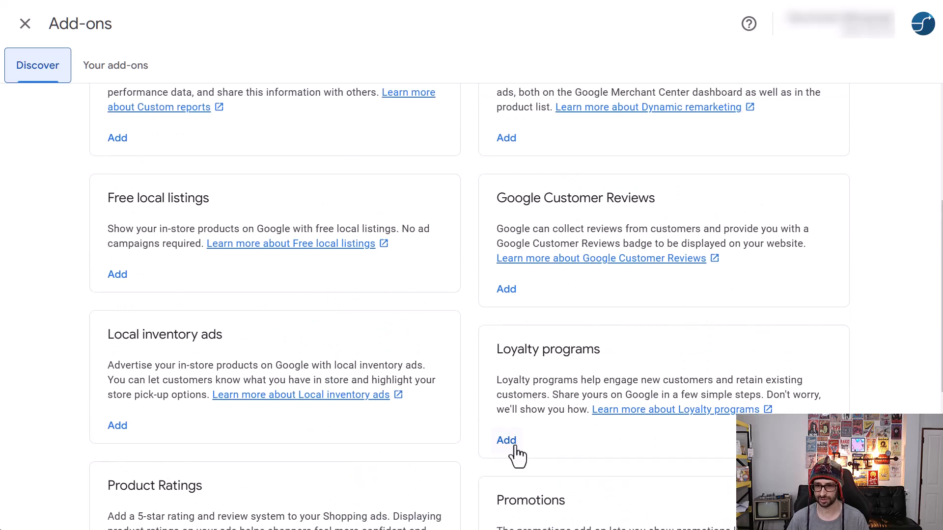
mouse_move(528, 434)
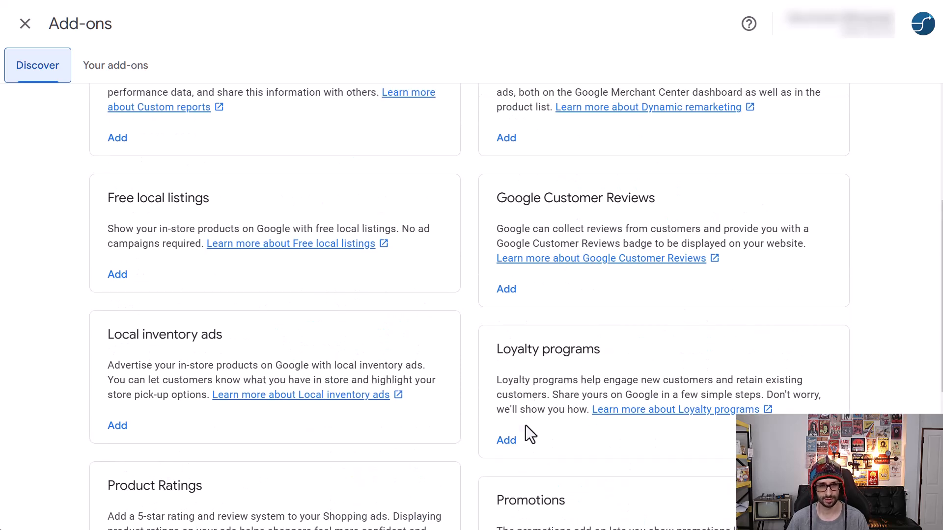
mouse_move(138, 421)
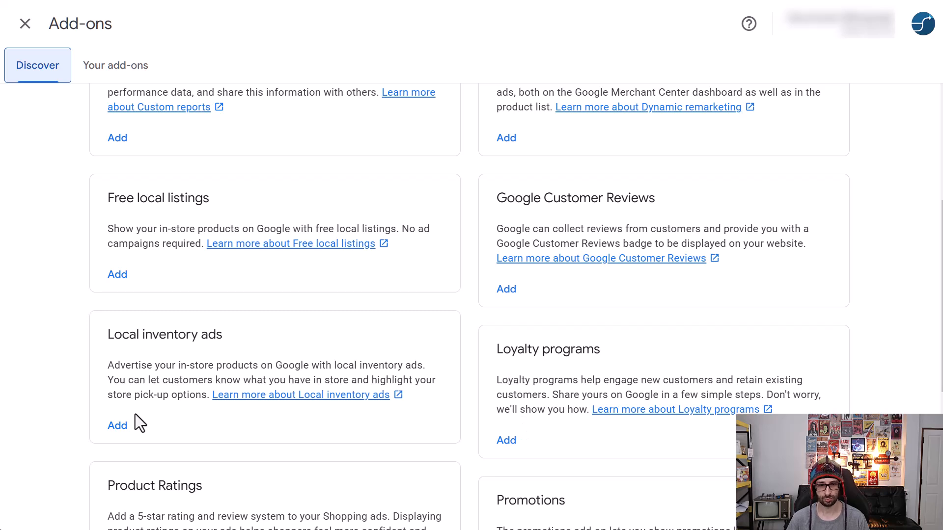
scroll("up", 3)
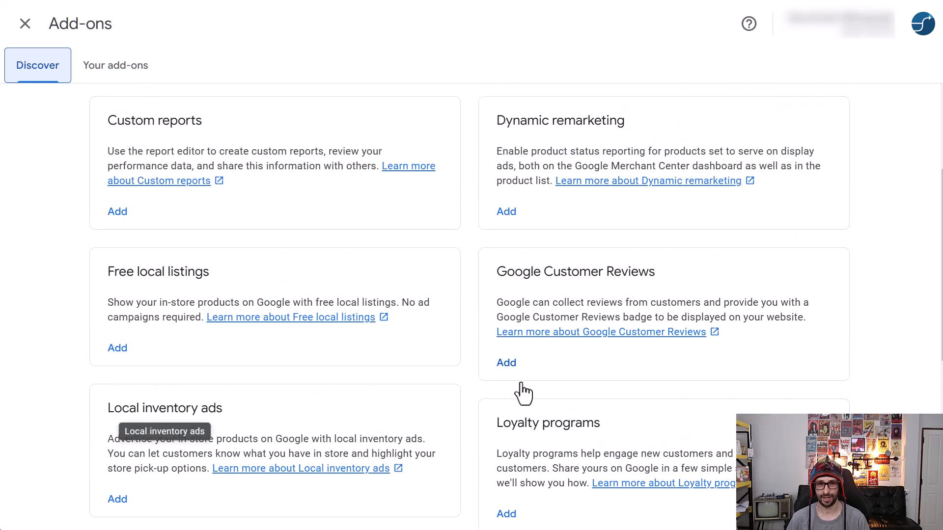
mouse_move(136, 303)
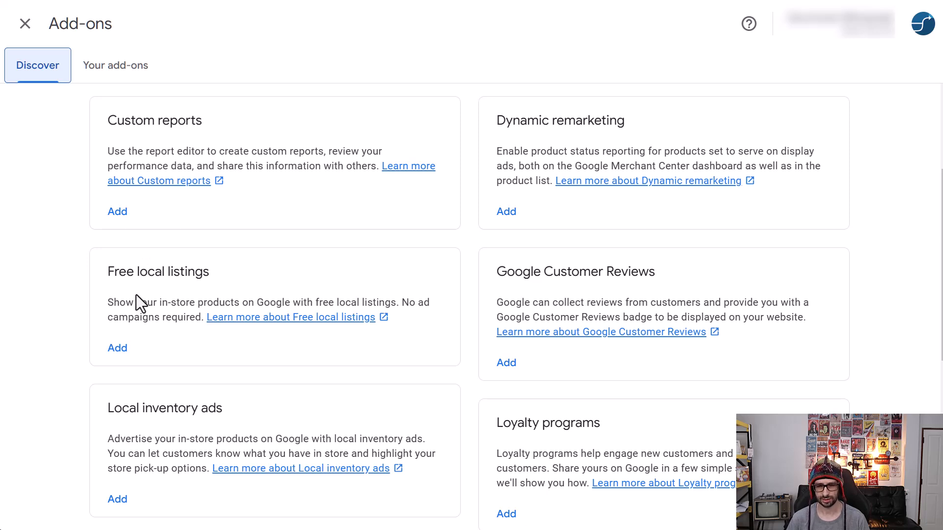
mouse_move(225, 221)
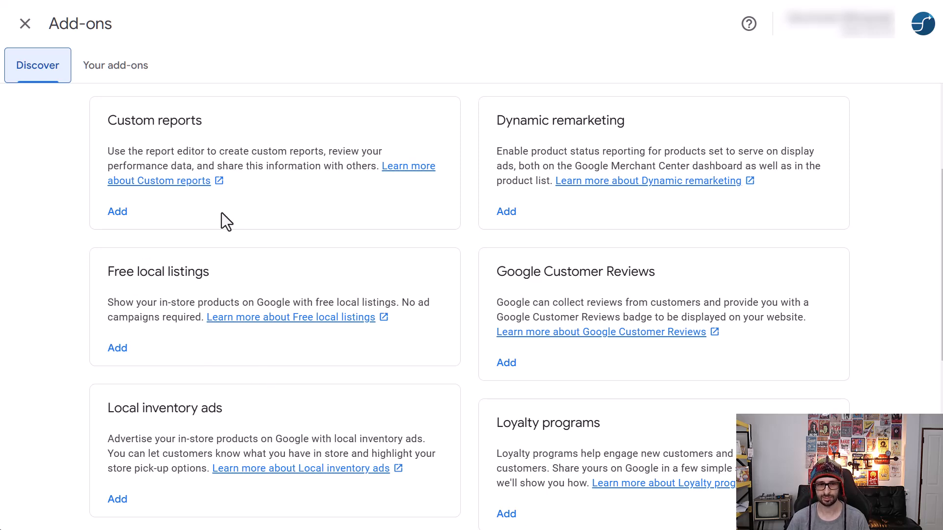
mouse_move(154, 304)
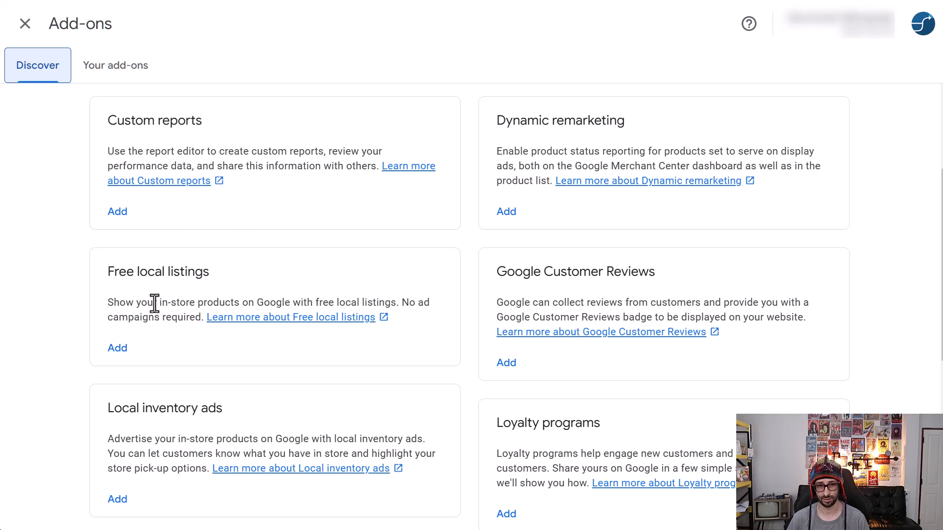
mouse_move(544, 253)
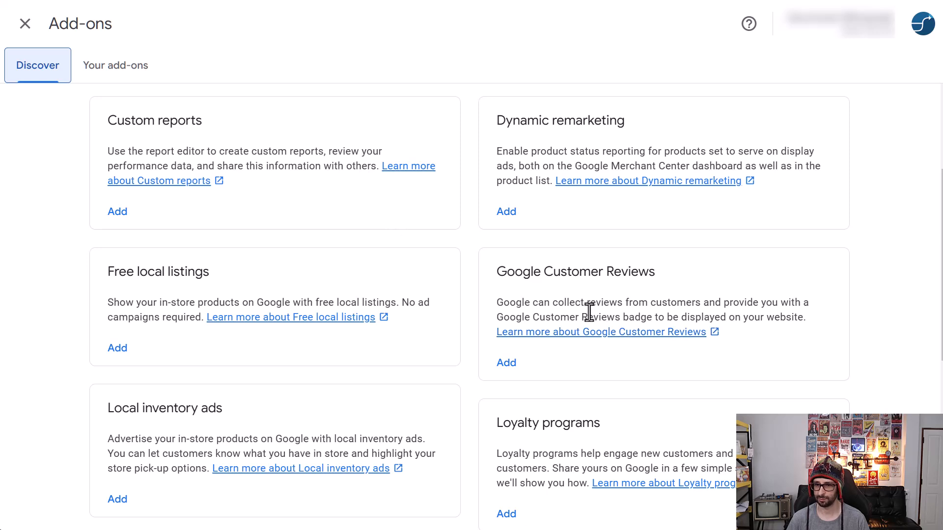
mouse_move(601, 265)
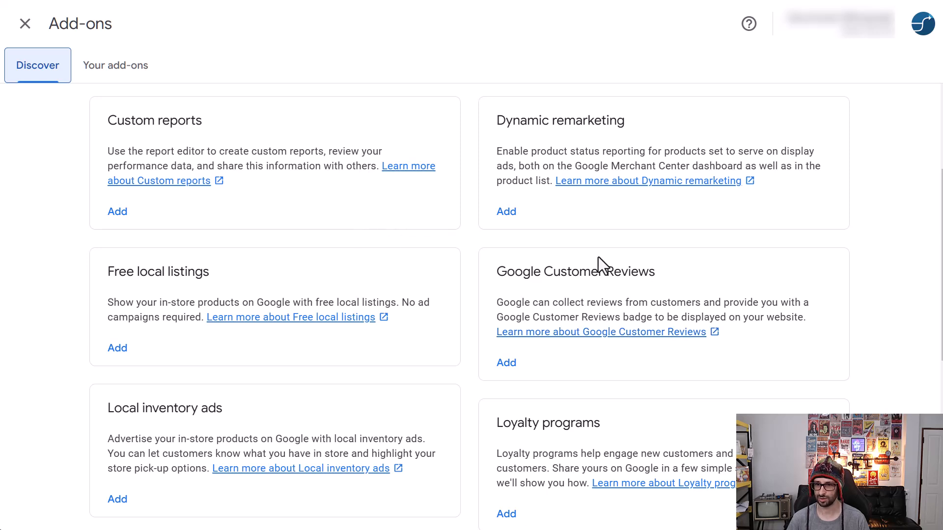
mouse_move(504, 316)
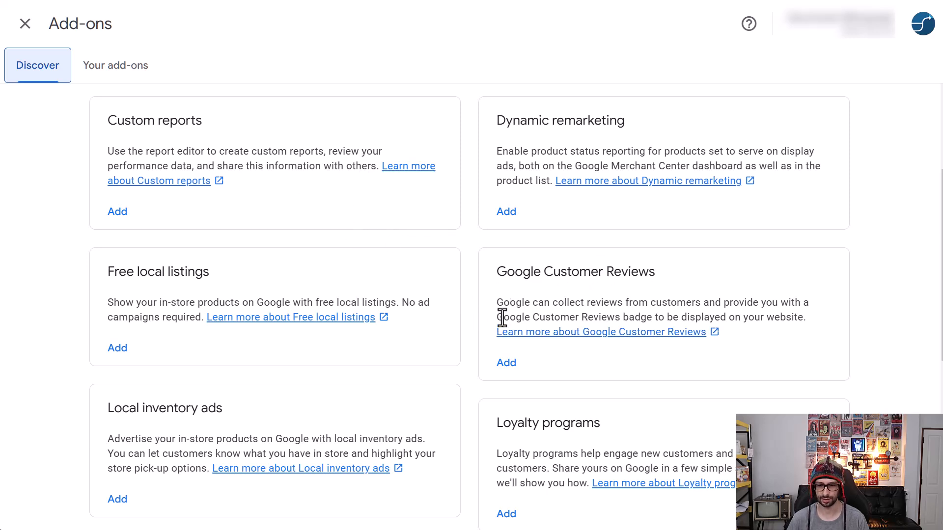
mouse_move(691, 305)
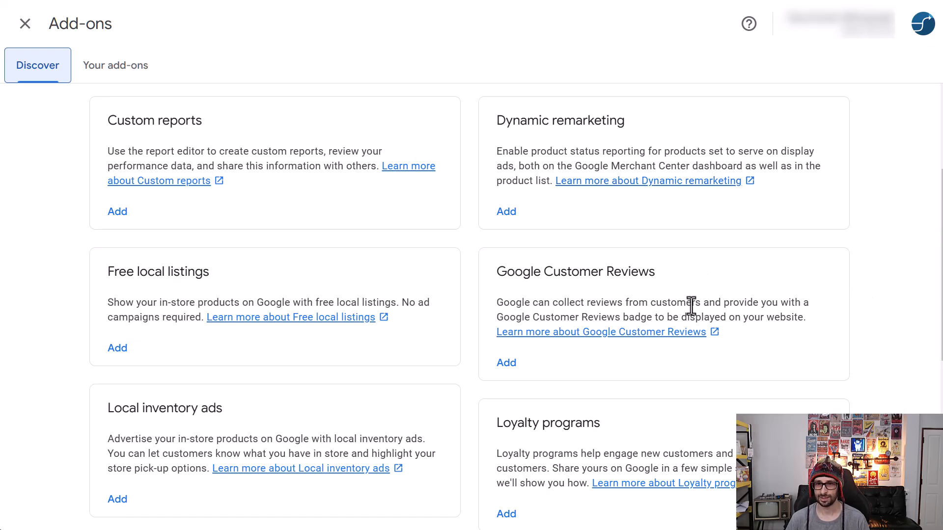
scroll("up", 3)
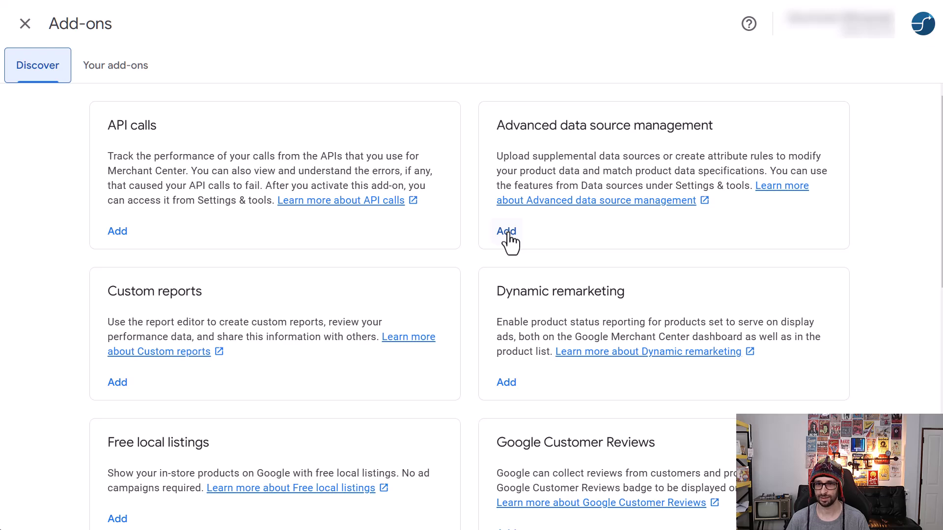
Add the Advanced data source management add-on and confirm it
left_click(506, 231)
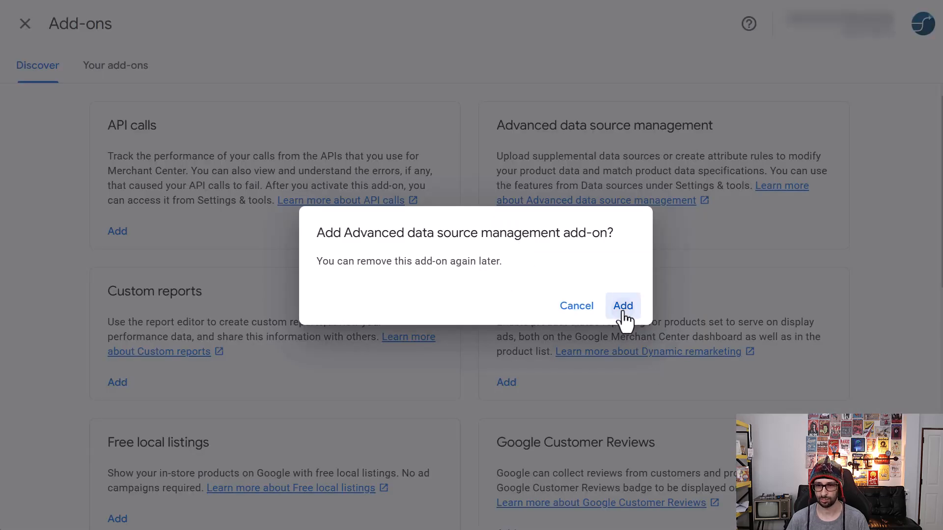
left_click(622, 305)
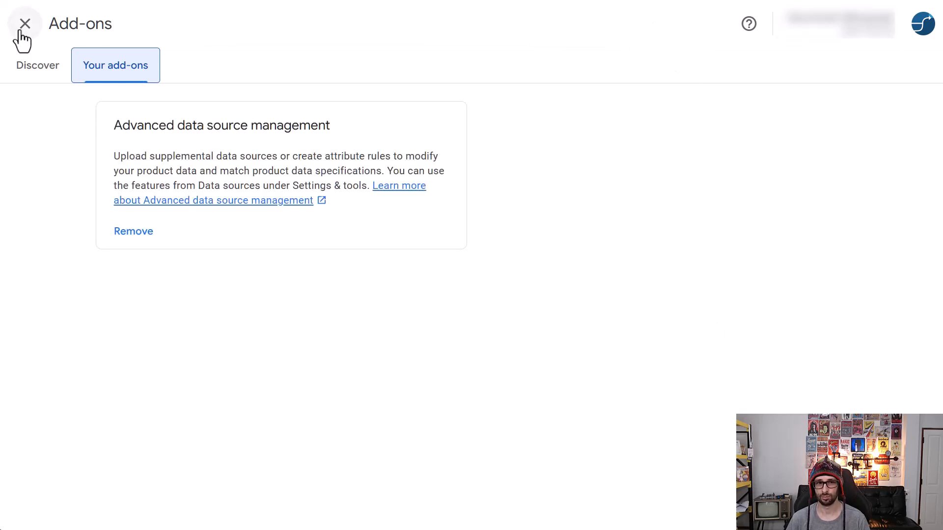
Leave Add-ons, go to Data sources, and view the empty Supplemental sources tab
left_click(25, 23)
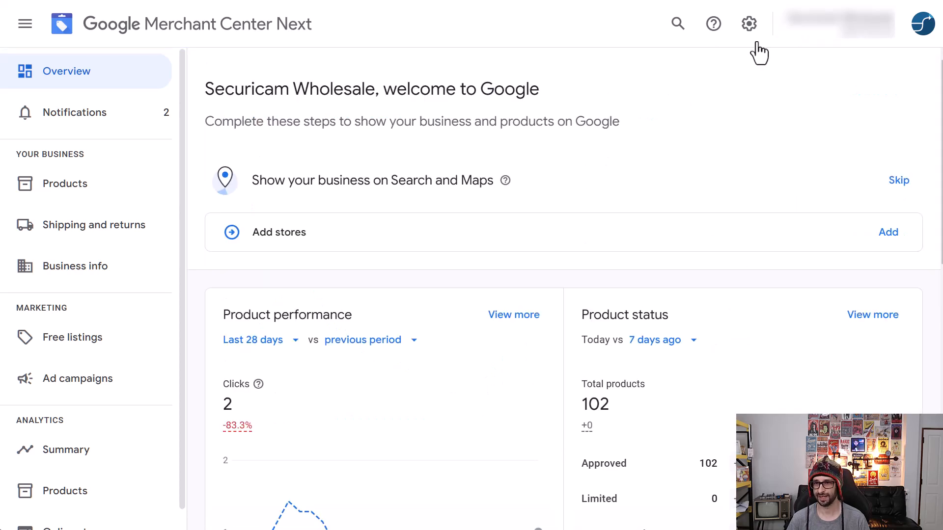
left_click(748, 24)
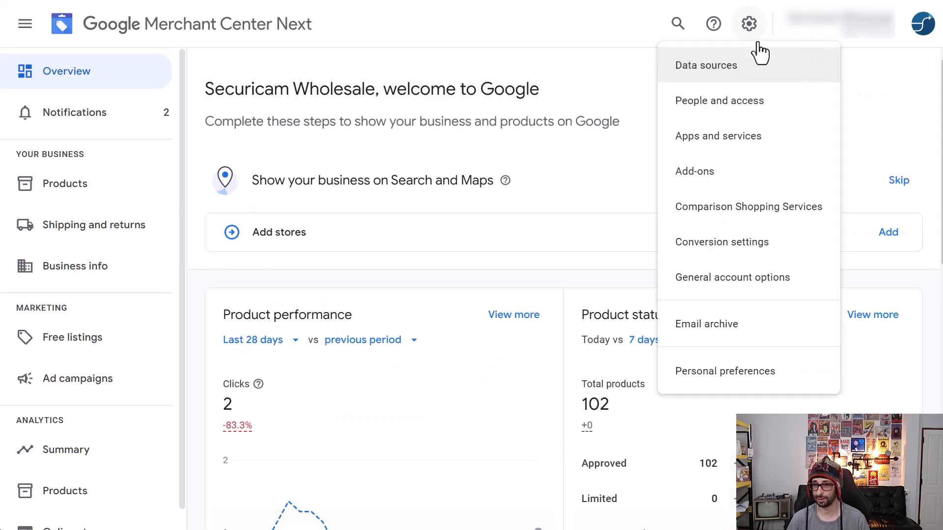
left_click(705, 65)
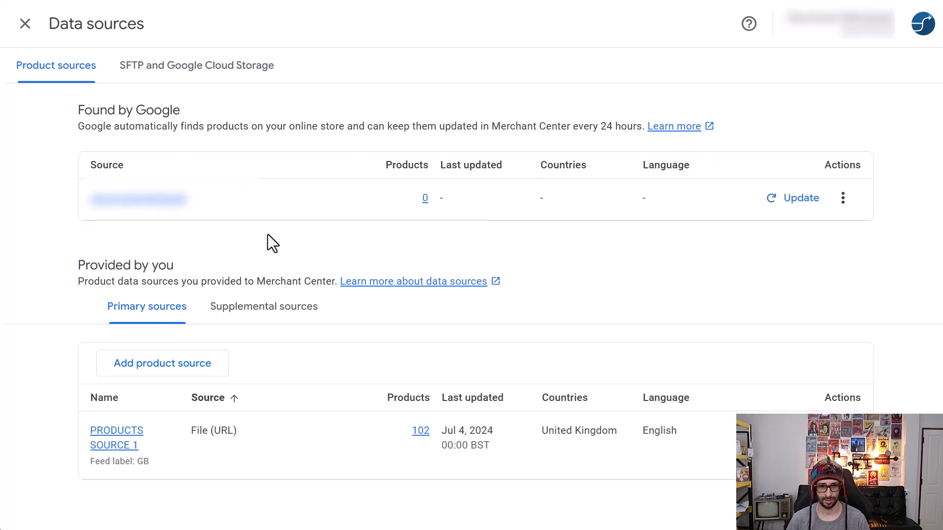
mouse_move(230, 401)
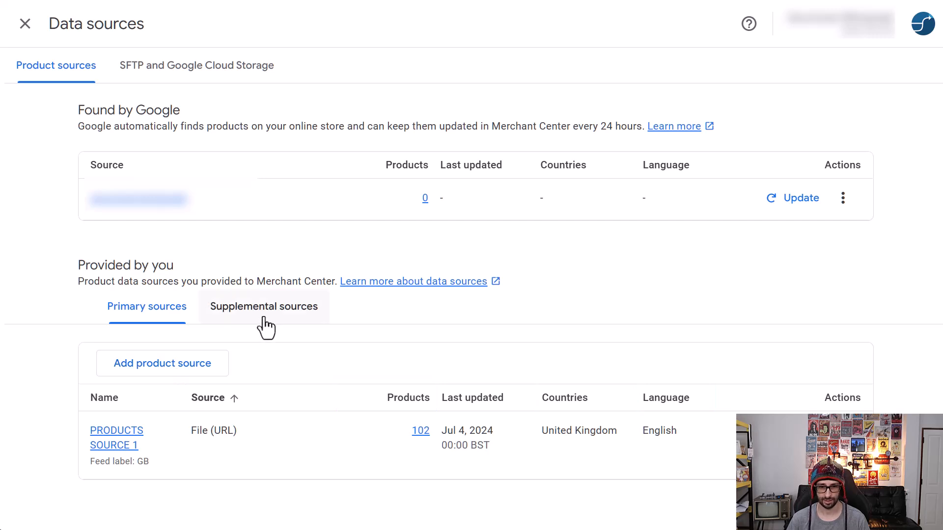
left_click(264, 306)
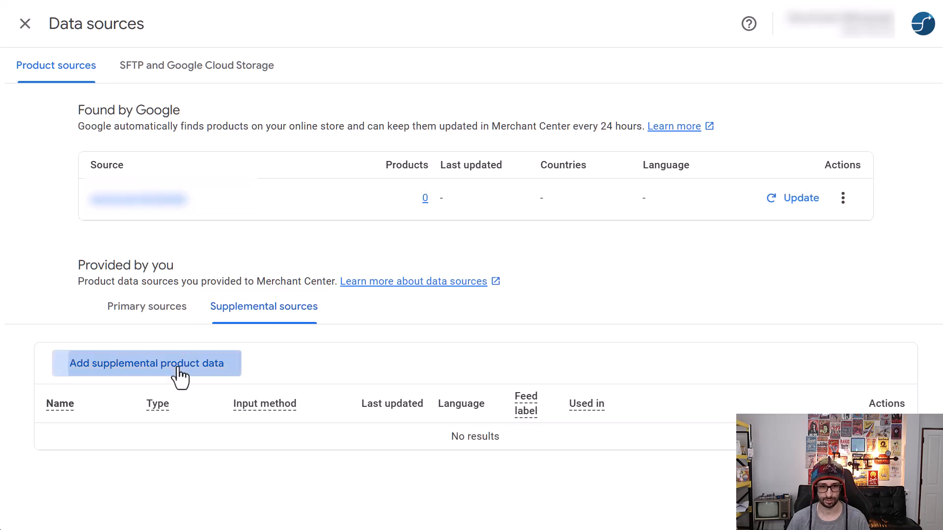
Start adding supplemental product data using the Google Sheets template method
left_click(148, 363)
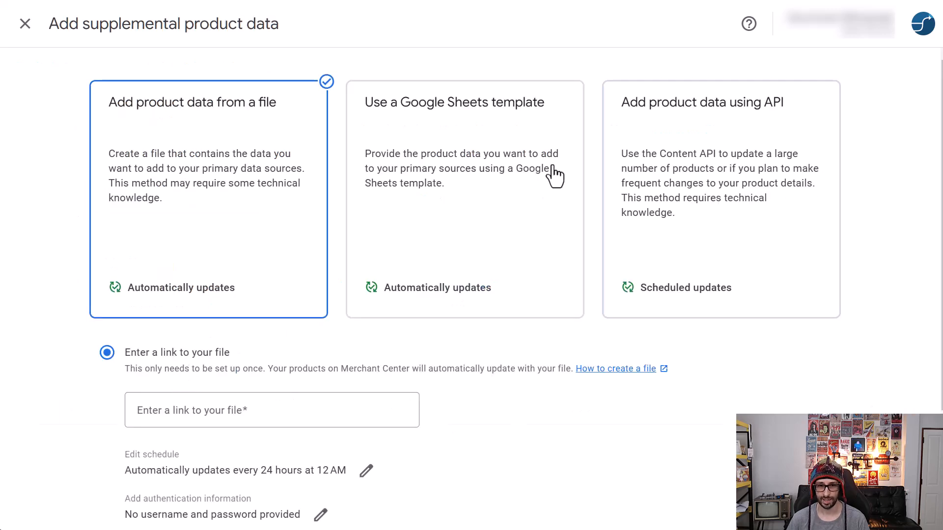
mouse_move(587, 265)
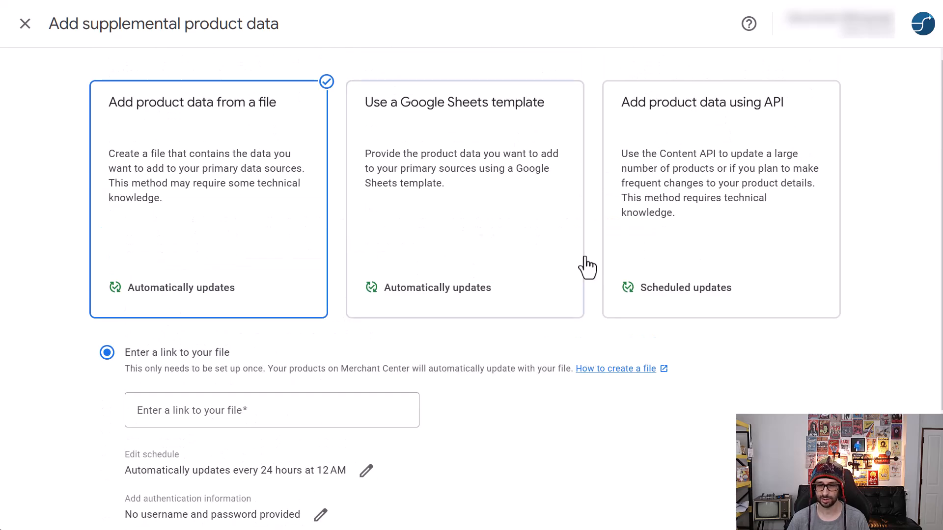
mouse_move(389, 251)
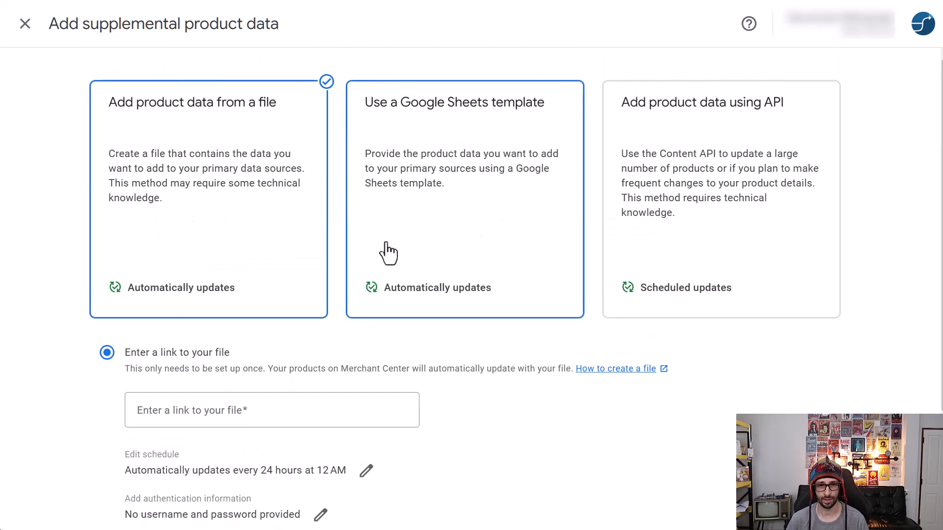
mouse_move(317, 330)
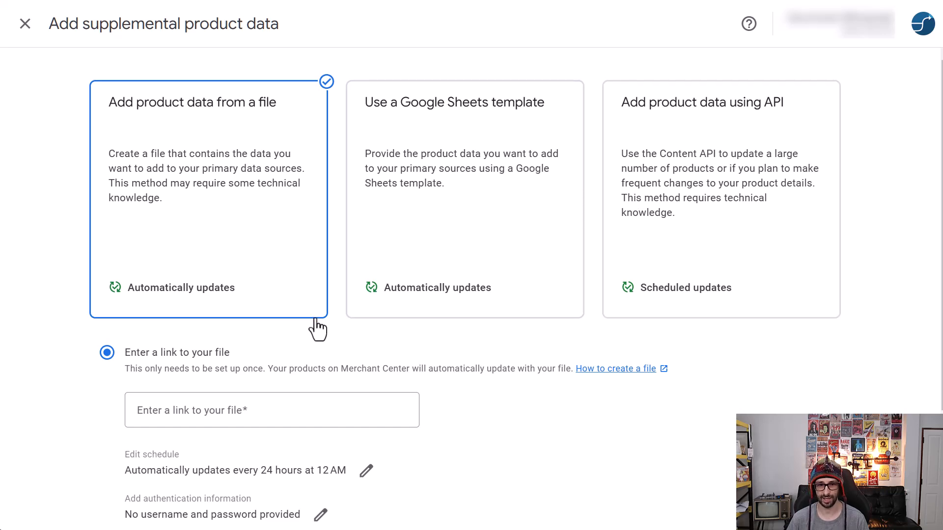
mouse_move(410, 371)
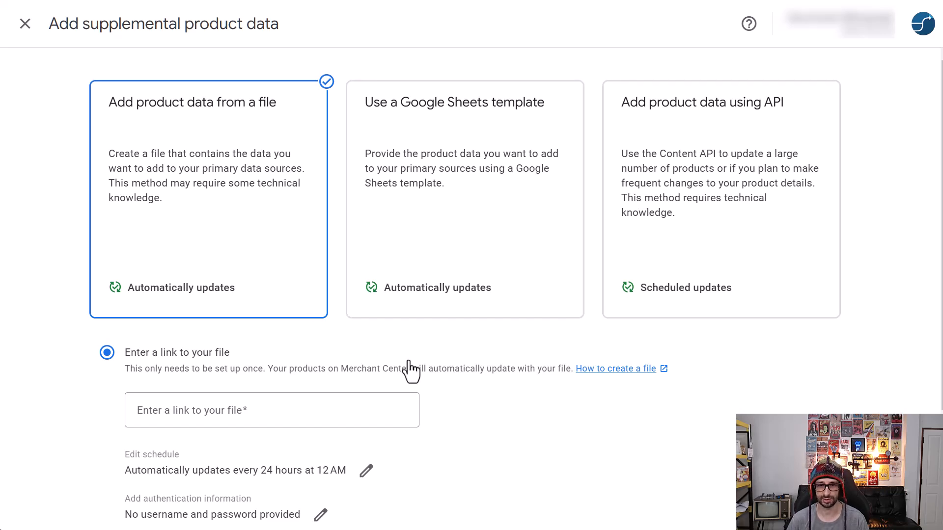
mouse_move(170, 123)
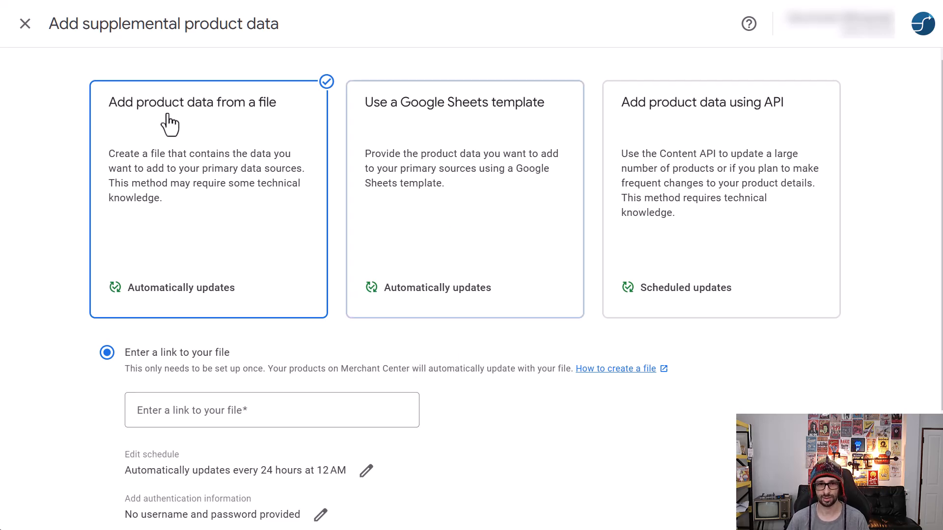
left_click(464, 198)
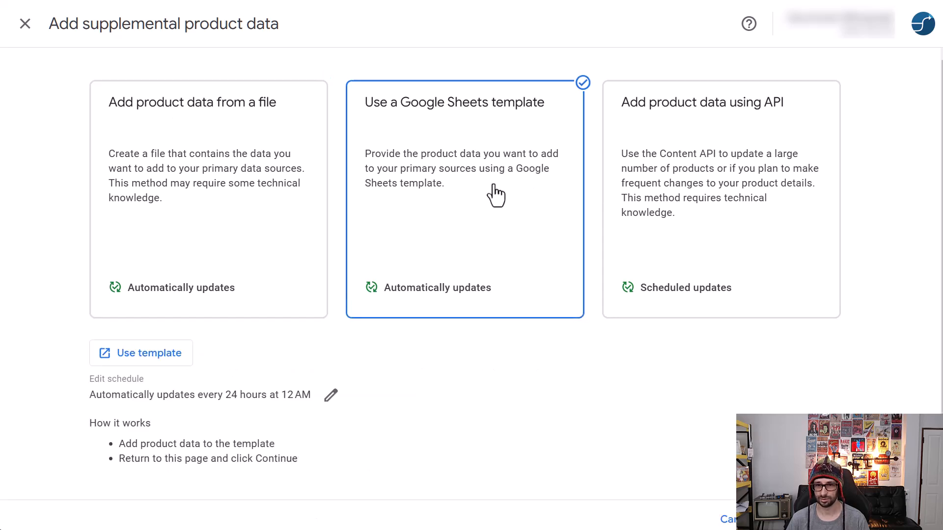
mouse_move(440, 211)
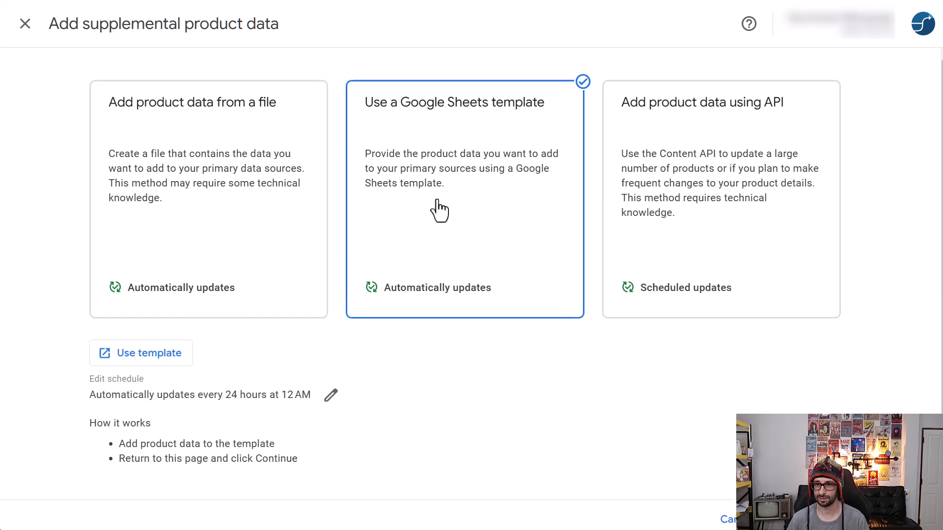
mouse_move(378, 111)
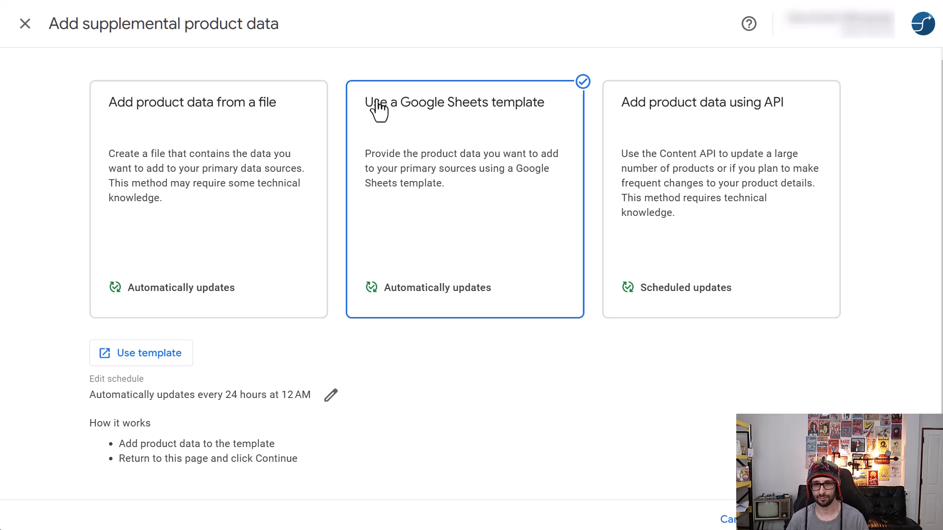
mouse_move(407, 149)
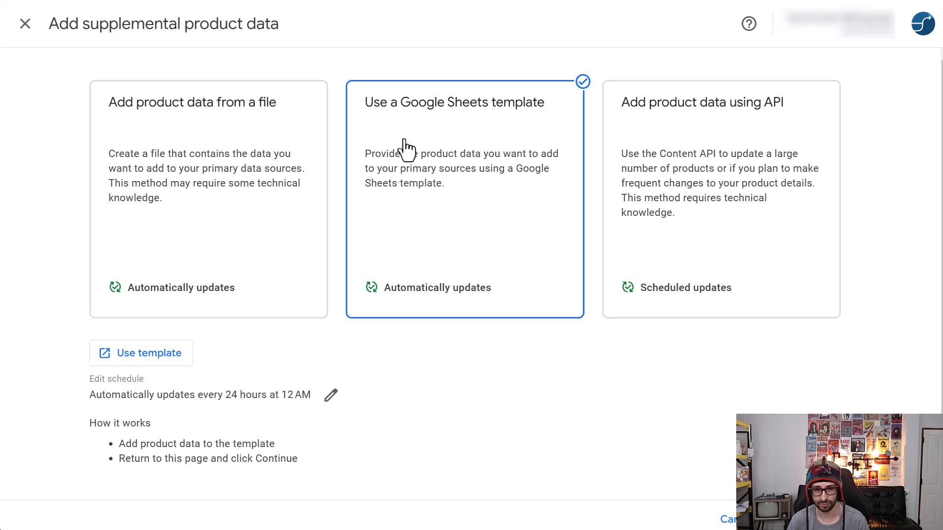
mouse_move(484, 236)
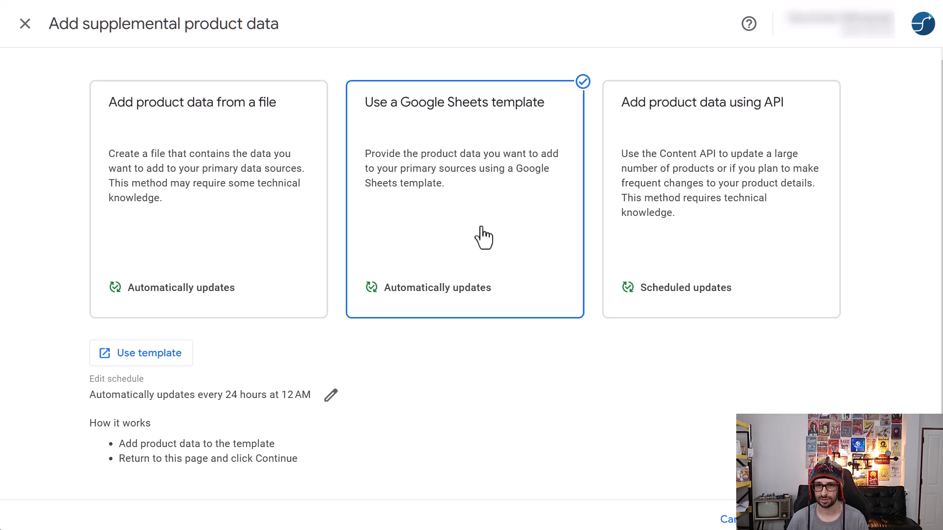
mouse_move(720, 241)
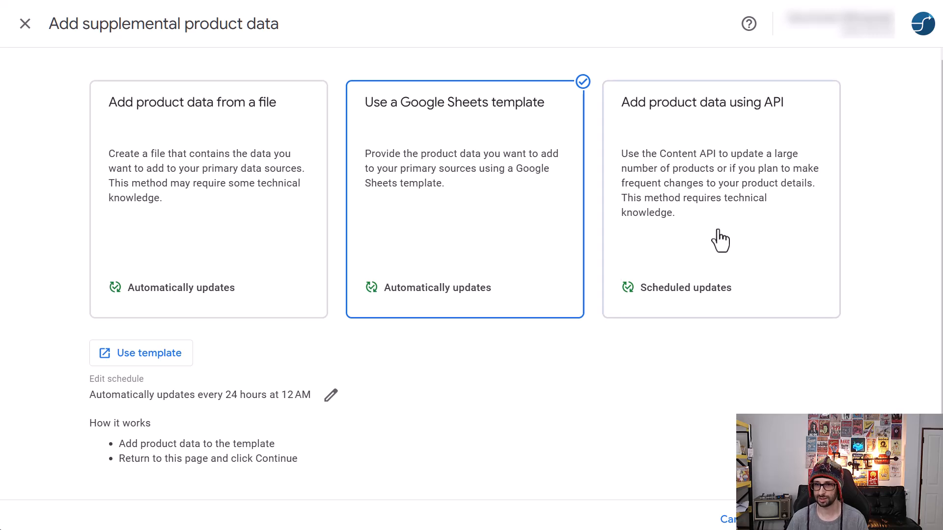
mouse_move(684, 172)
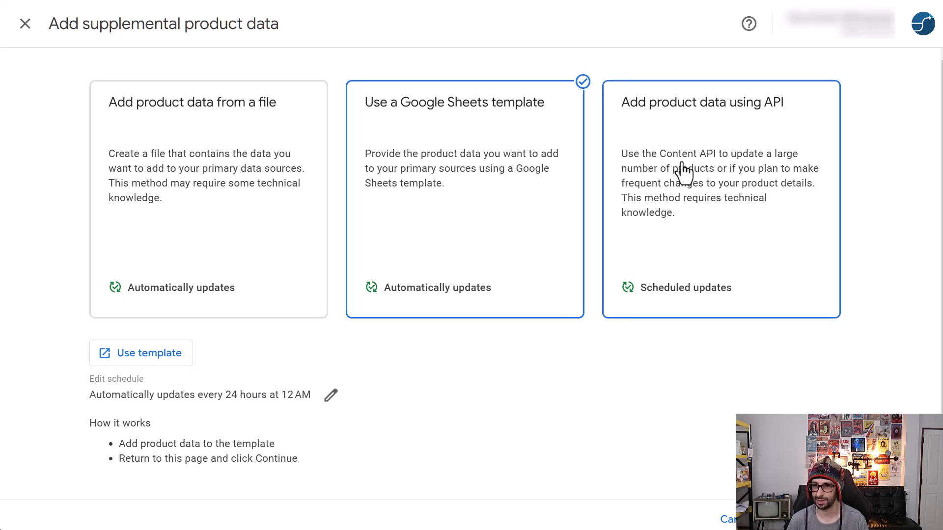
mouse_move(689, 216)
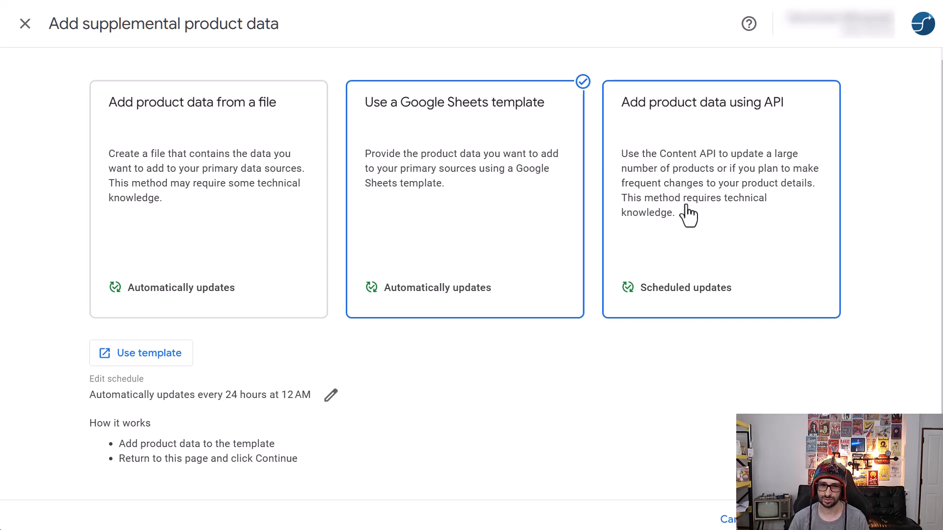
mouse_move(745, 217)
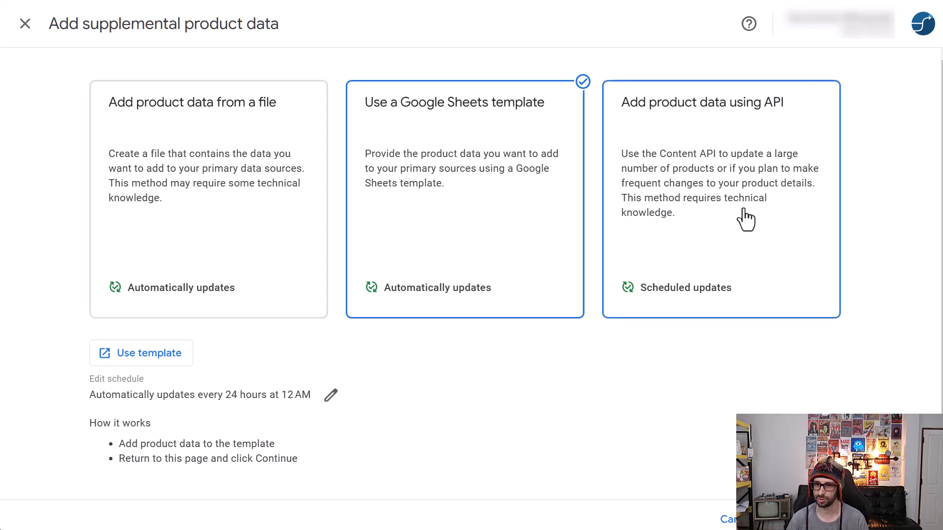
mouse_move(605, 215)
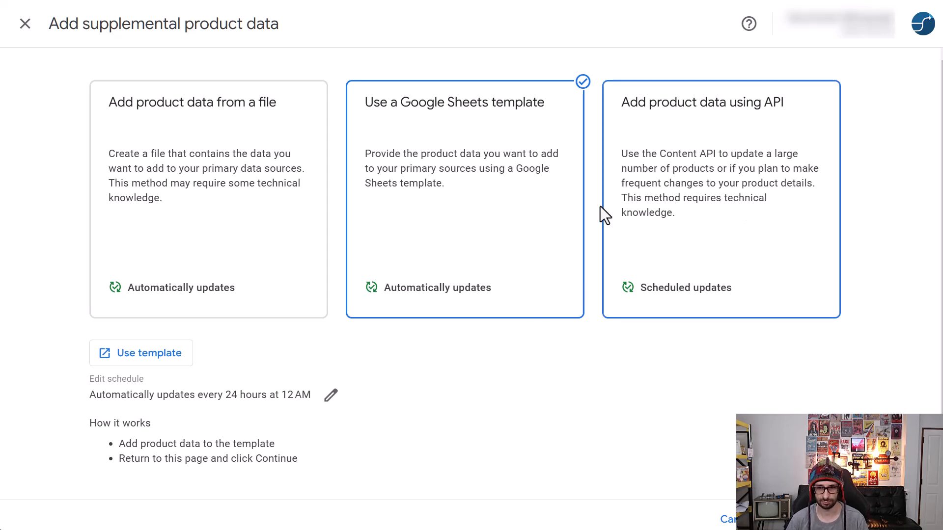
mouse_move(308, 195)
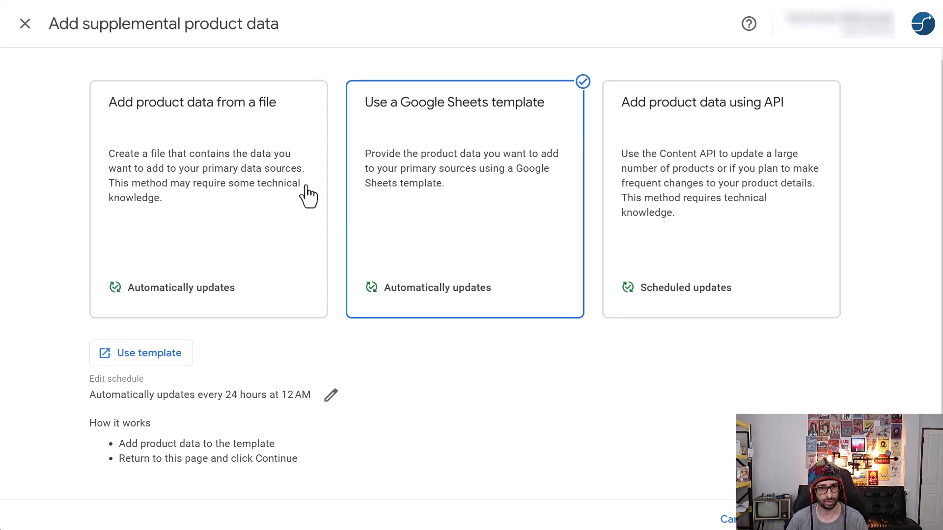
mouse_move(25, 23)
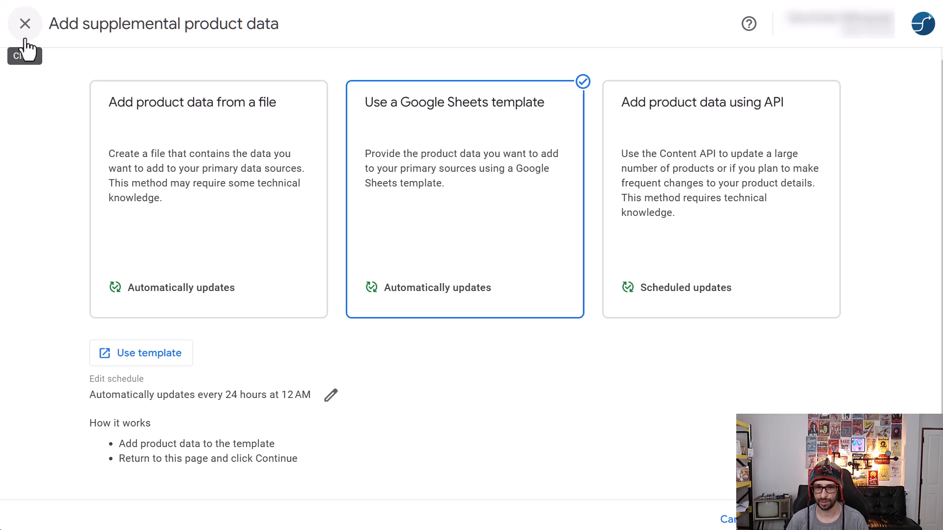
Close the supplemental setup and open PRODUCTS SOURCE 1 from Data sources
left_click(24, 23)
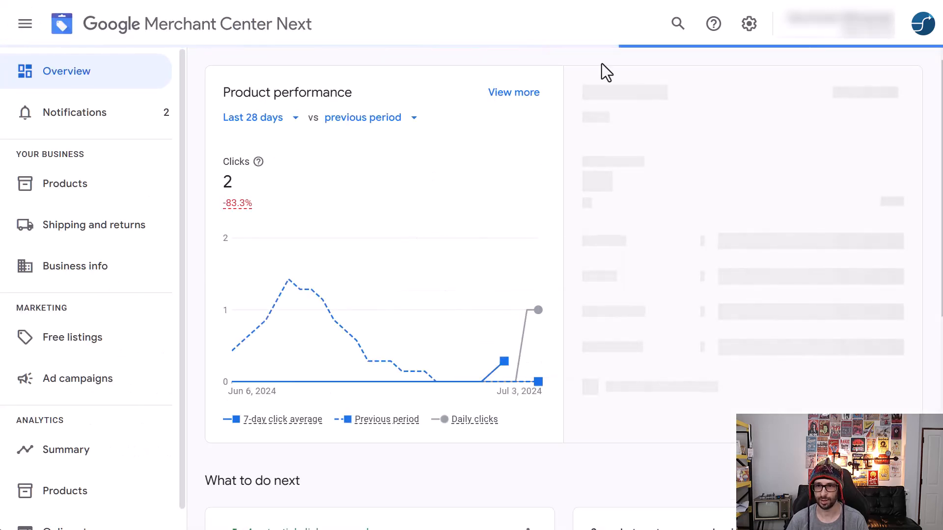
scroll("up", 3)
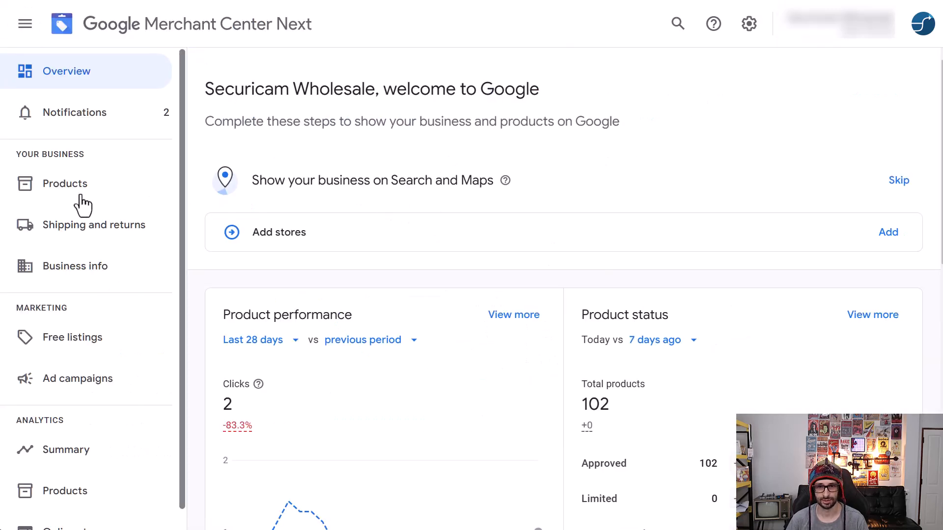
mouse_move(65, 183)
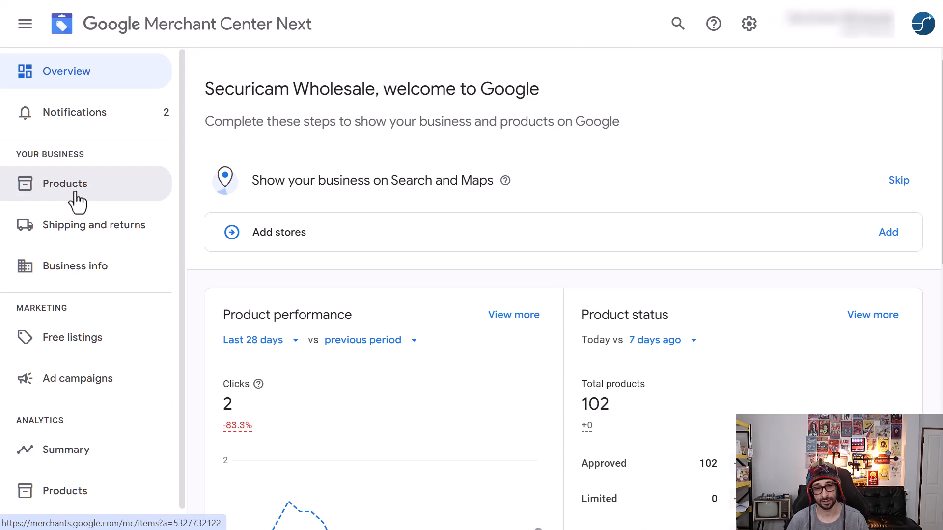
left_click(749, 24)
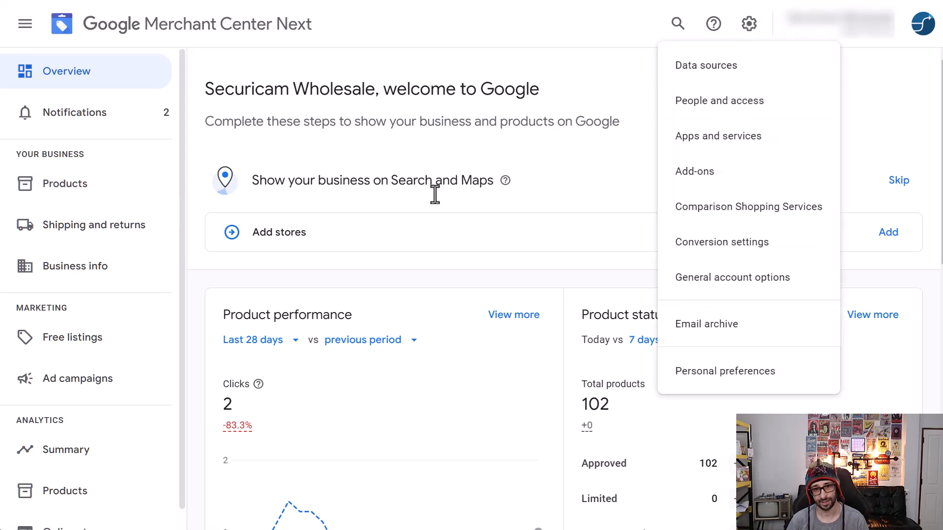
left_click(705, 65)
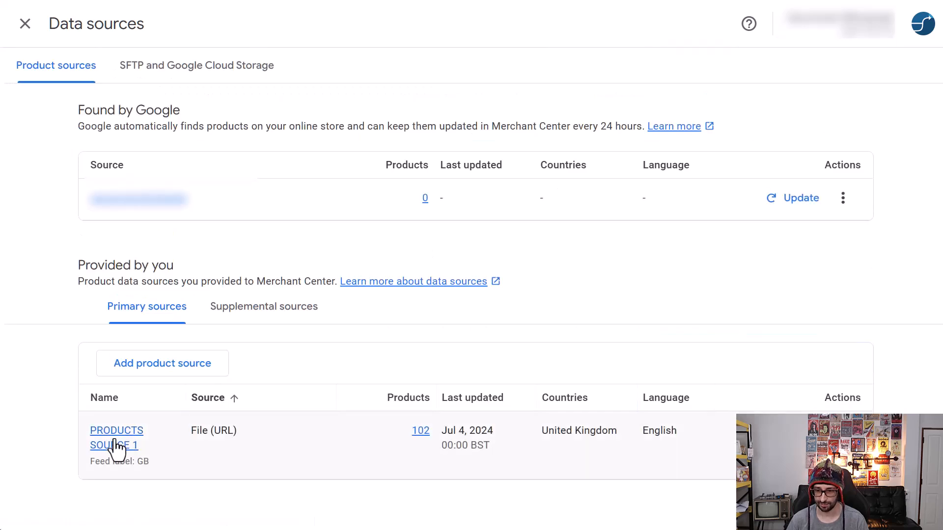
left_click(116, 438)
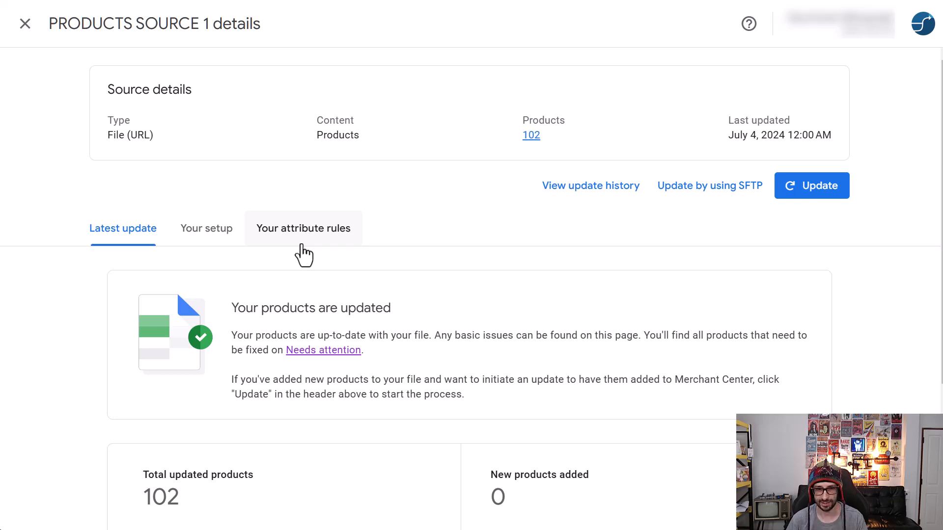
Search the attribute rules for 'cus' and open custom label 0
left_click(303, 228)
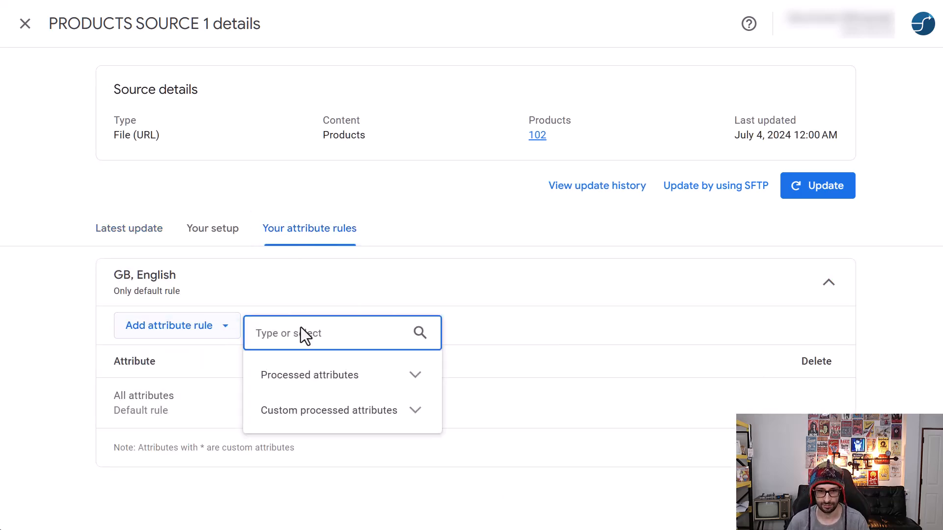
type("cus")
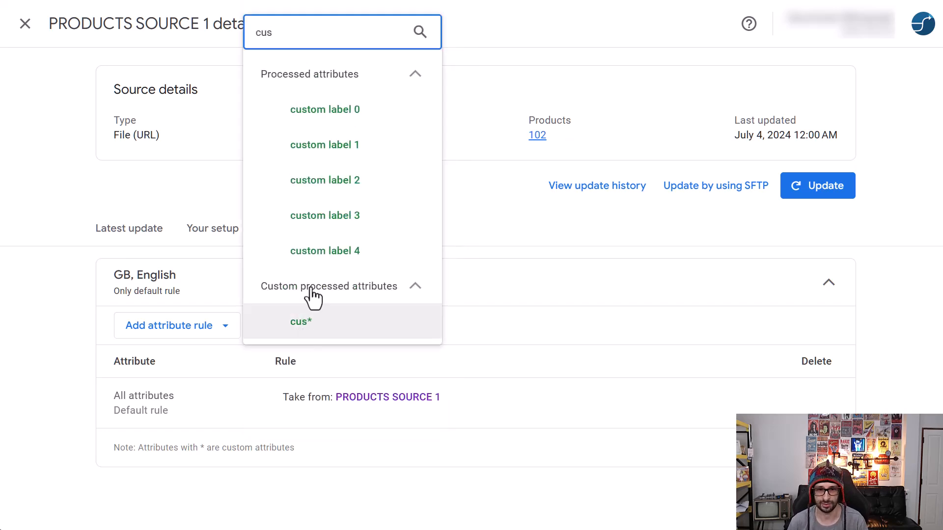
left_click(301, 321)
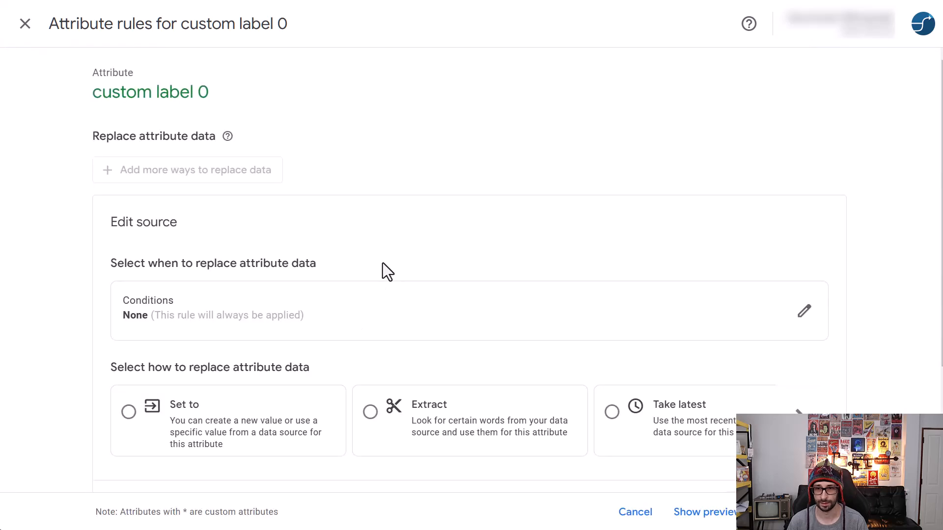
mouse_move(421, 173)
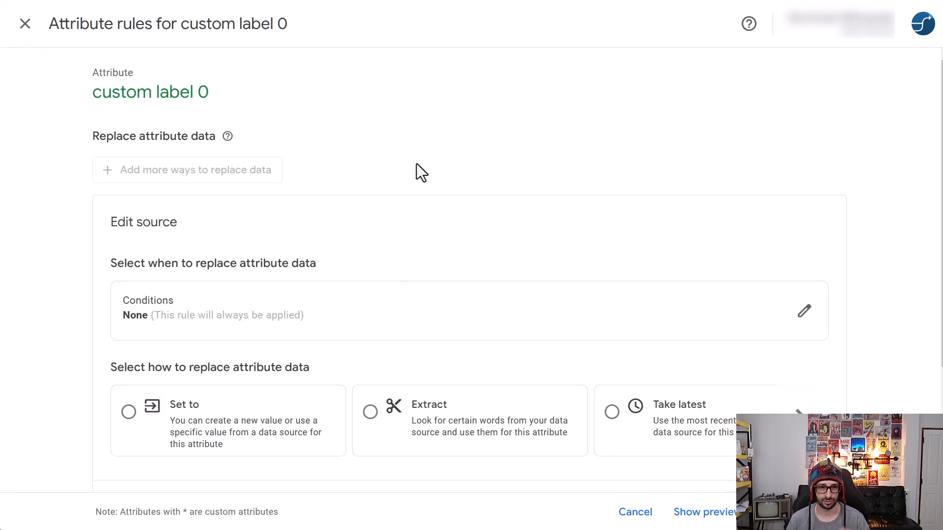
mouse_move(392, 198)
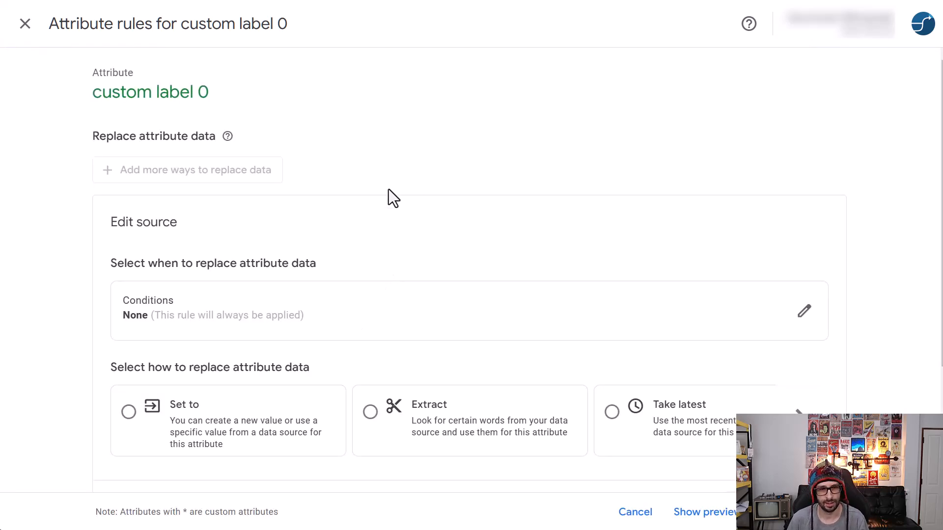
scroll("down", 3)
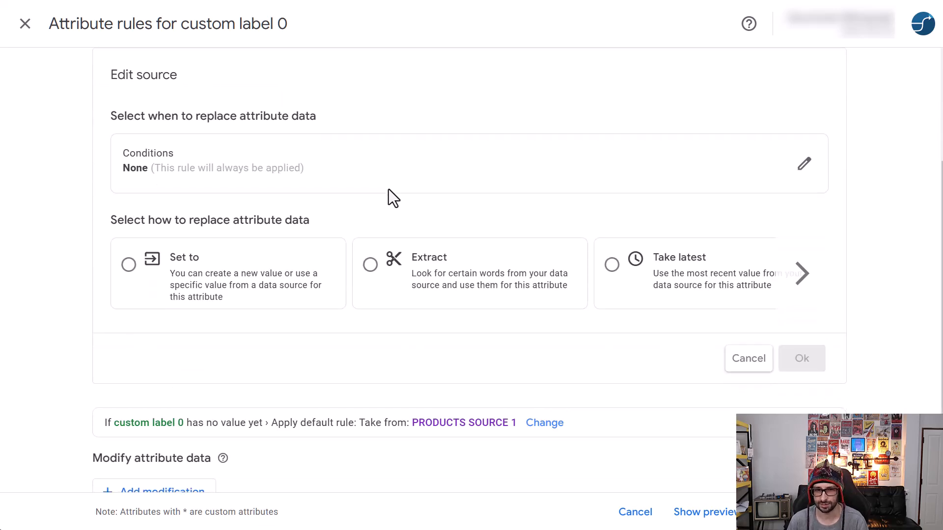
mouse_move(802, 274)
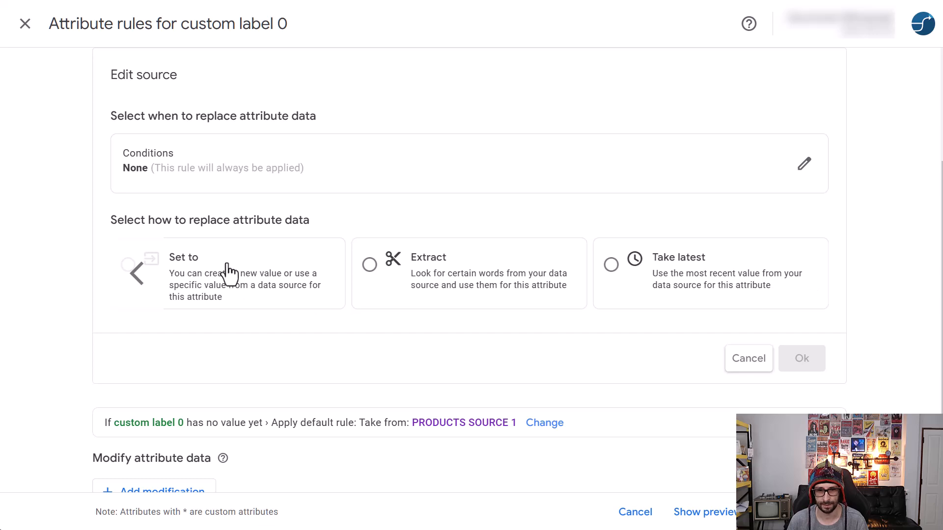
mouse_move(244, 236)
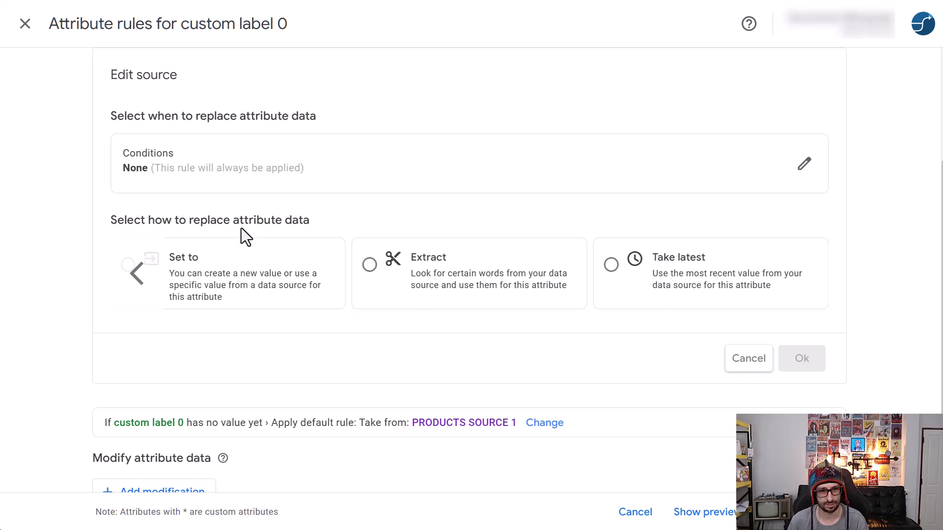
scroll("up", 3)
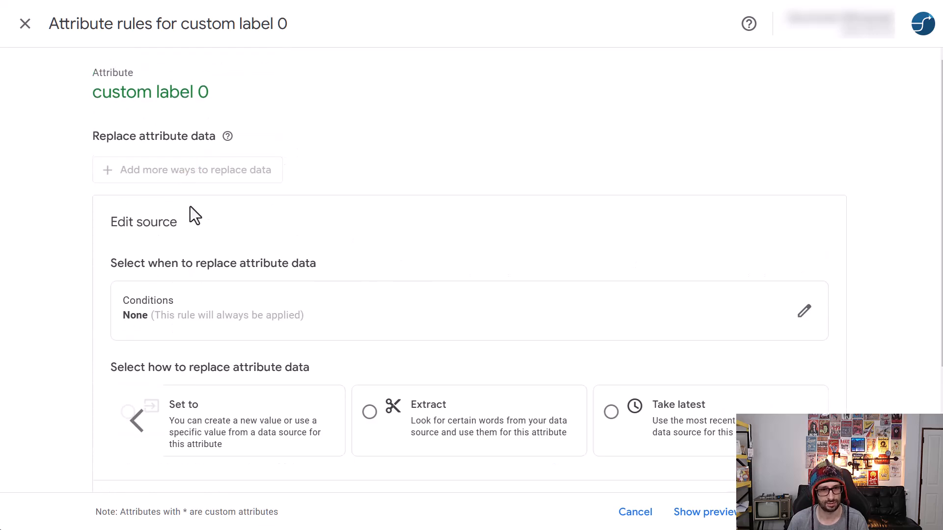
mouse_move(196, 234)
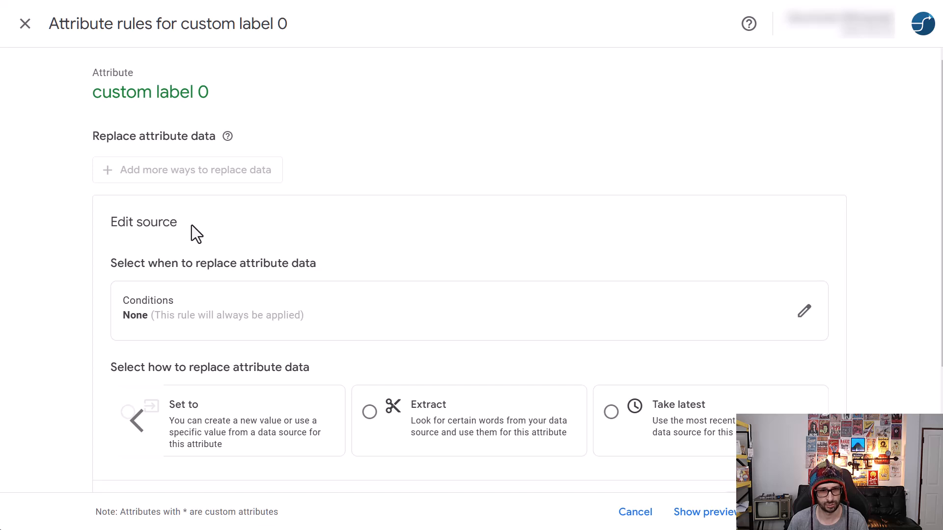
scroll("down", 3)
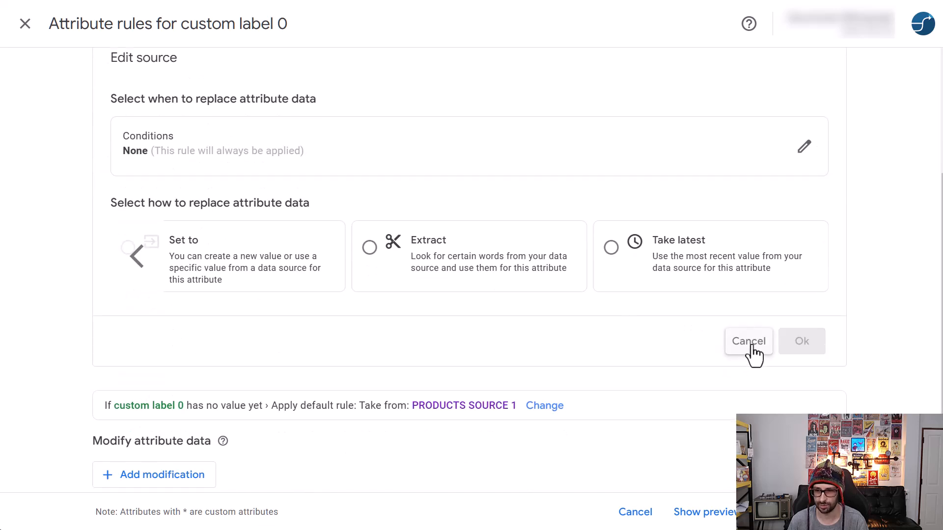
Cancel the unsaved replacement source, leaving only the default PRODUCTS SOURCE 1 rule
left_click(748, 341)
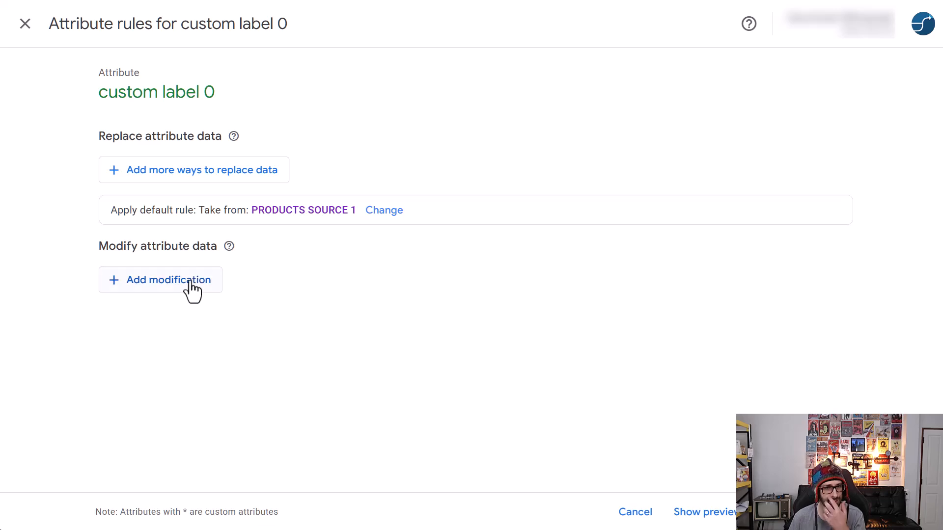
mouse_move(227, 177)
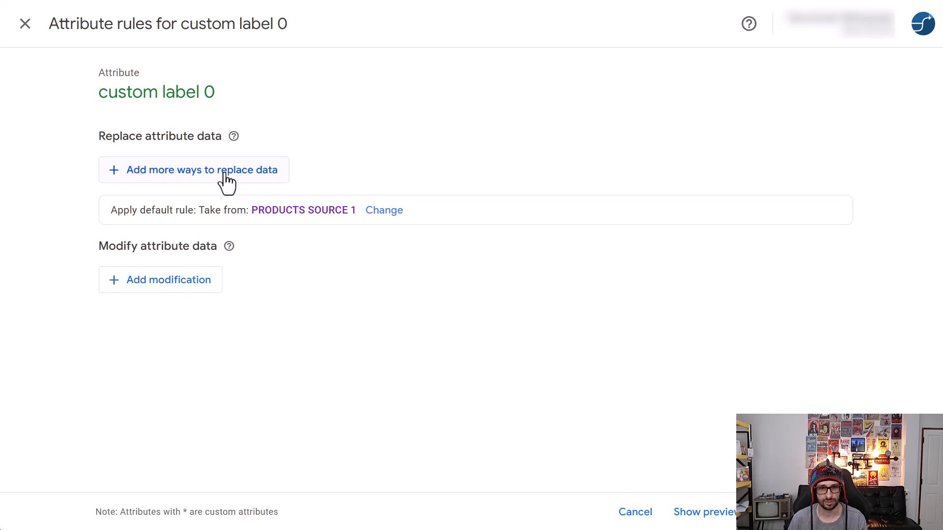
mouse_move(149, 182)
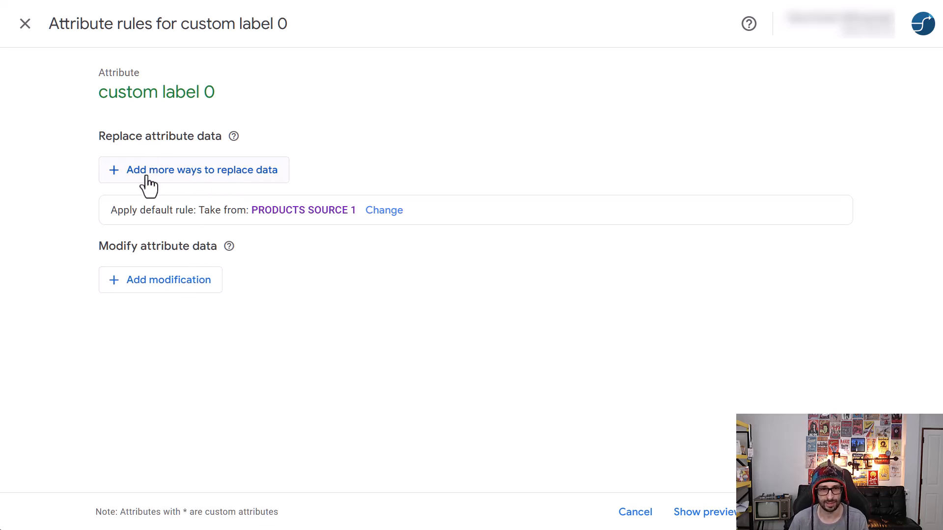
mouse_move(182, 180)
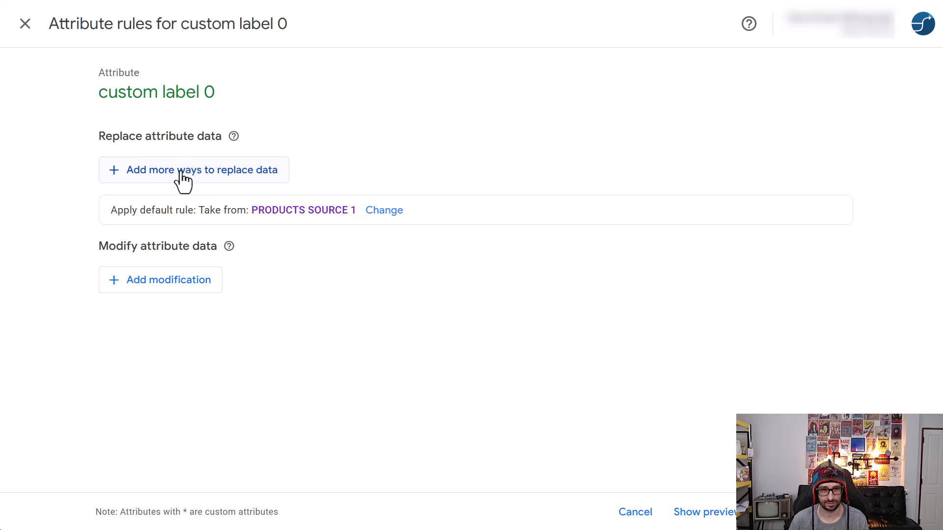
mouse_move(239, 185)
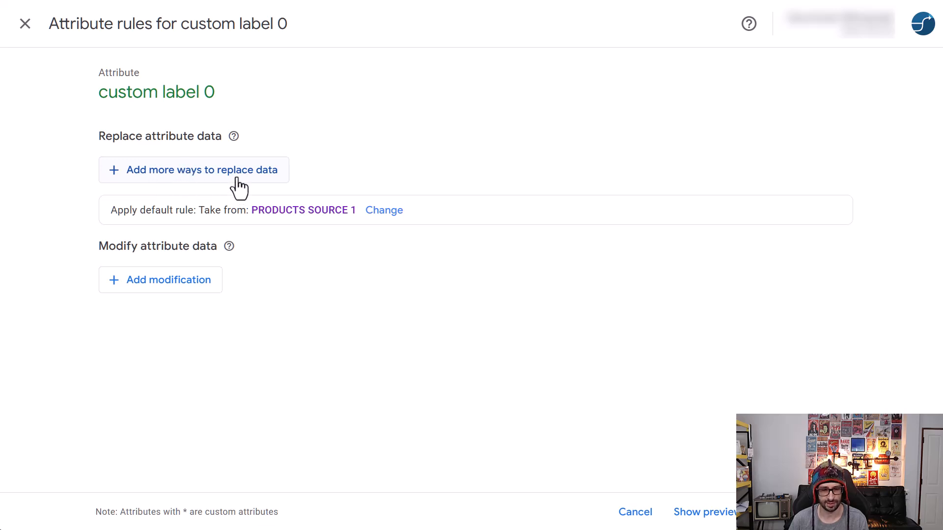
mouse_move(162, 294)
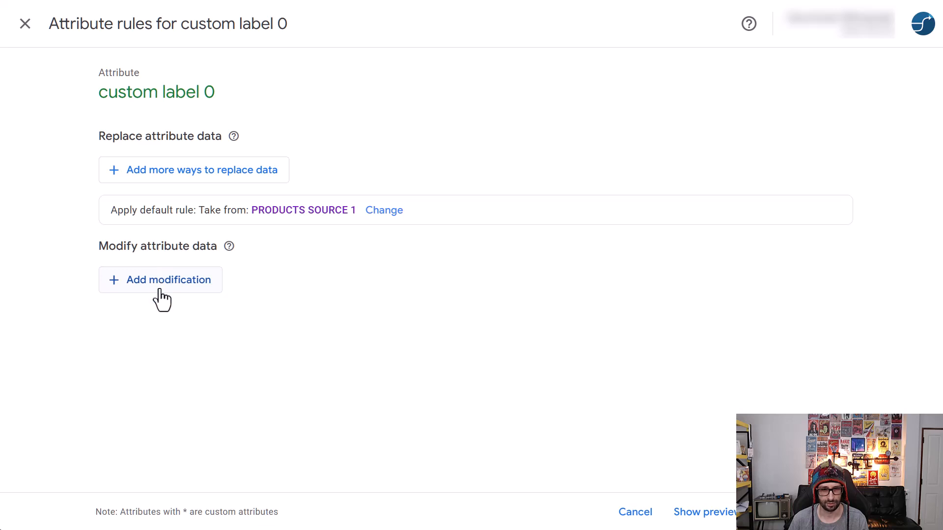
Add a modification to custom label 0 and browse types from Prepend through Clear
left_click(161, 280)
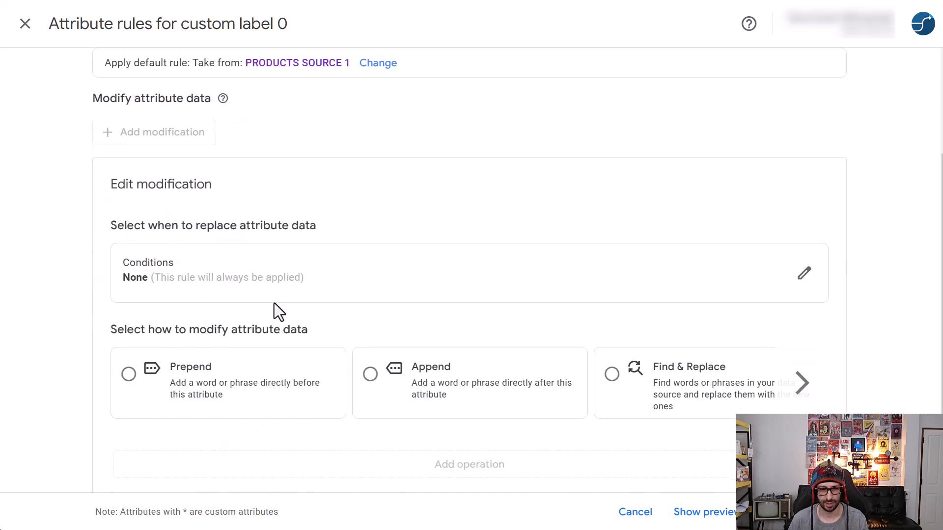
left_click(802, 383)
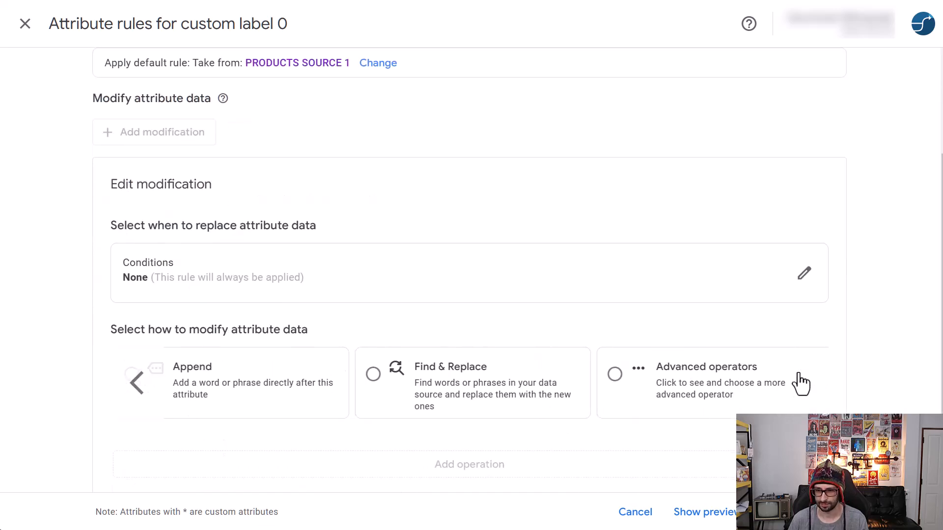
left_click(137, 383)
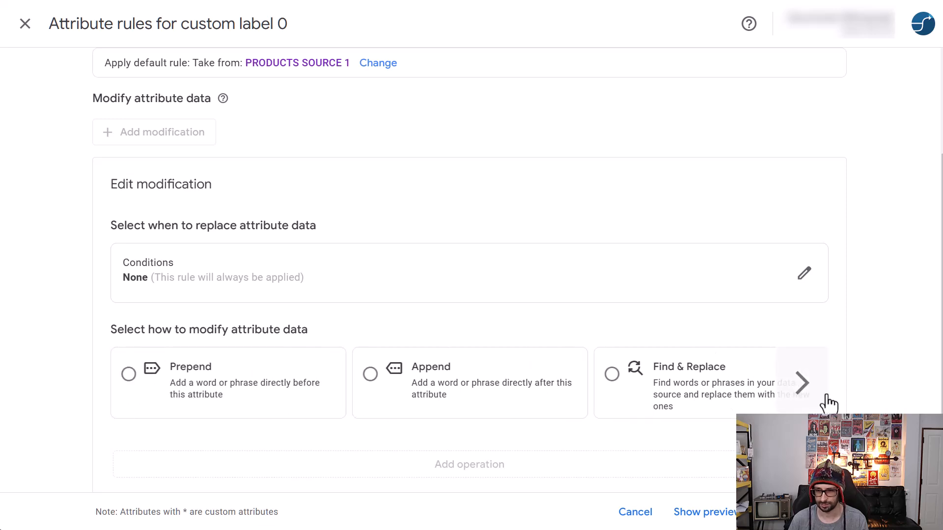
left_click(802, 383)
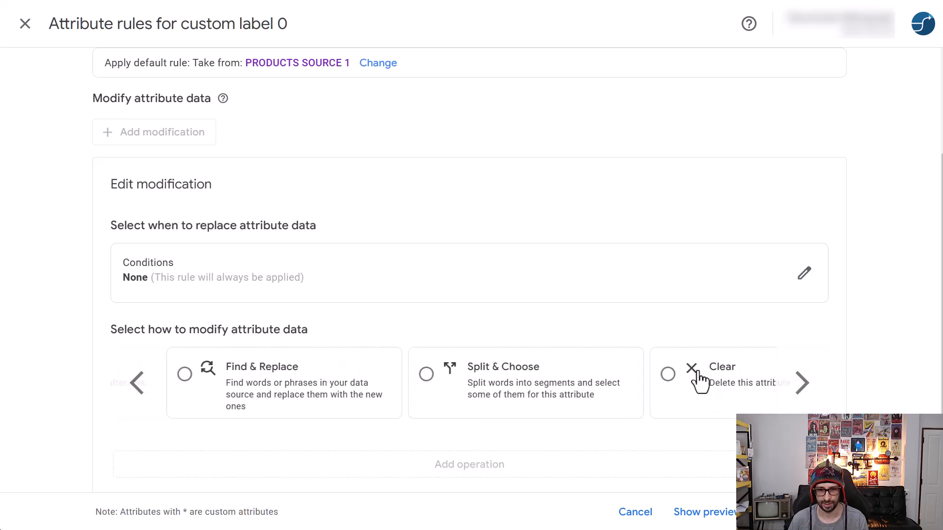
scroll("down", 3)
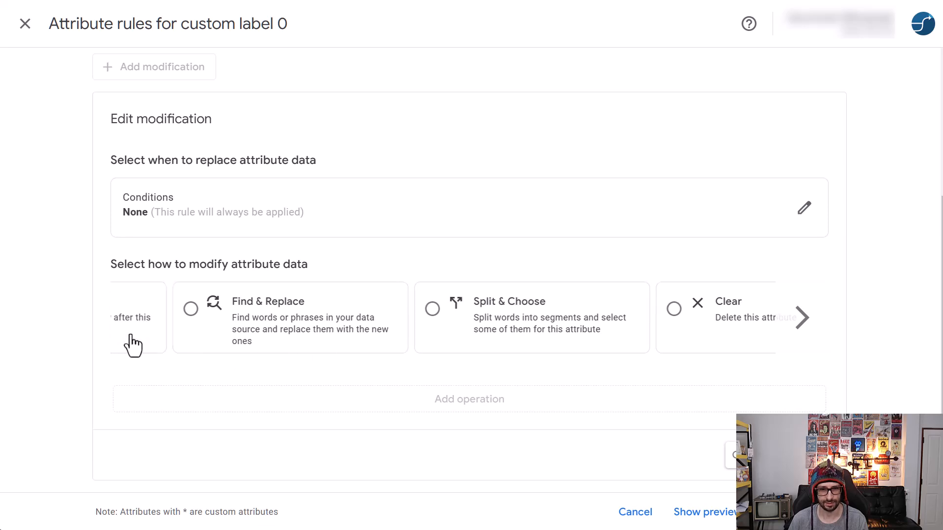
Add a condition: PRODUCTS SOURCE 1 availability contains 'in'
left_click(802, 317)
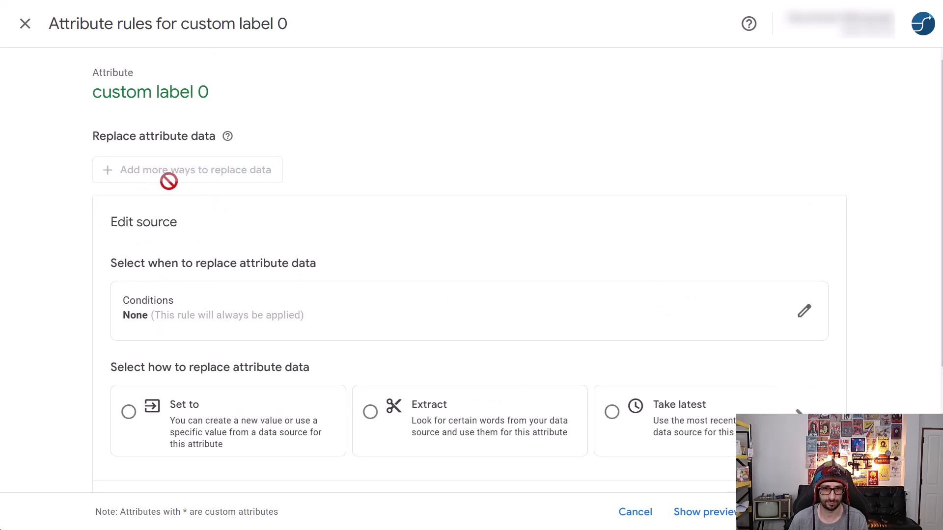
mouse_move(249, 307)
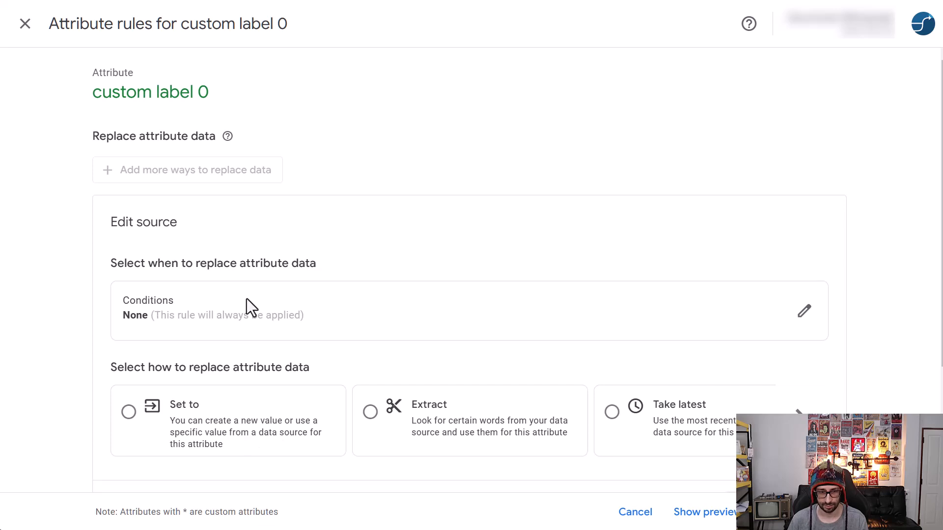
left_click(804, 310)
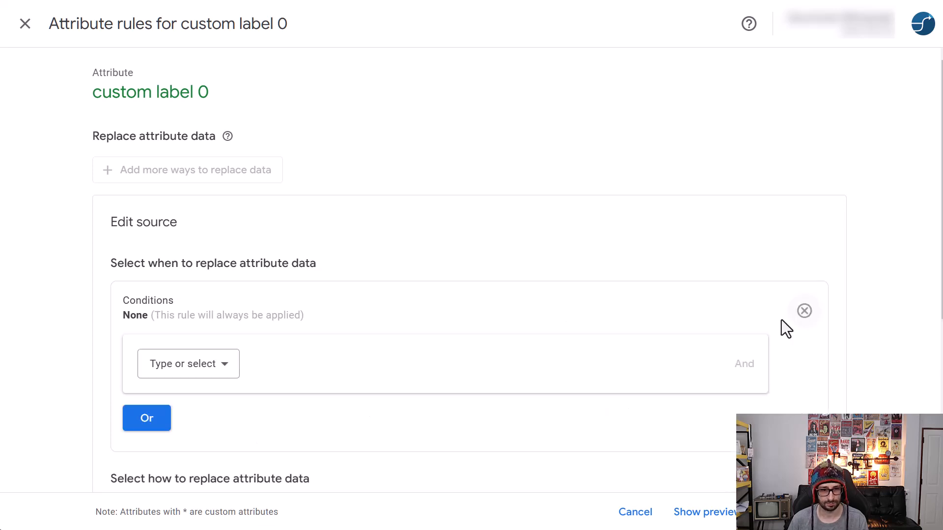
left_click(188, 364)
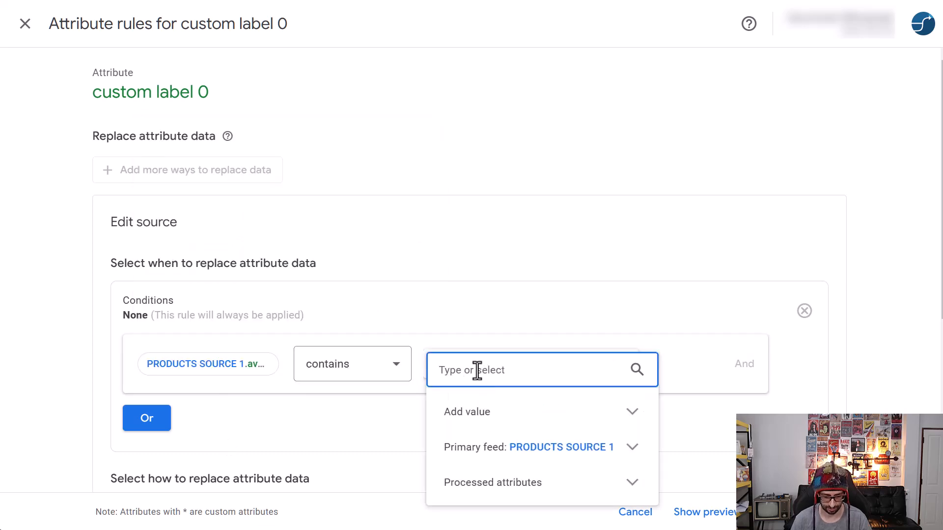
type("in")
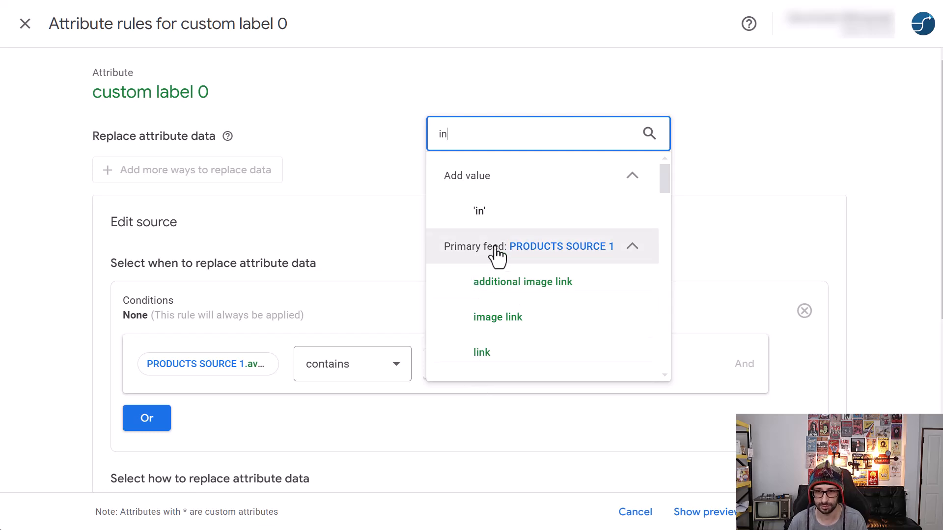
mouse_move(510, 218)
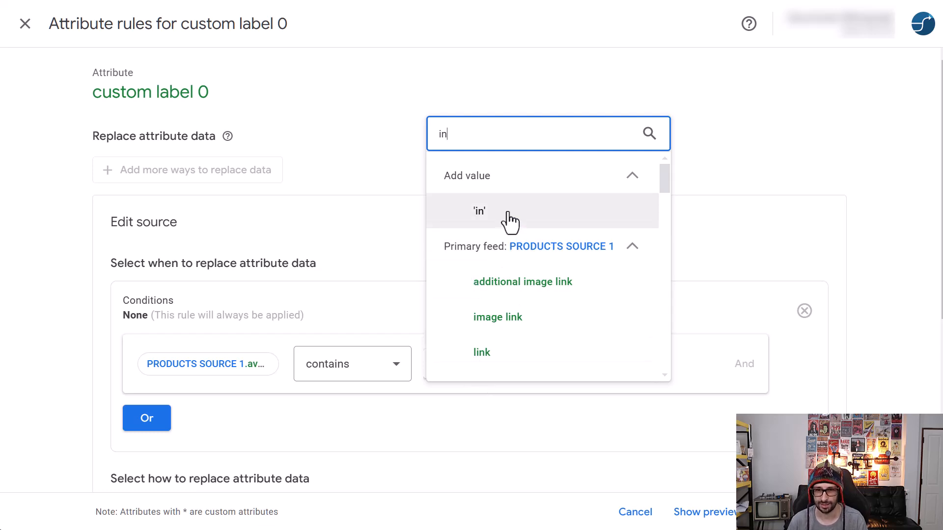
left_click(479, 211)
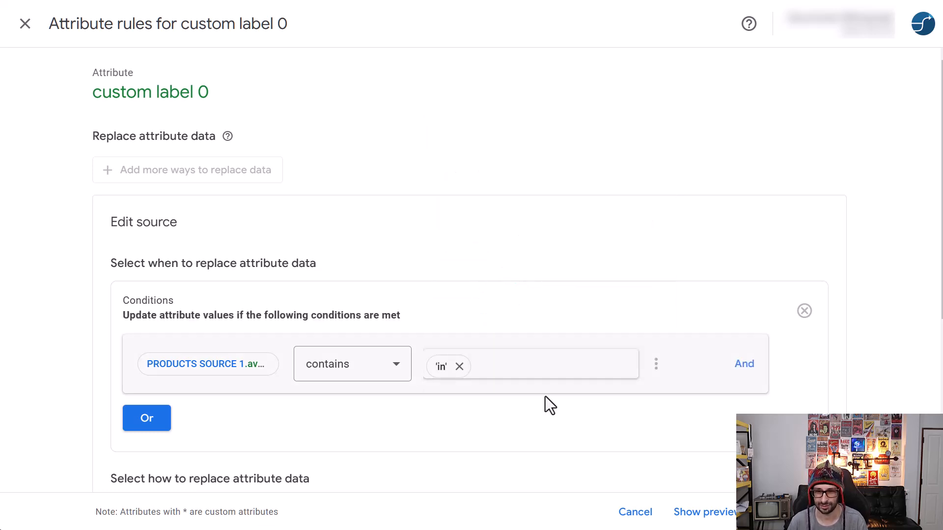
scroll("down", 3)
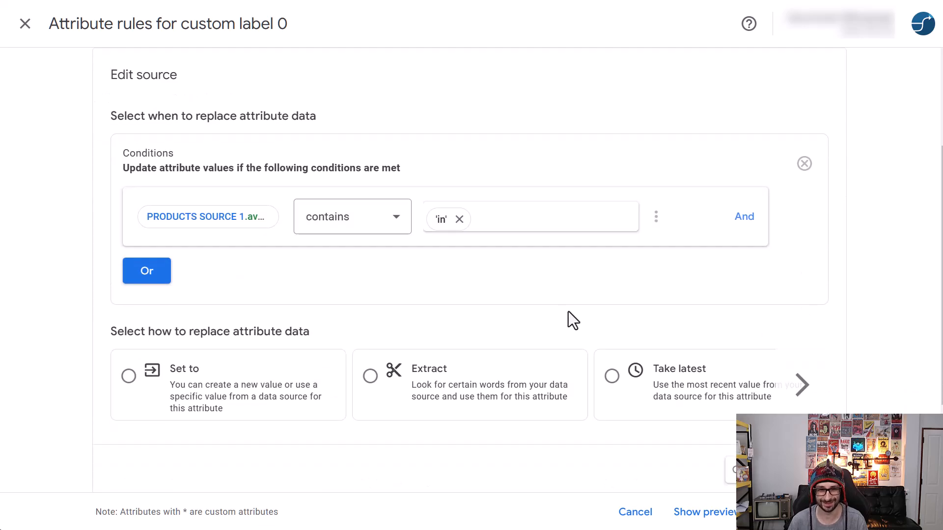
mouse_move(156, 406)
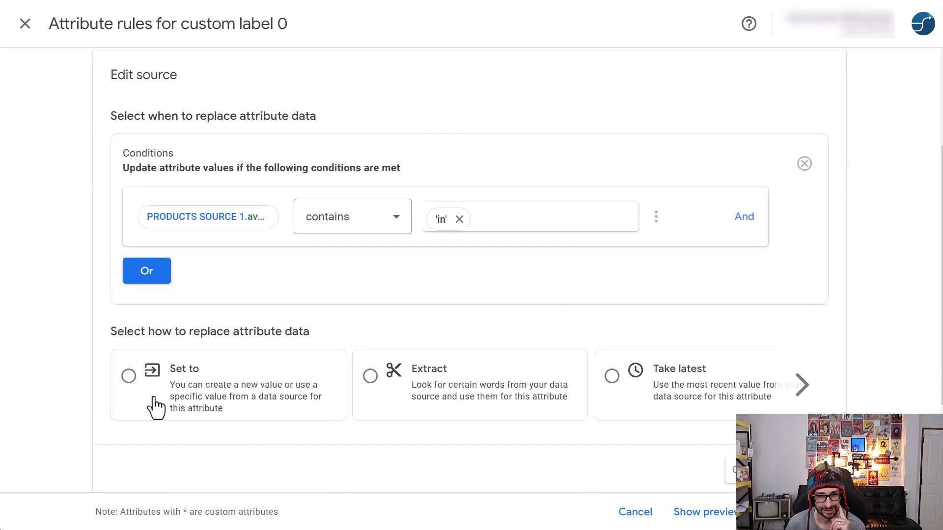
mouse_move(180, 402)
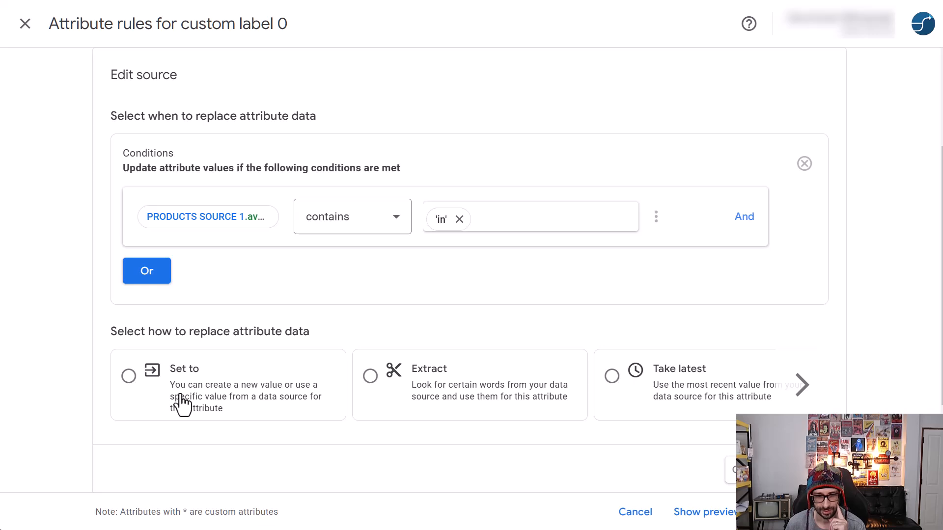
Choose Set to for replacing the data and view the other replacement options
left_click(129, 375)
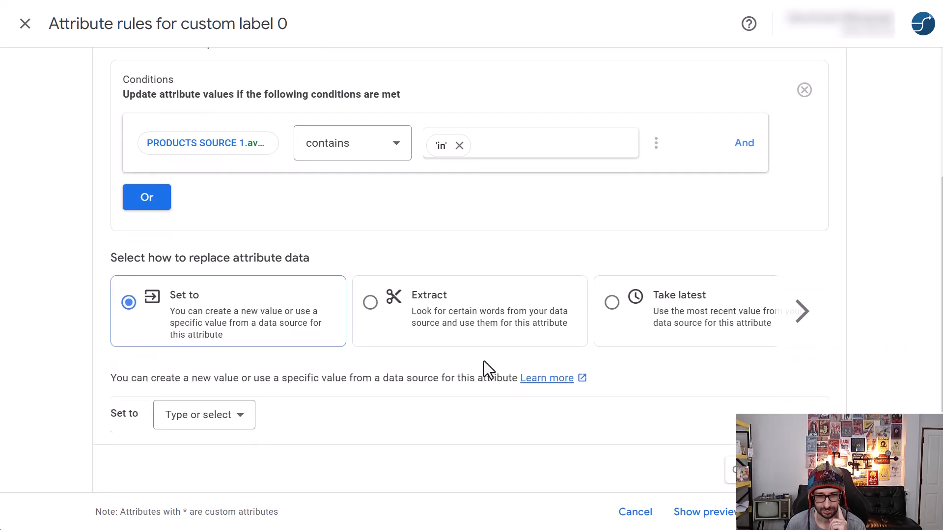
left_click(802, 311)
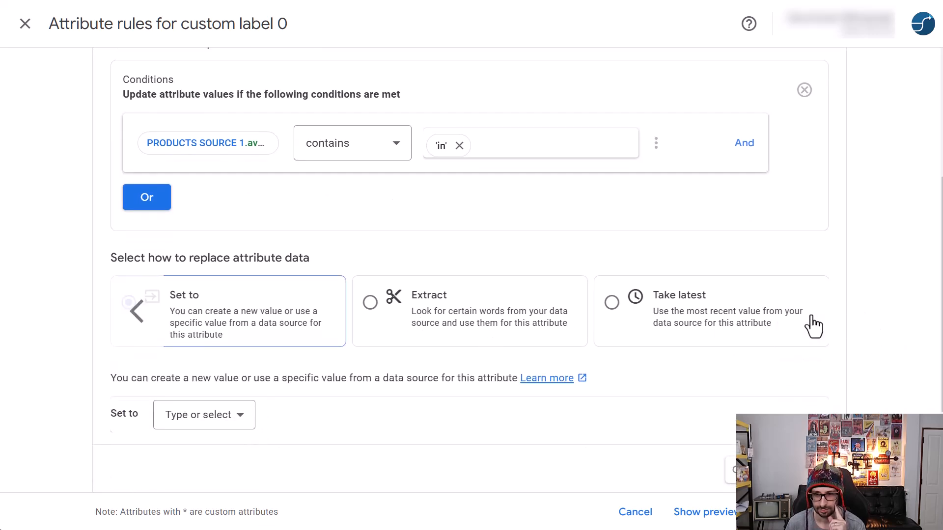
mouse_move(155, 325)
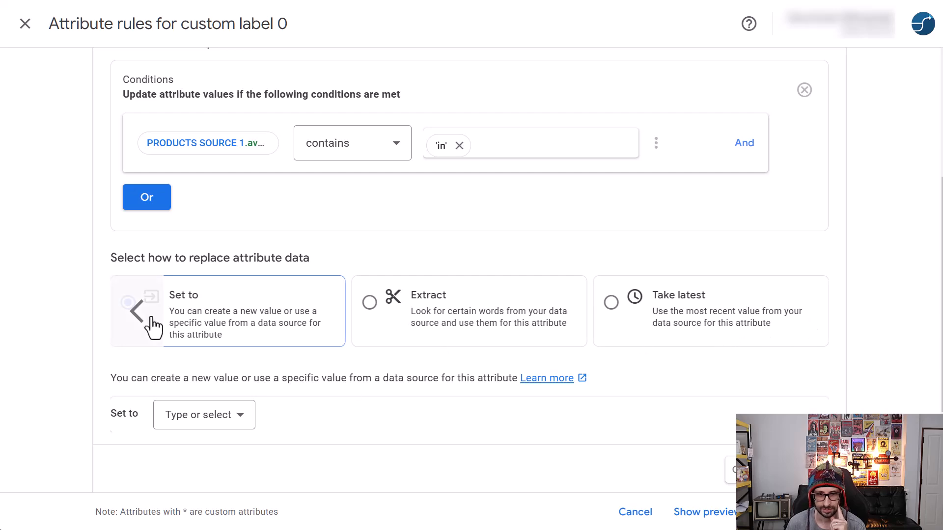
scroll("up", 3)
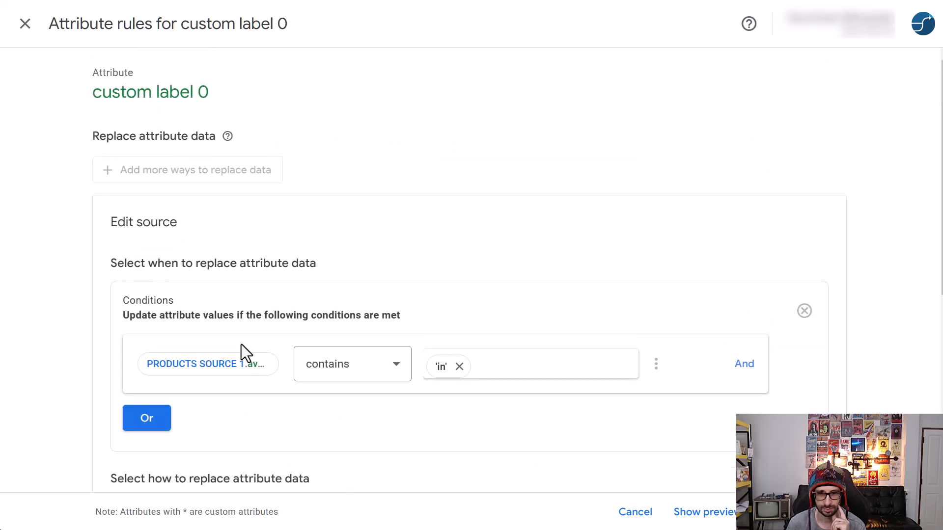
Cancel the source edit and discard the custom label 0 rule changes
left_click(804, 310)
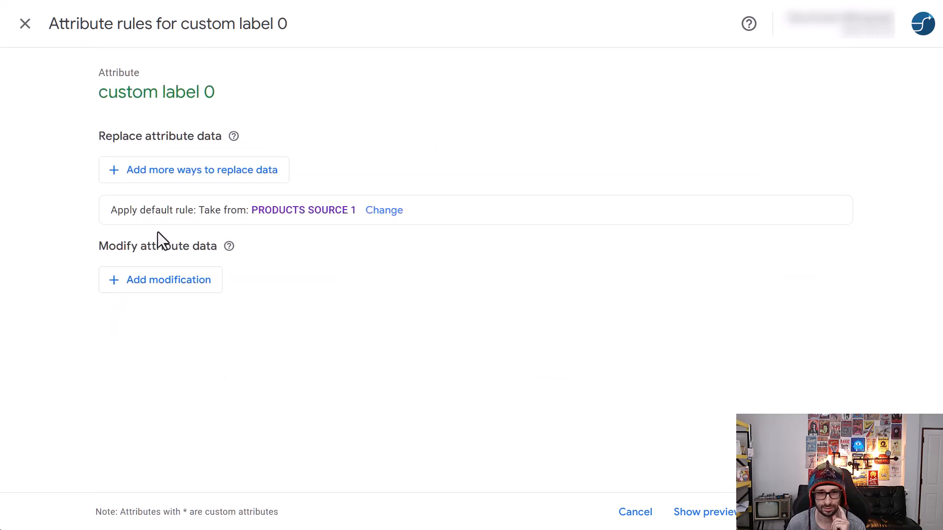
left_click(634, 512)
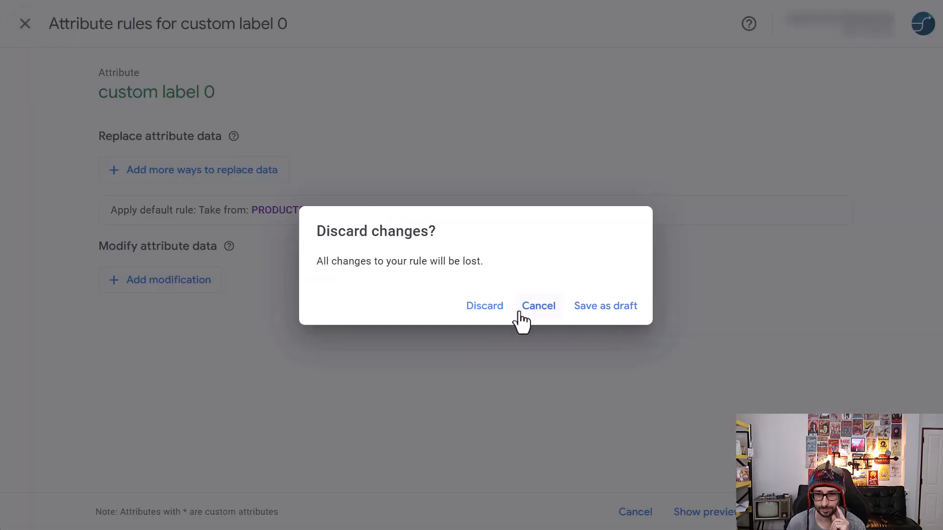
left_click(484, 305)
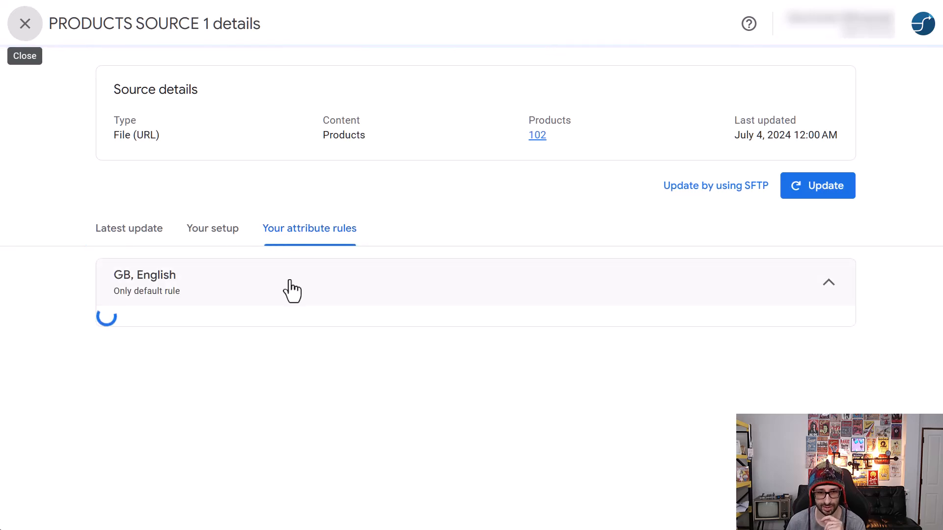
Open a new excluded destination rule, browse its replace options, and cancel it
left_click(169, 325)
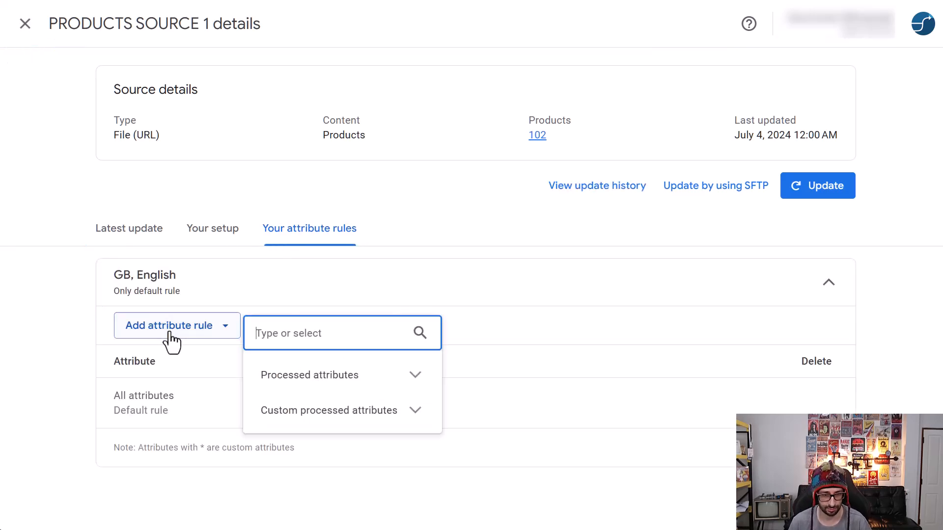
type("exc")
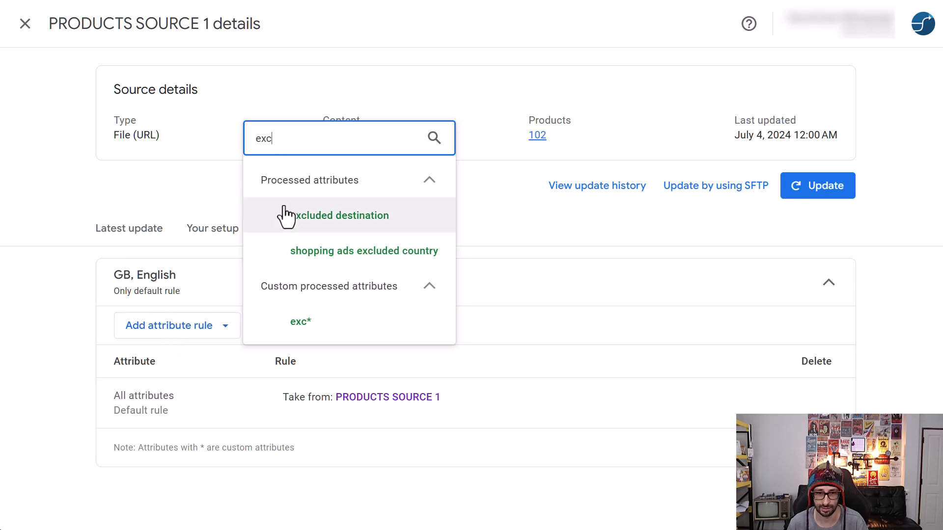
left_click(340, 216)
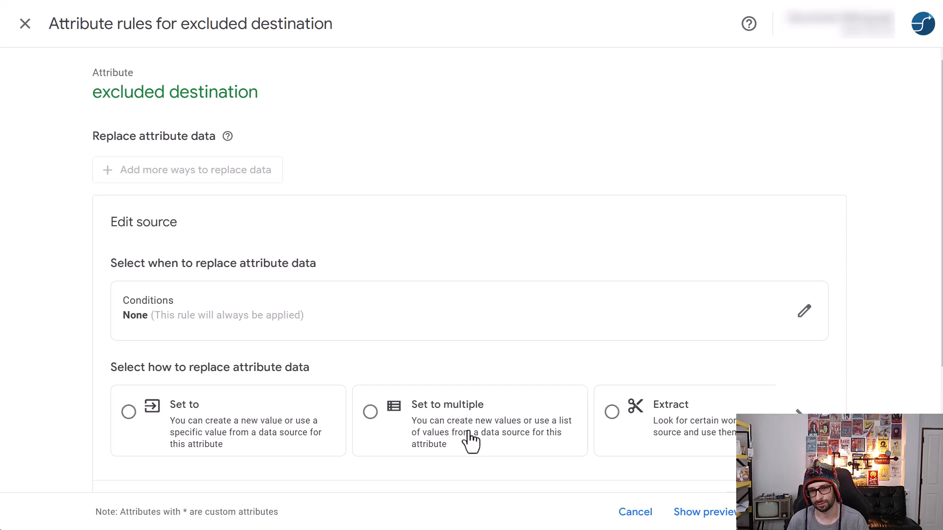
left_click(799, 412)
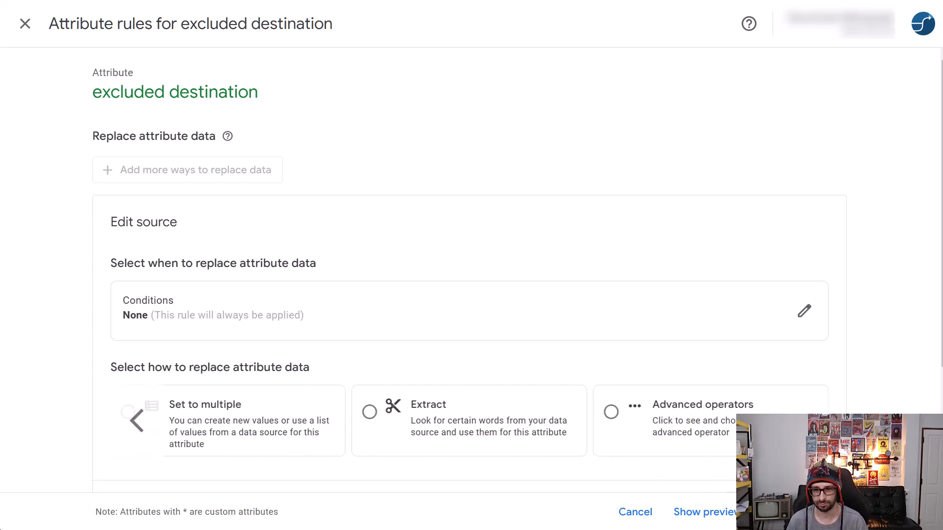
mouse_move(636, 512)
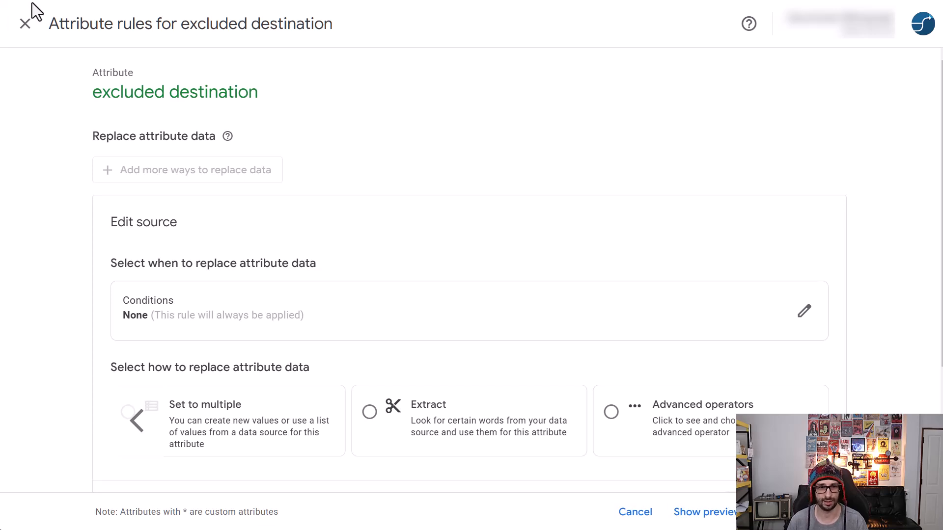
mouse_move(634, 512)
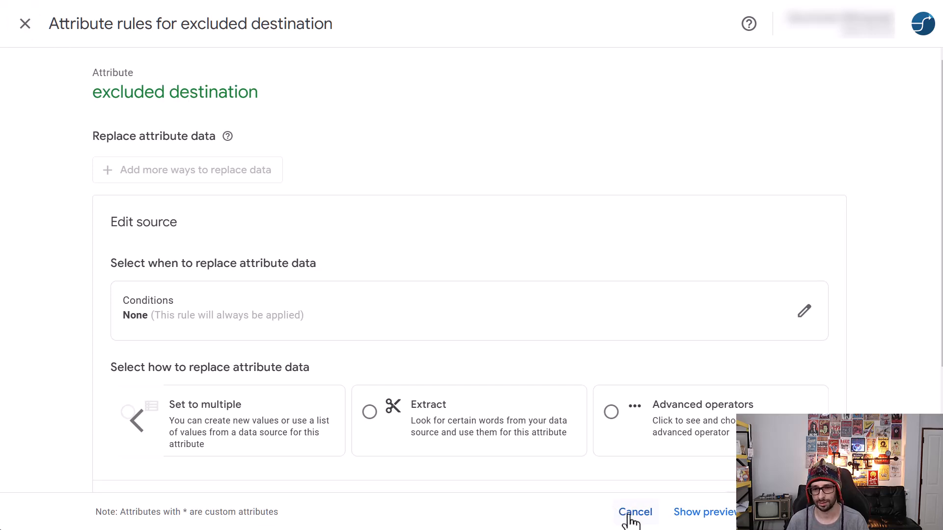
left_click(635, 512)
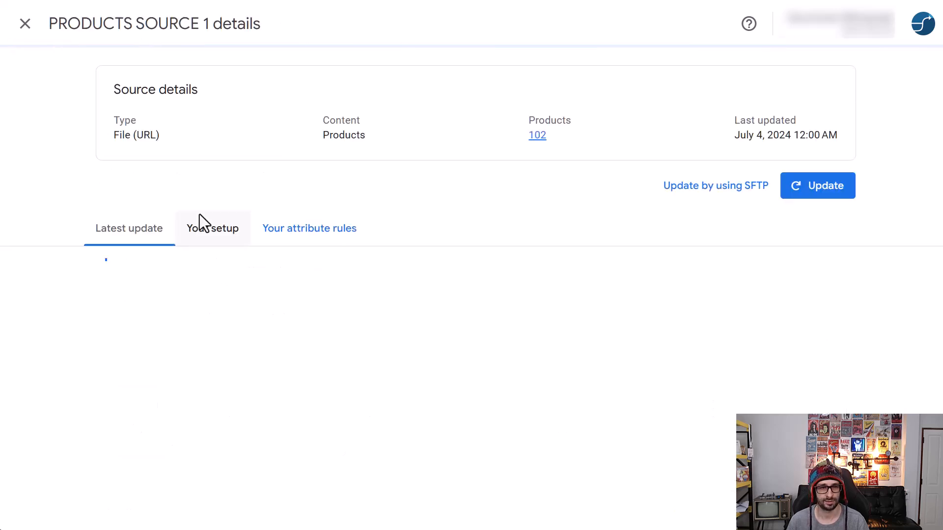
left_click(309, 228)
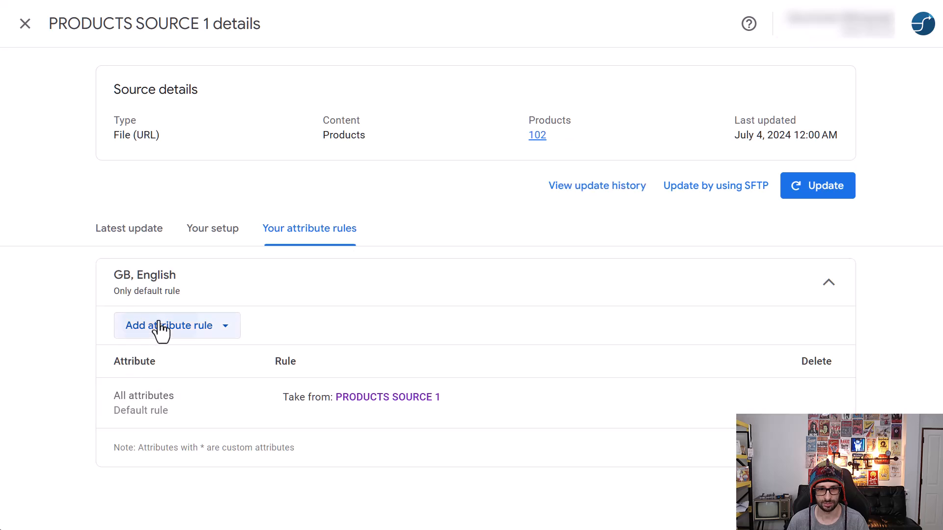
left_click(169, 325)
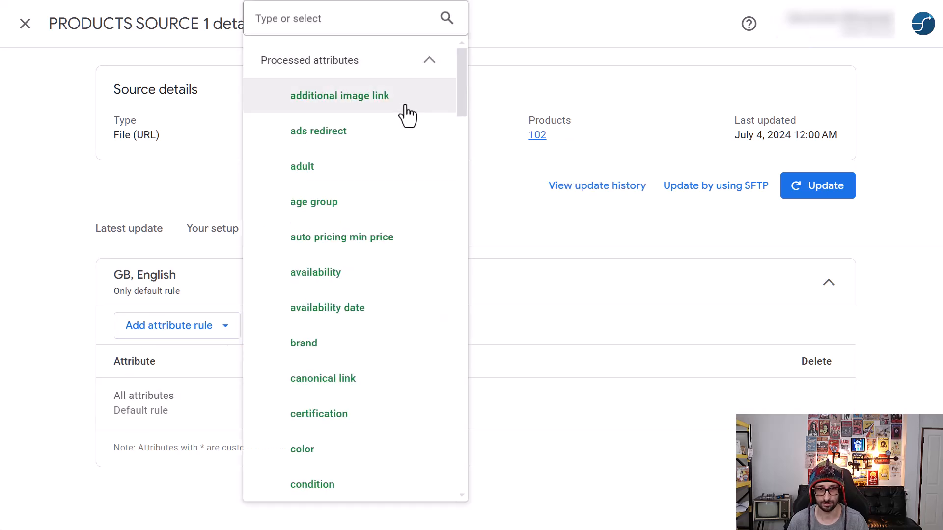
mouse_move(402, 307)
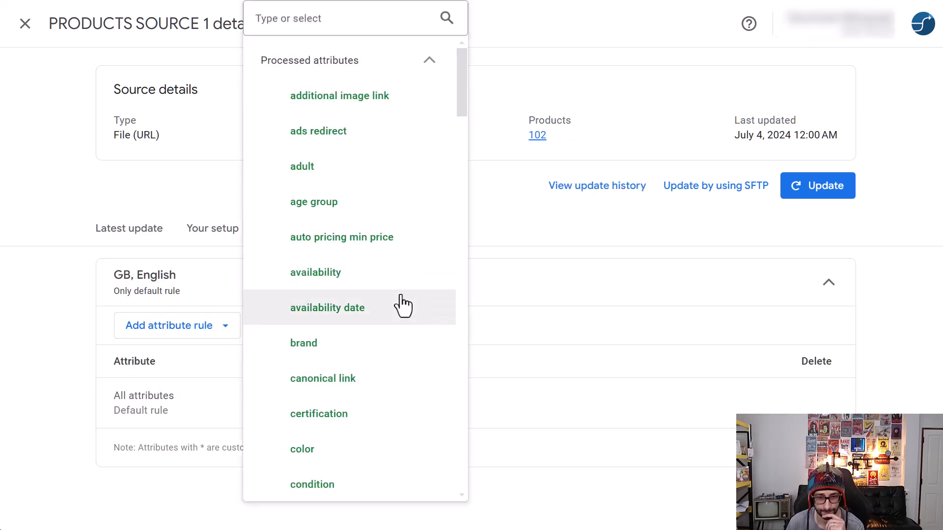
scroll("down", 3)
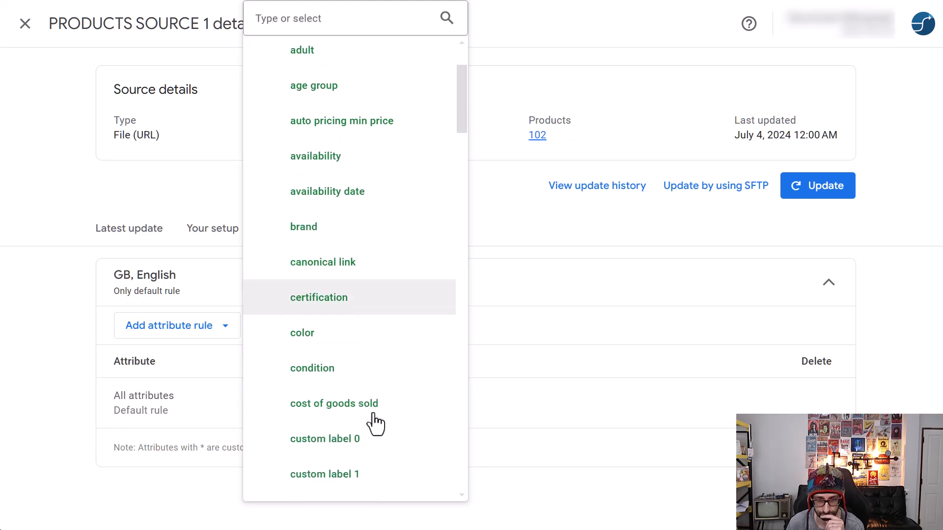
scroll("down", 3)
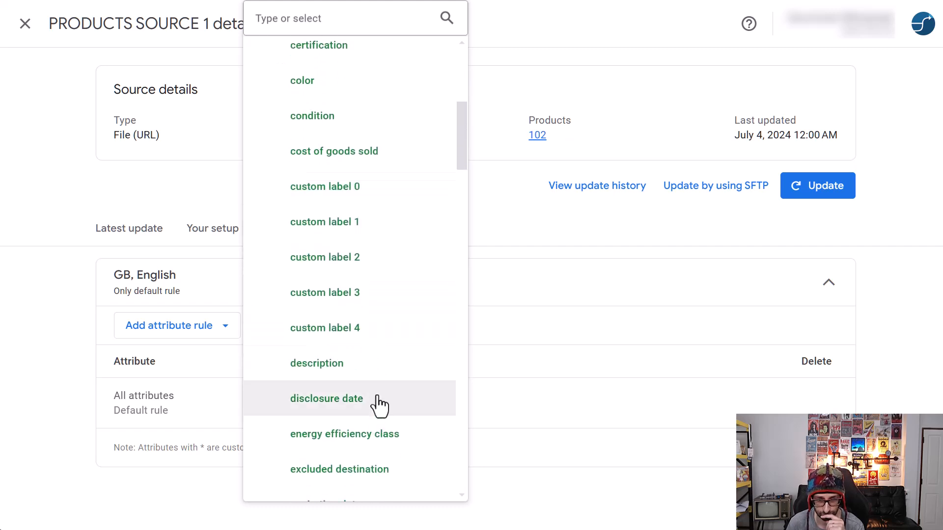
scroll("down", 3)
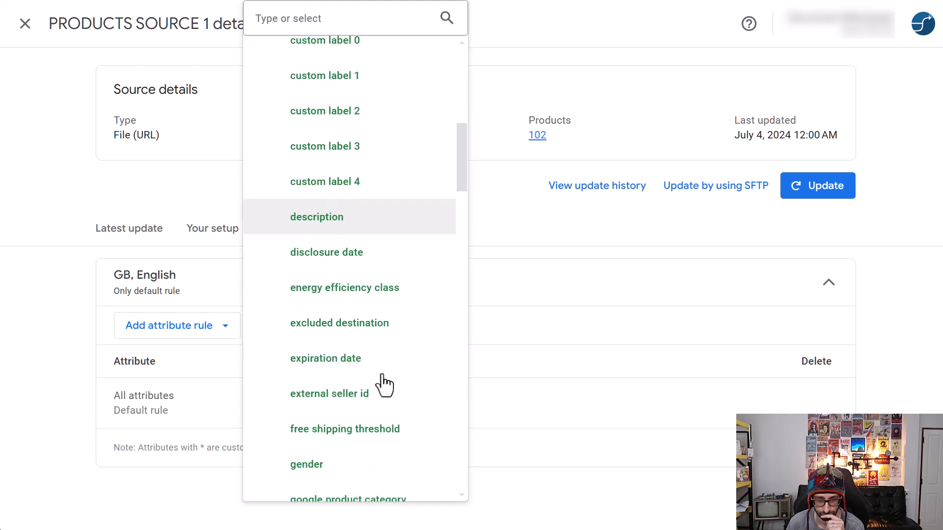
scroll("down", 3)
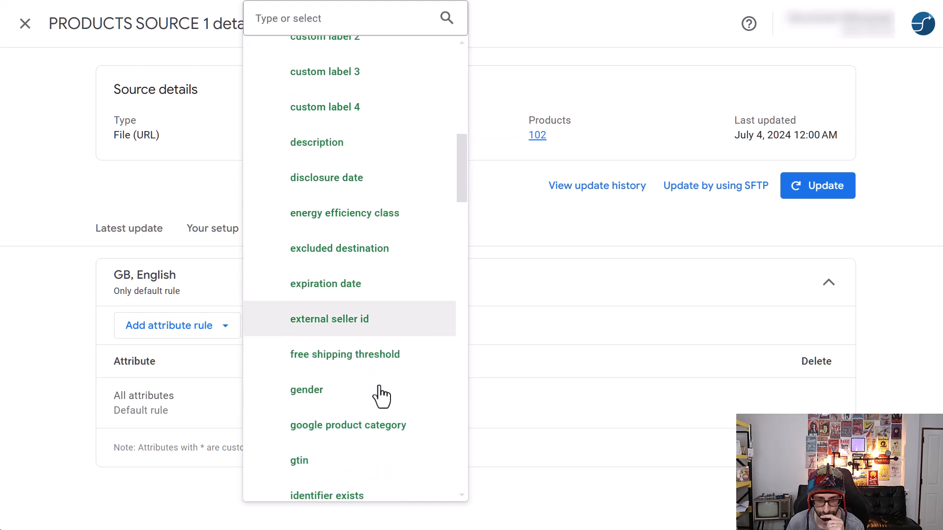
mouse_move(382, 389)
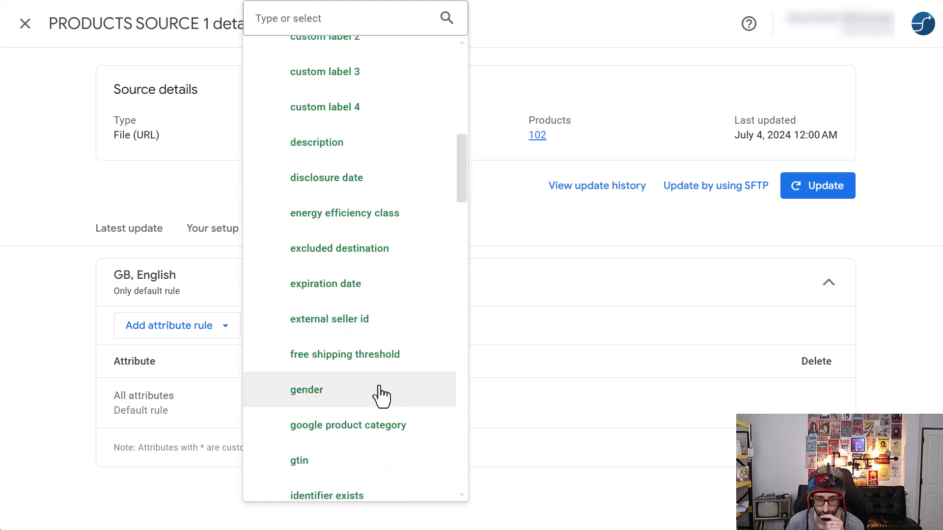
scroll("down", 3)
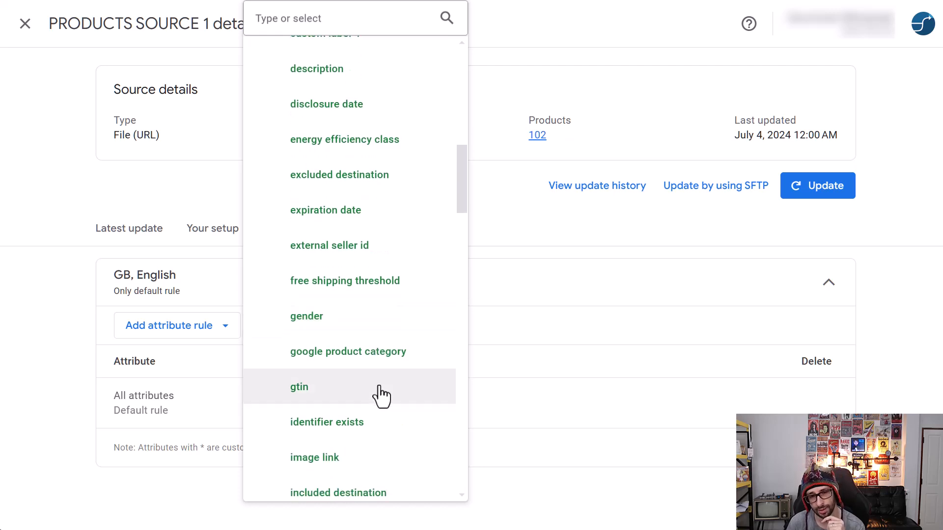
mouse_move(372, 316)
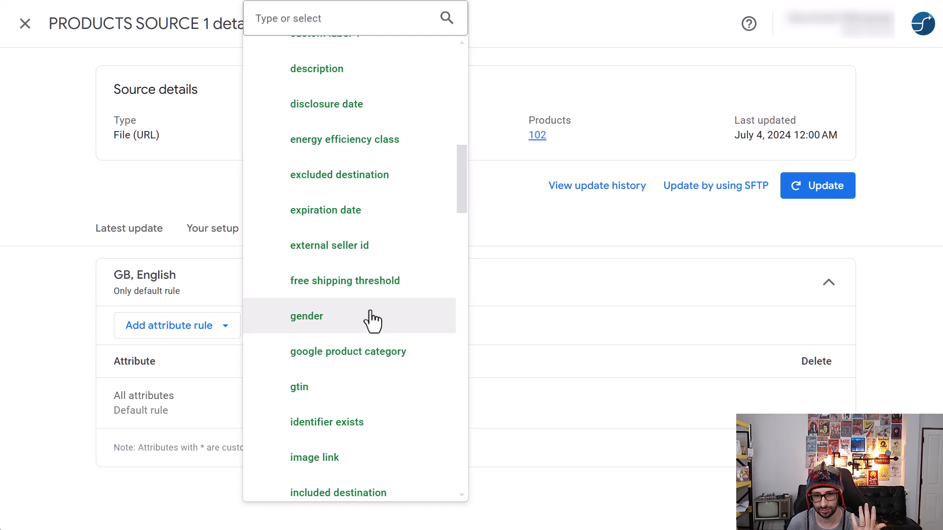
mouse_move(374, 289)
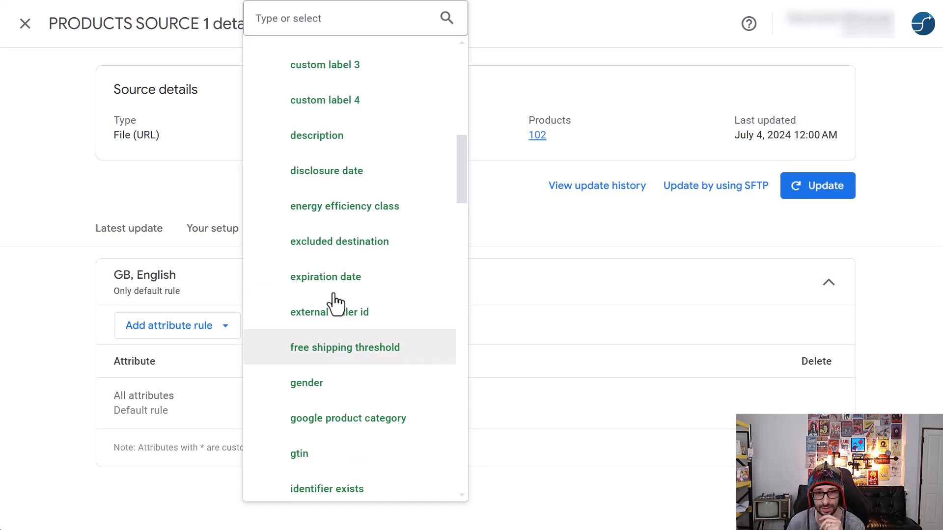
scroll("up", 3)
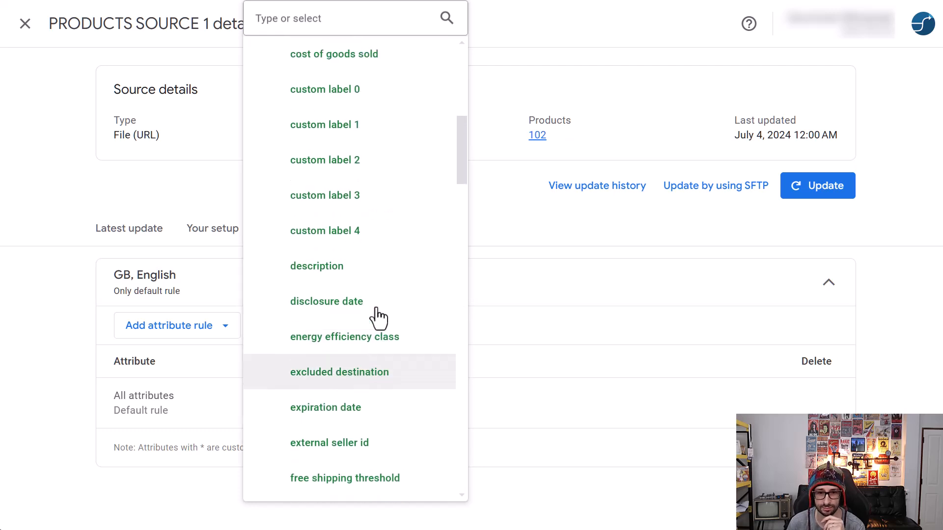
scroll("up", 3)
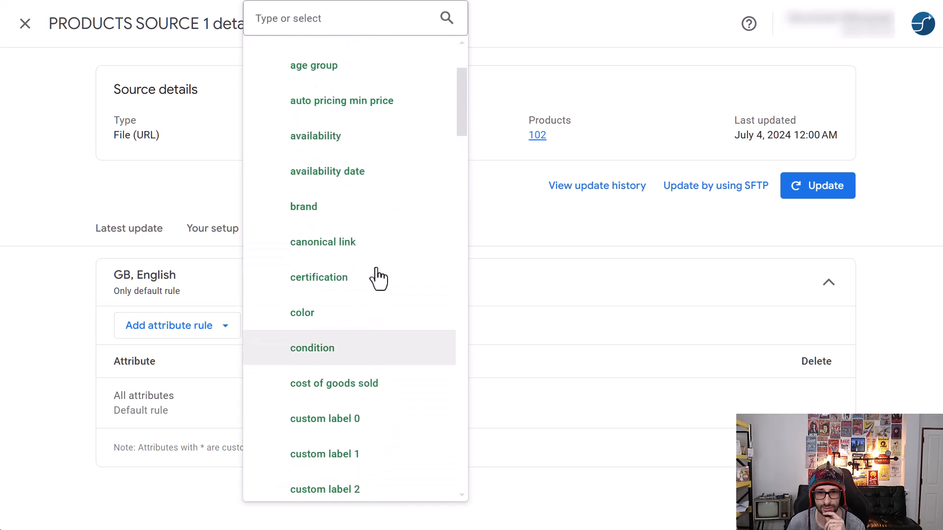
scroll("up", 3)
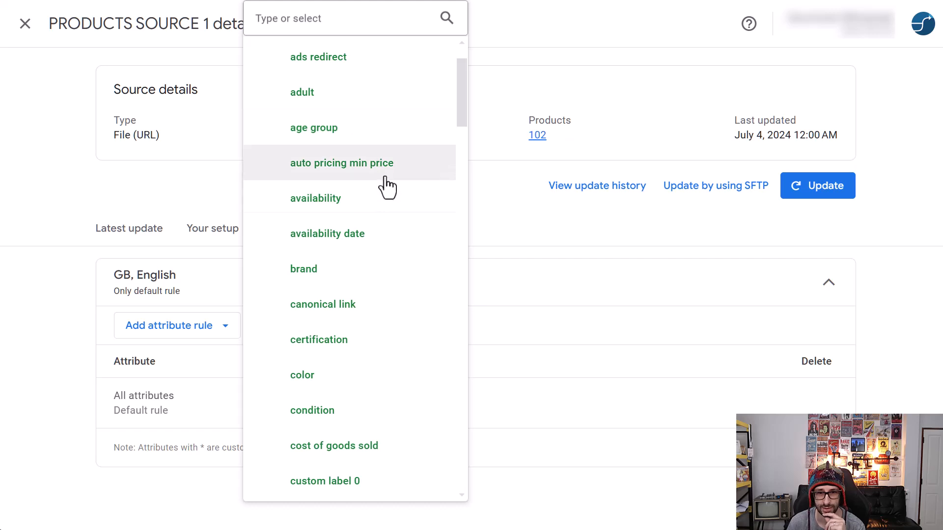
scroll("down", 3)
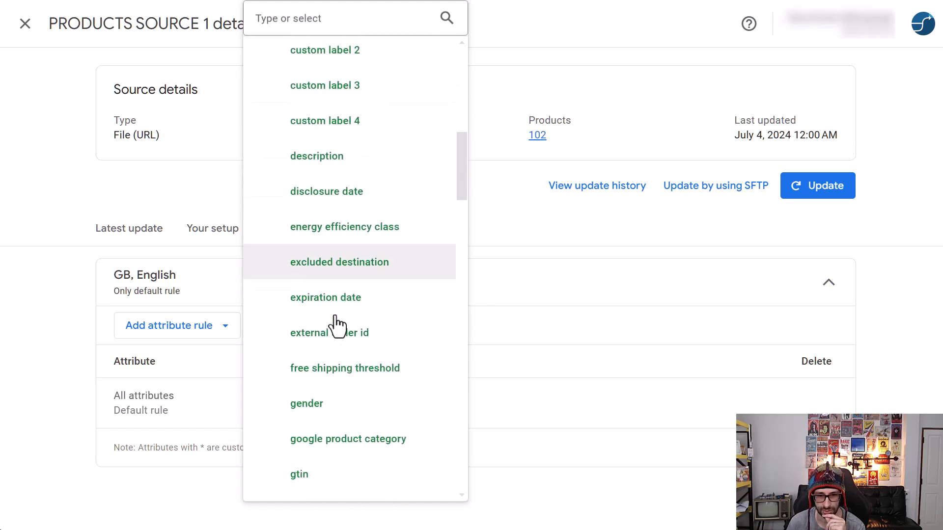
scroll("down", 3)
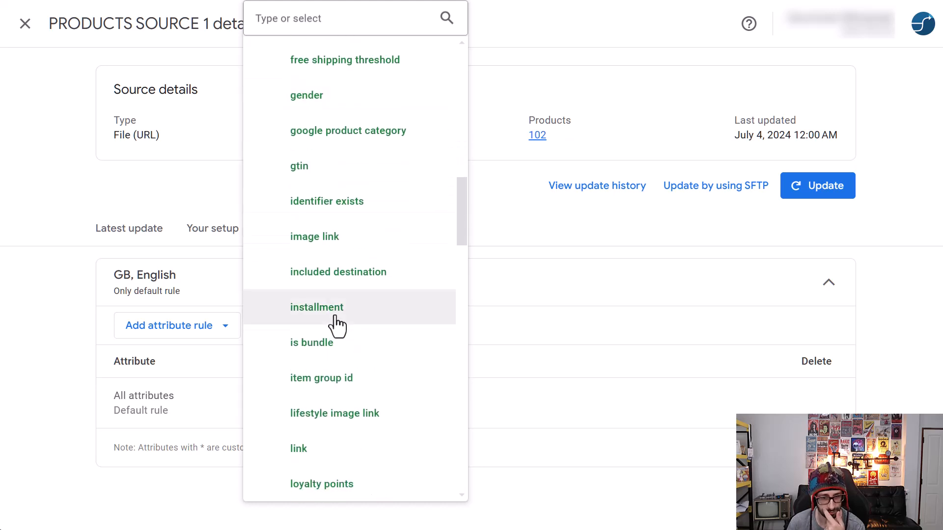
scroll("down", 3)
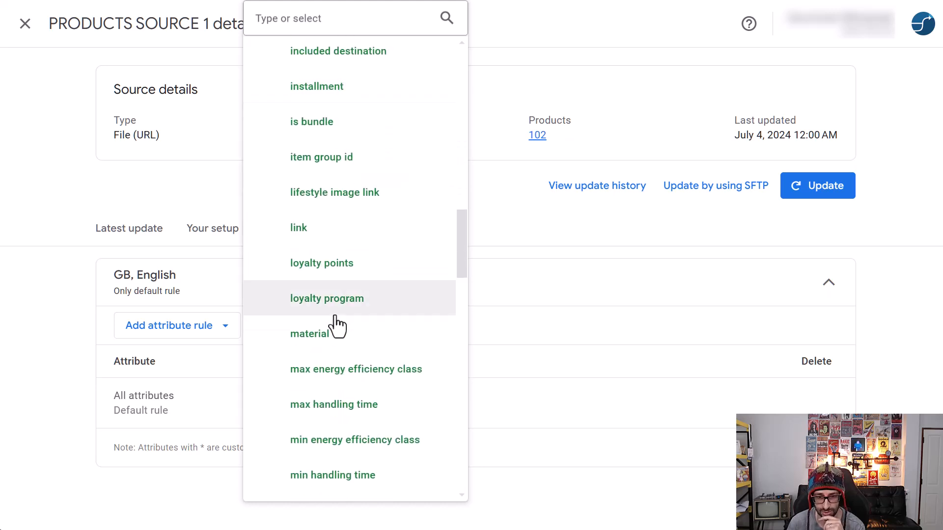
scroll("down", 3)
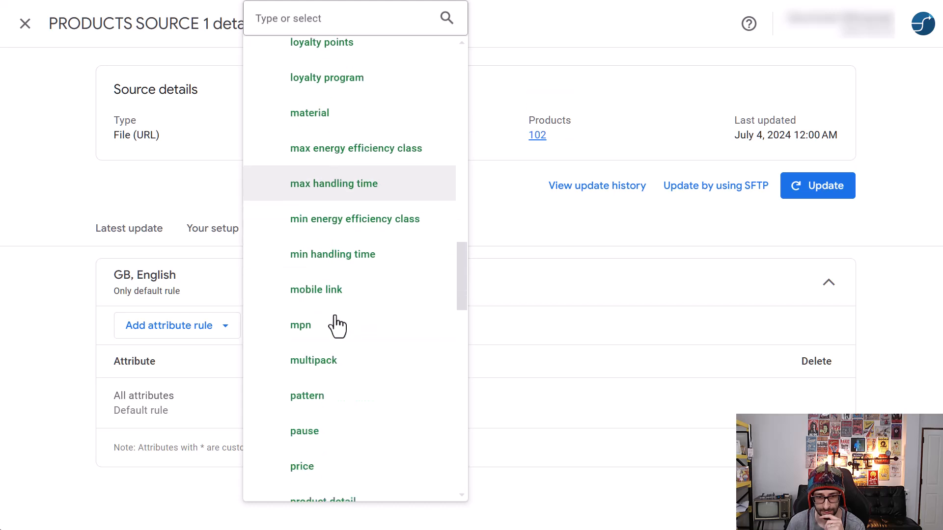
scroll("down", 3)
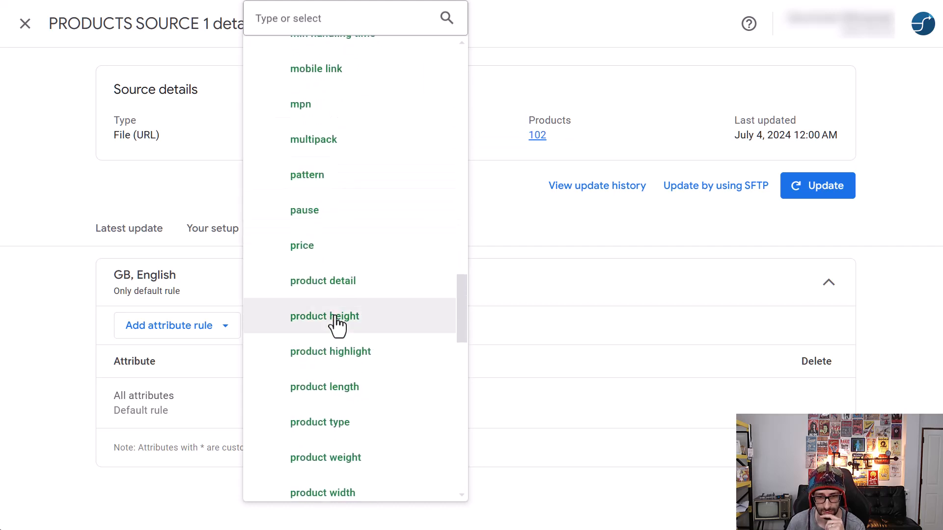
scroll("down", 3)
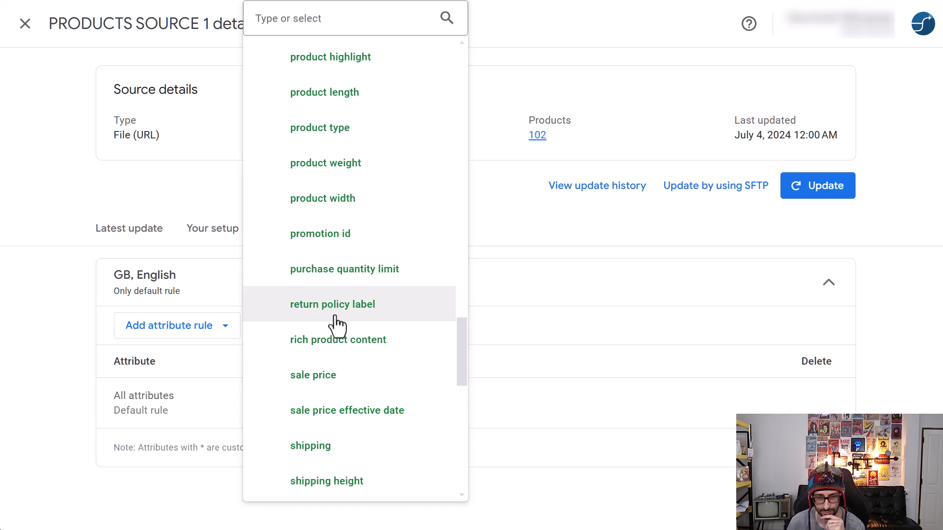
mouse_move(385, 361)
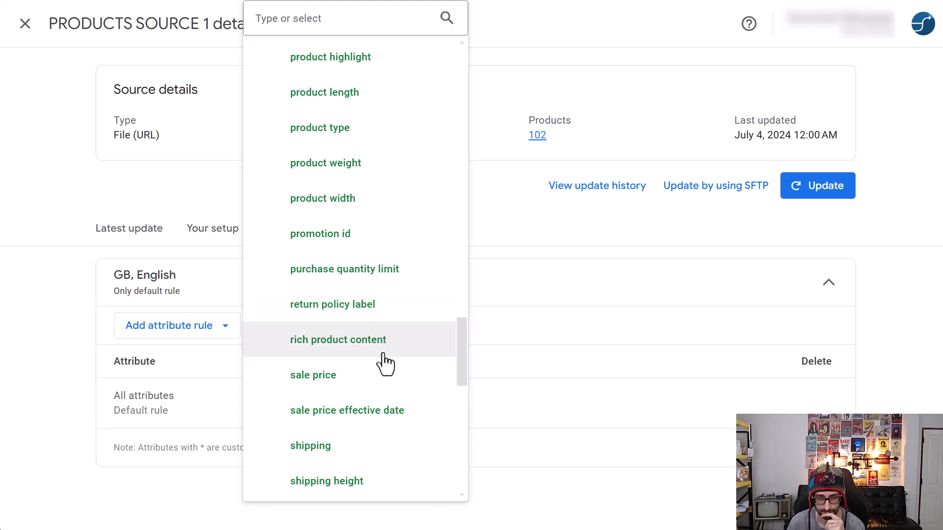
mouse_move(373, 361)
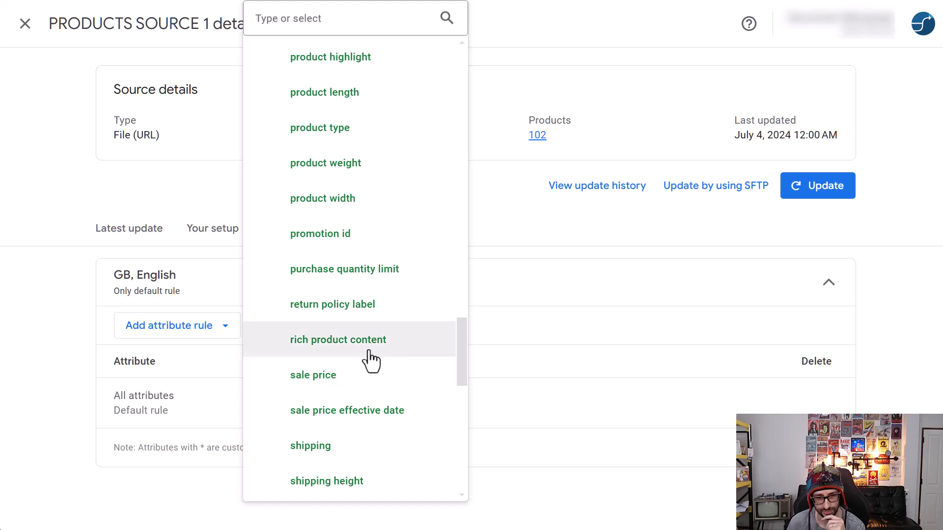
Open a rich product content rule, scroll through the editor, and close it unsaved
left_click(338, 340)
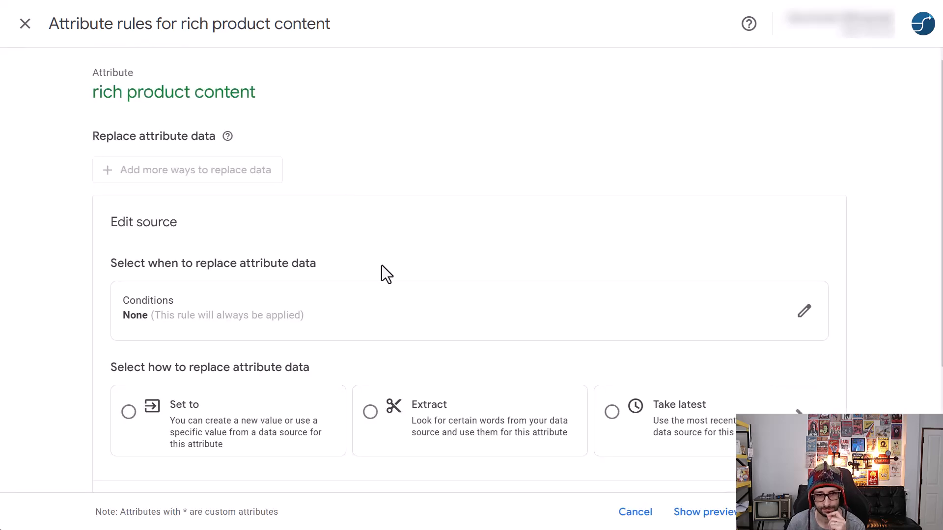
mouse_move(180, 430)
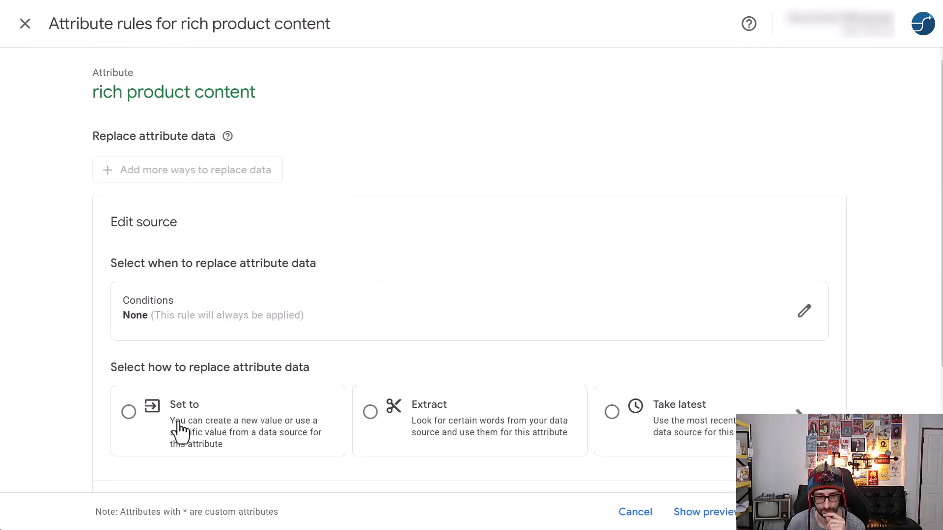
scroll("down", 3)
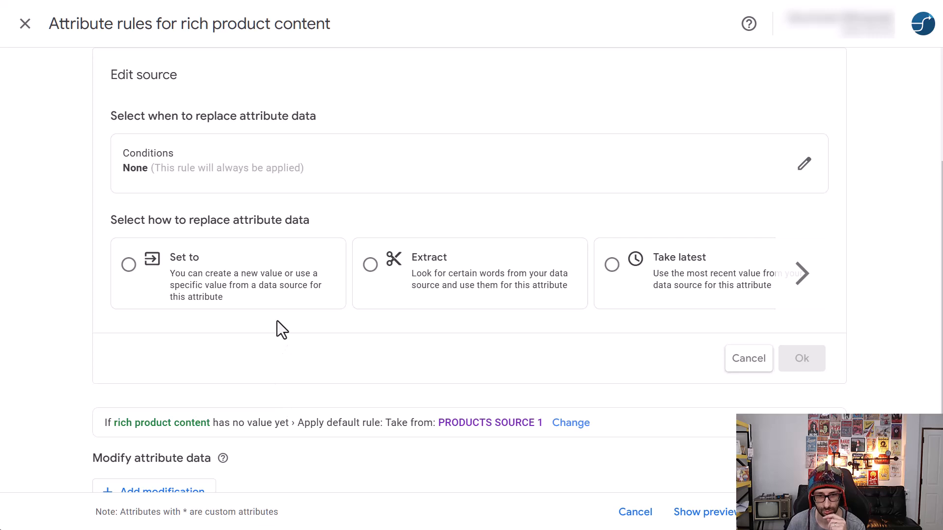
scroll("up", 3)
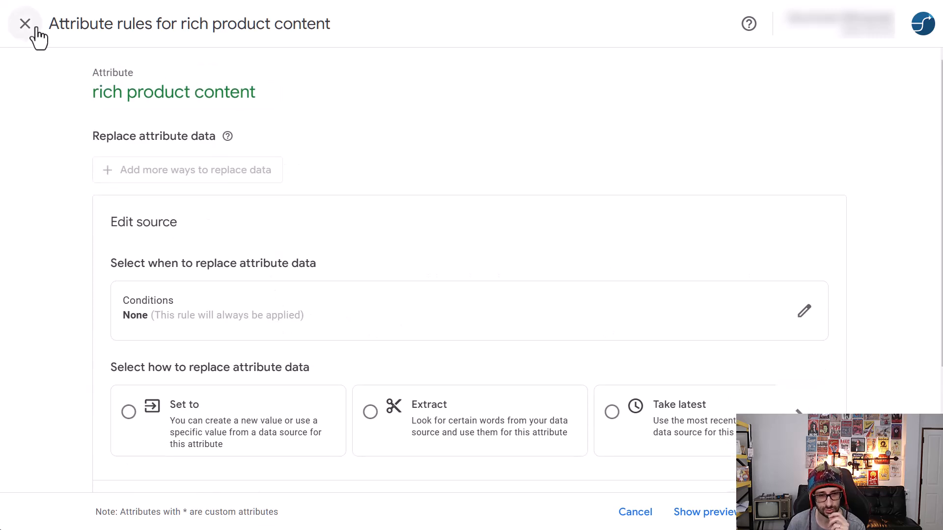
left_click(25, 24)
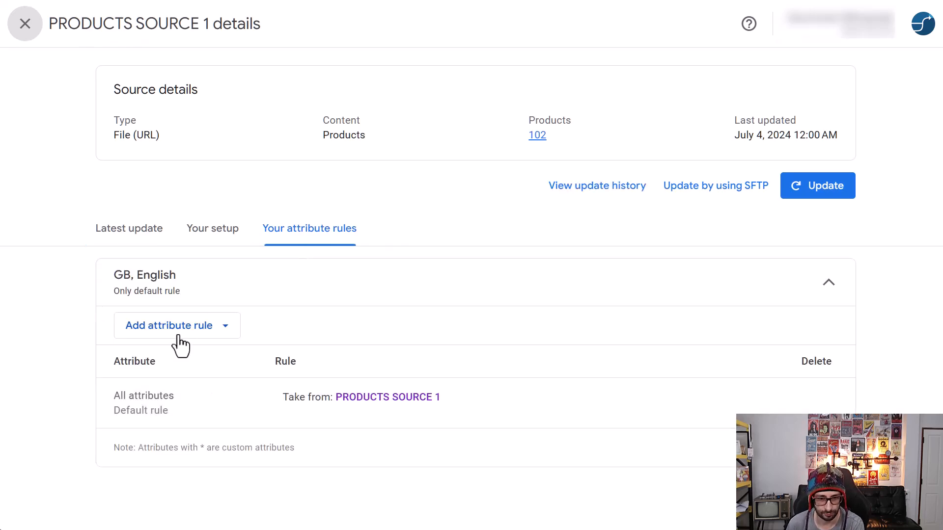
left_click(169, 325)
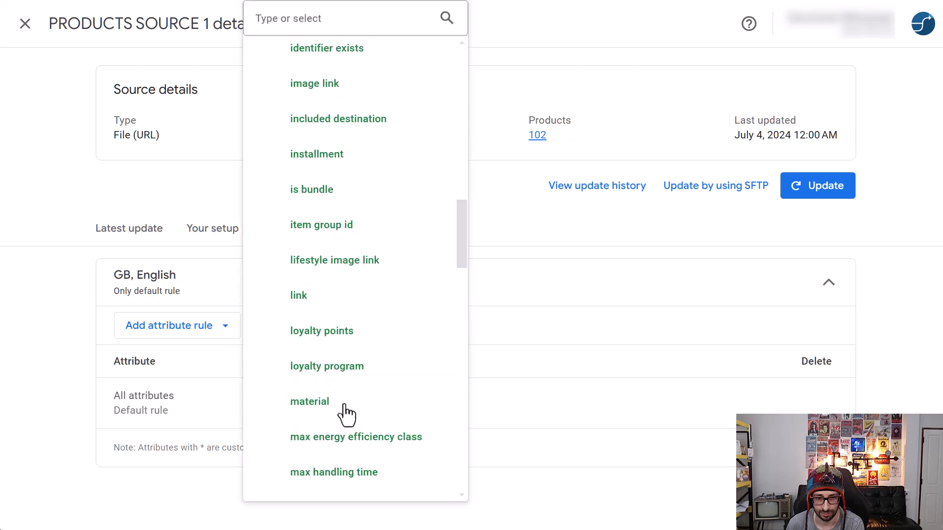
scroll("down", 3)
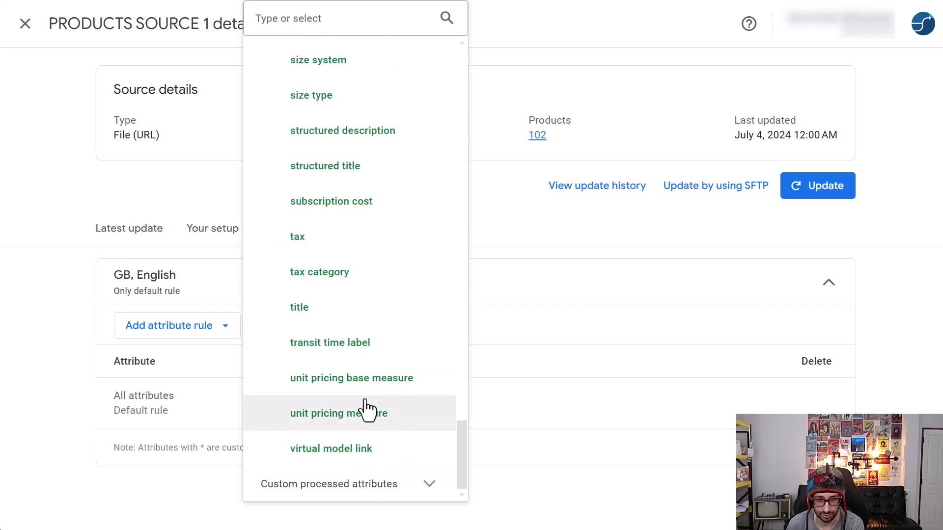
scroll("up", 3)
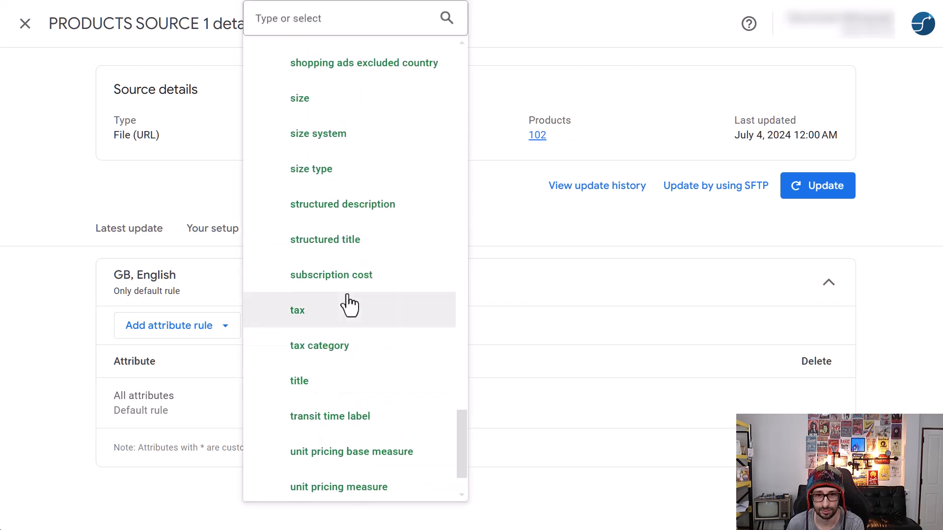
mouse_move(354, 252)
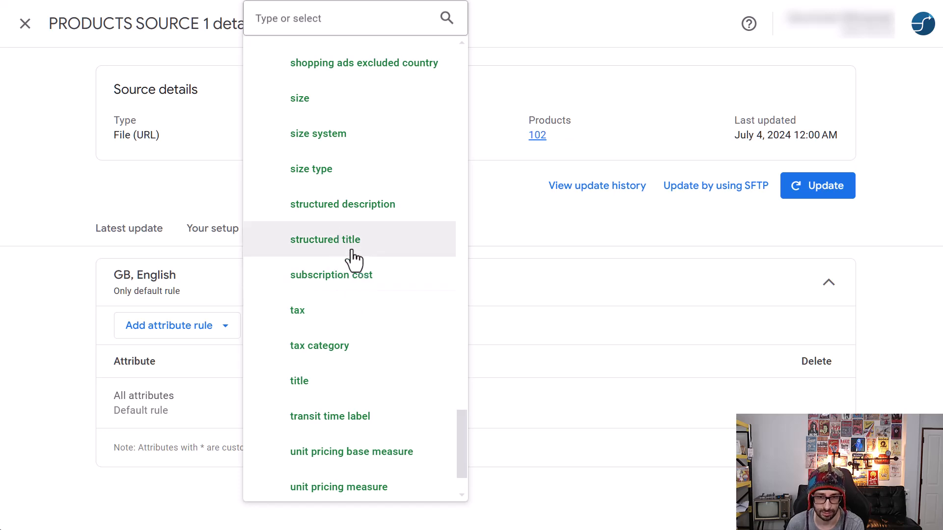
mouse_move(374, 249)
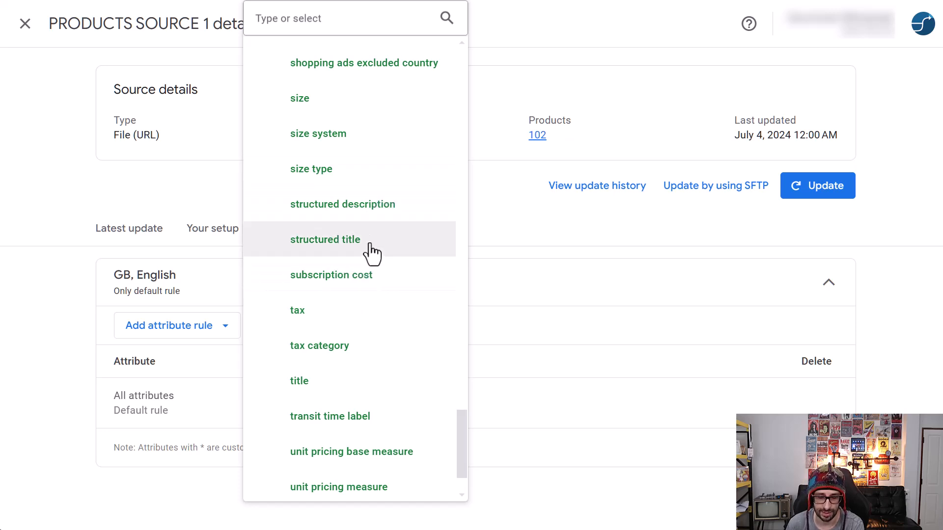
mouse_move(373, 228)
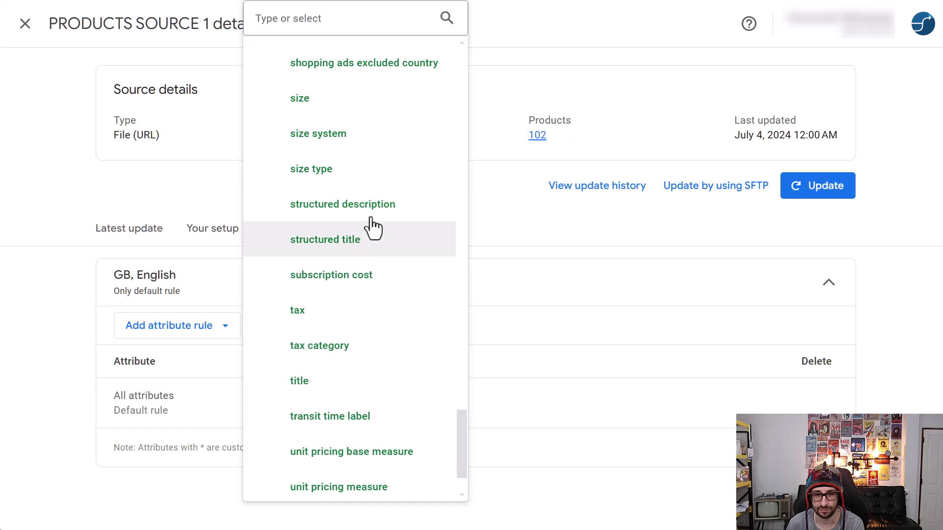
mouse_move(373, 216)
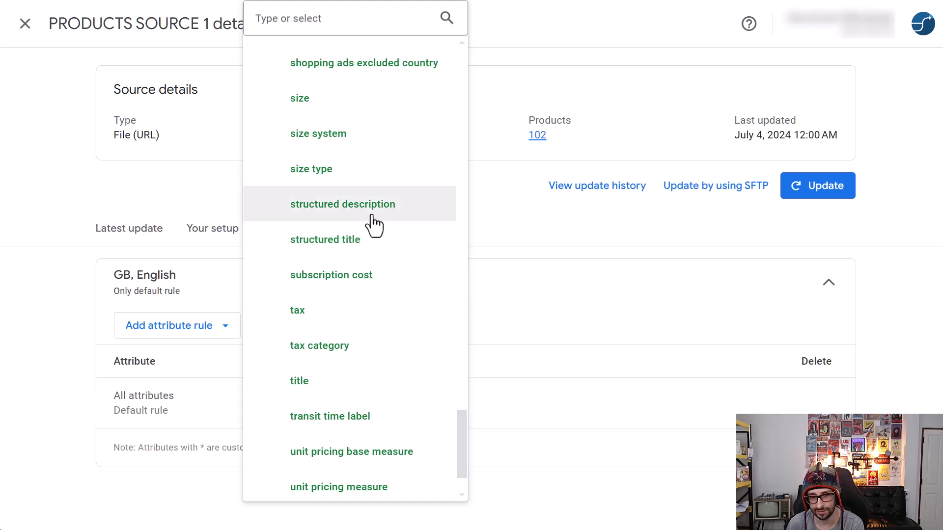
mouse_move(368, 251)
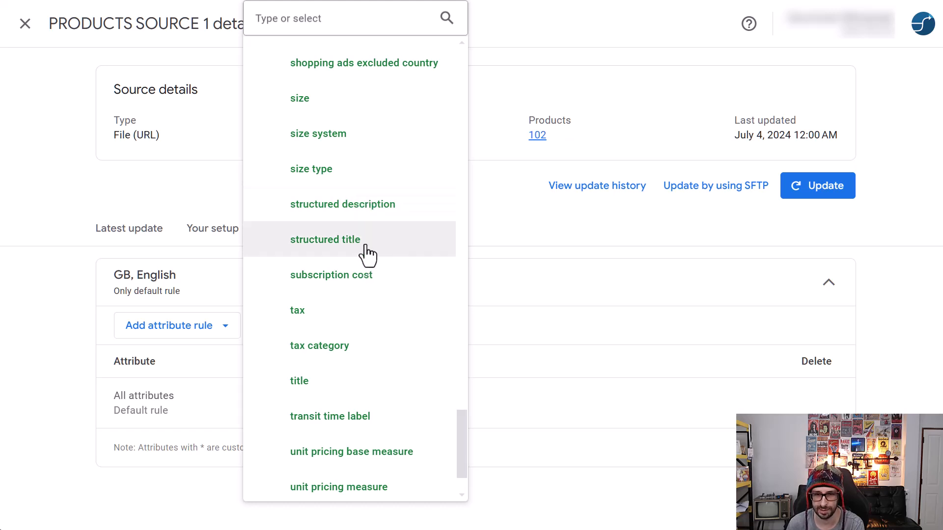
mouse_move(355, 231)
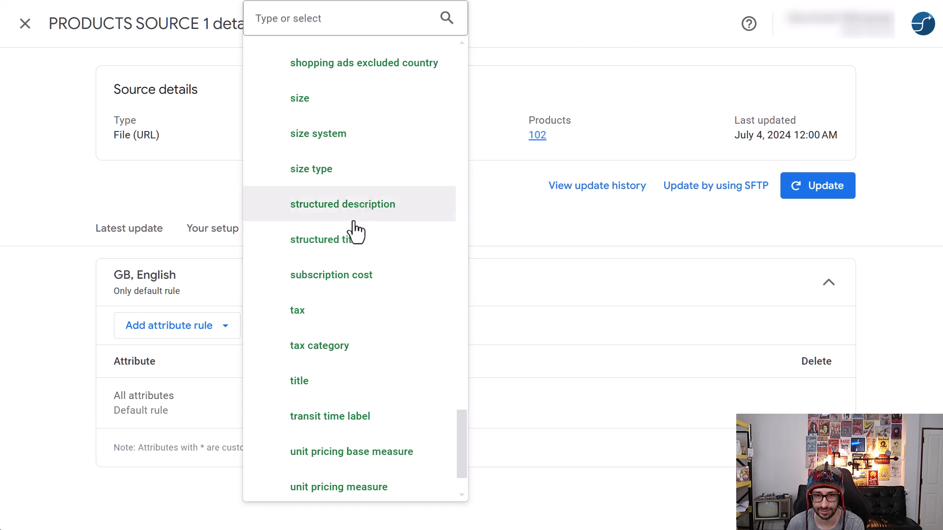
scroll("up", 3)
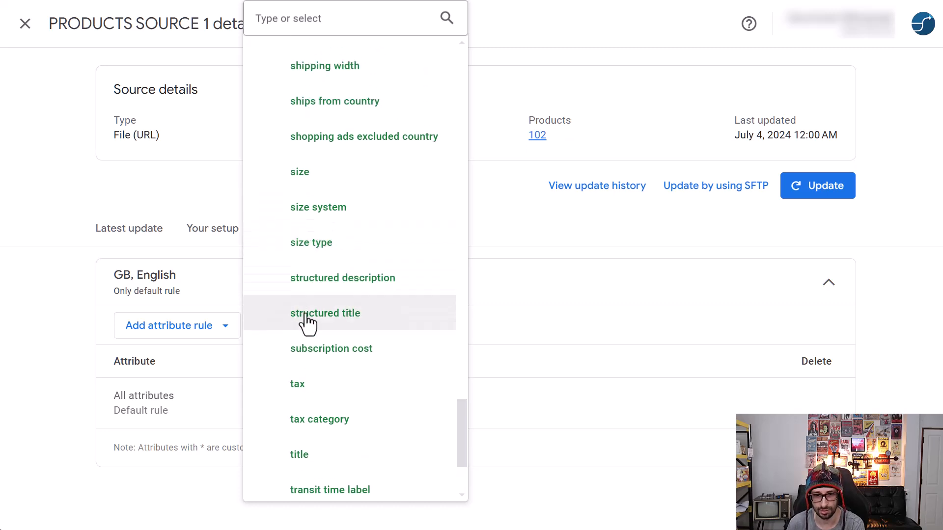
mouse_move(355, 295)
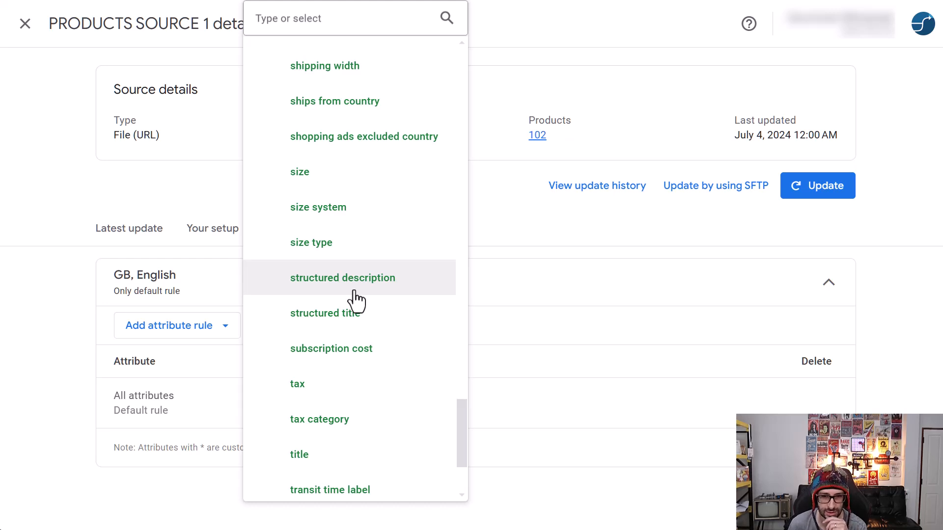
mouse_move(393, 314)
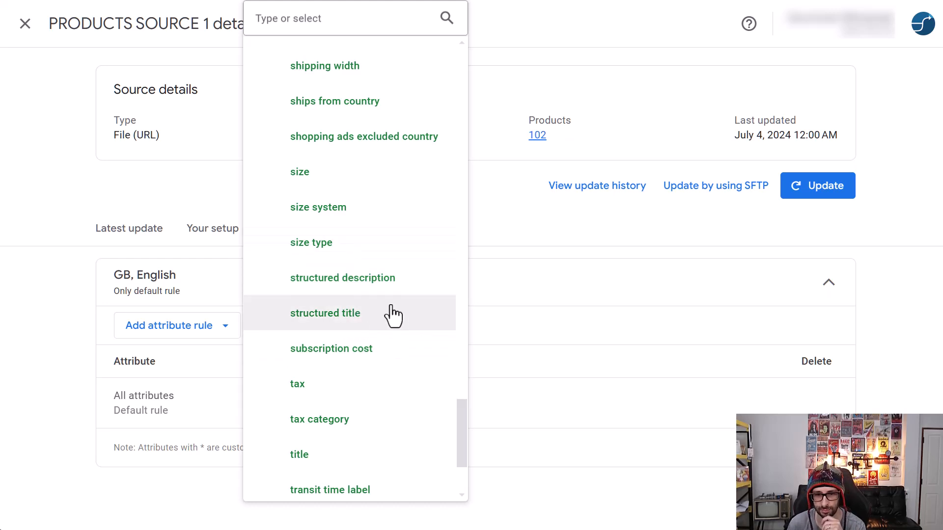
scroll("up", 3)
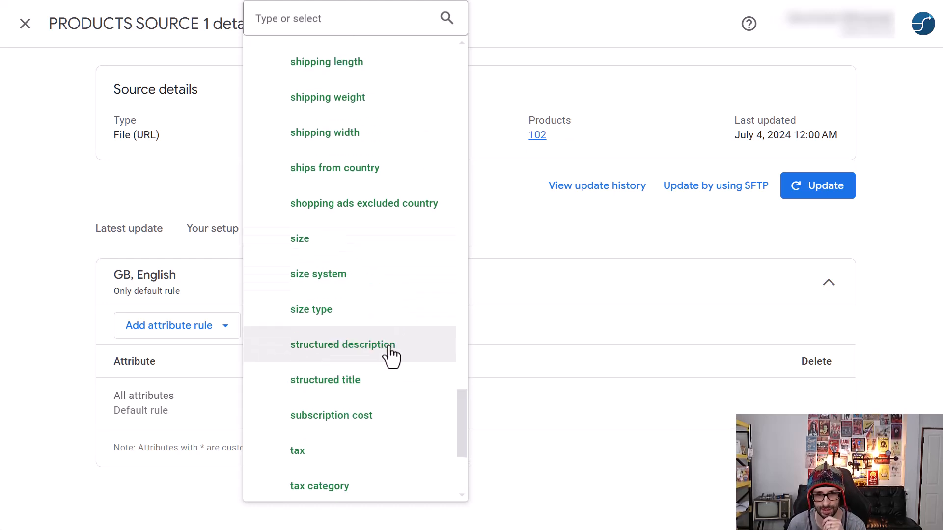
scroll("up", 3)
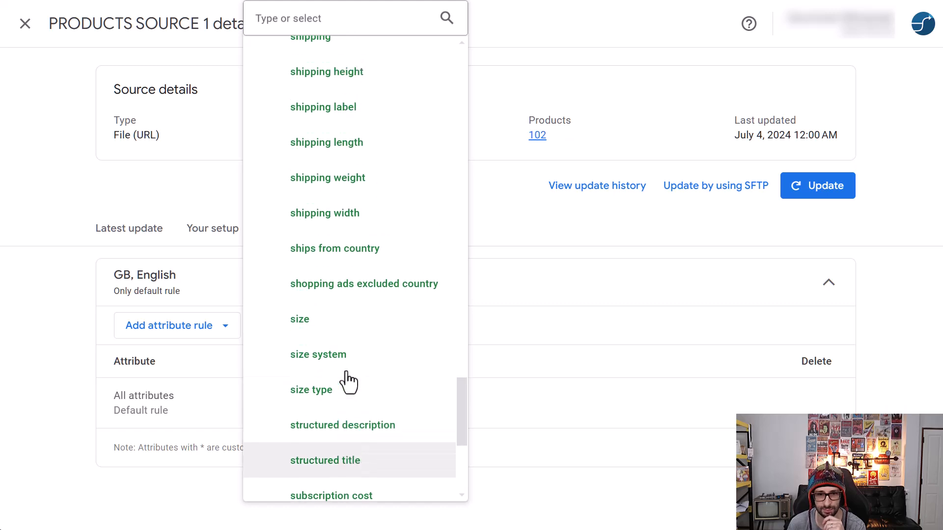
scroll("up", 3)
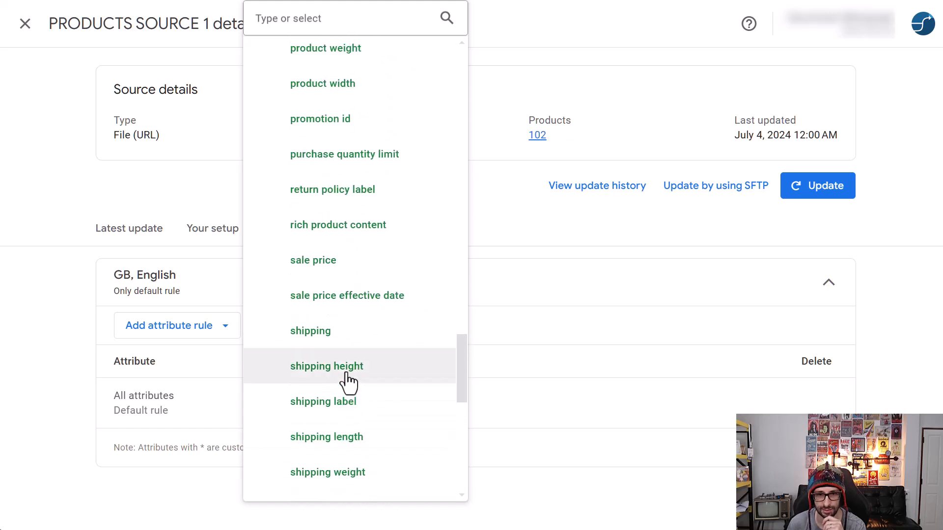
mouse_move(338, 224)
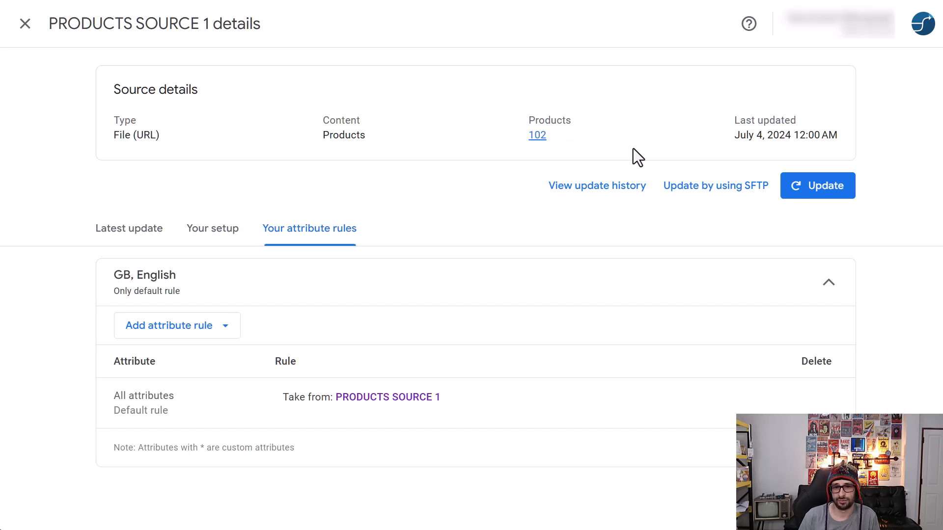
mouse_move(679, 158)
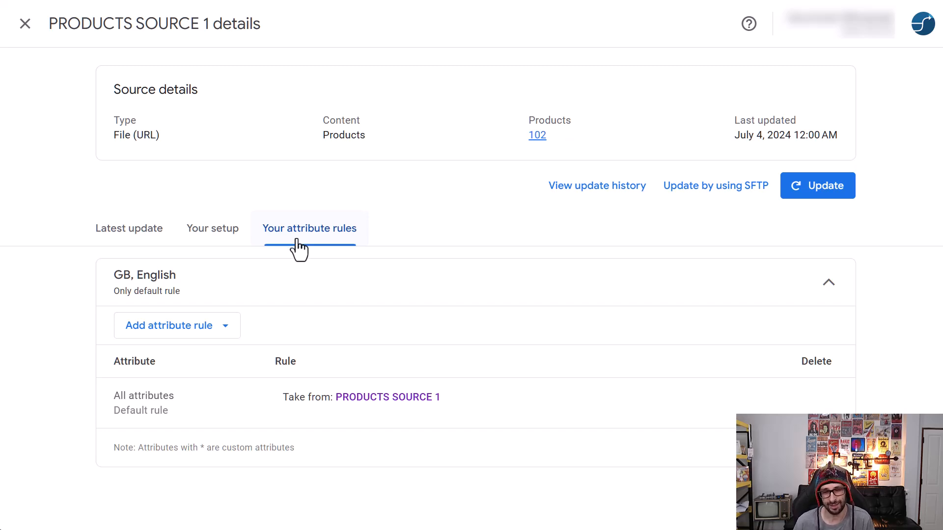
mouse_move(493, 221)
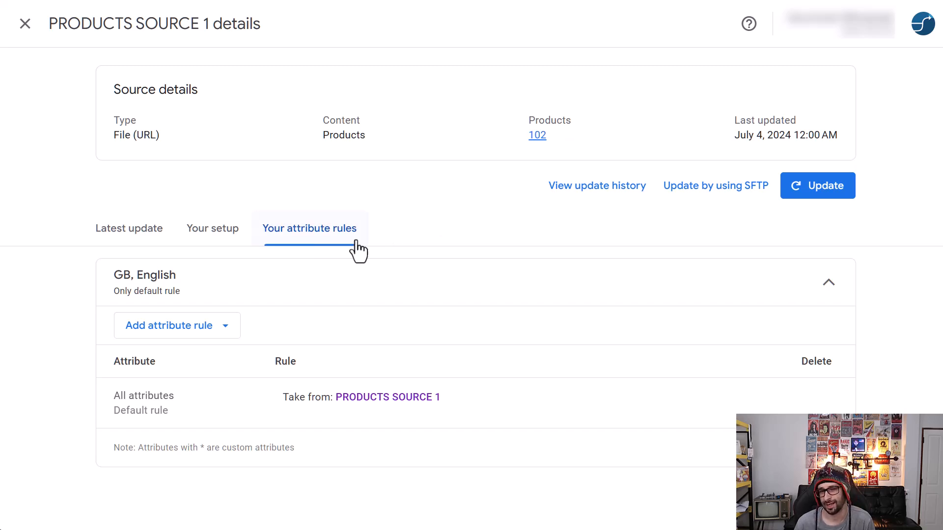
mouse_move(354, 247)
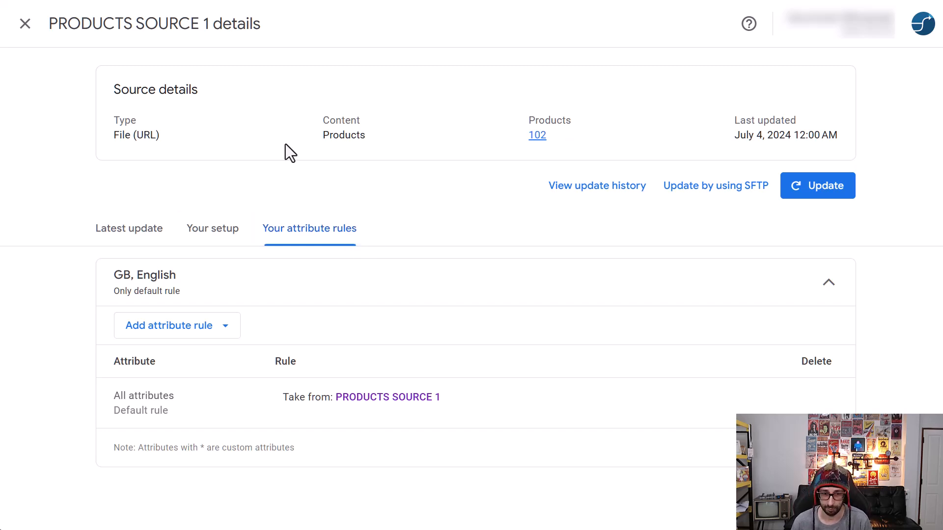
mouse_move(374, 179)
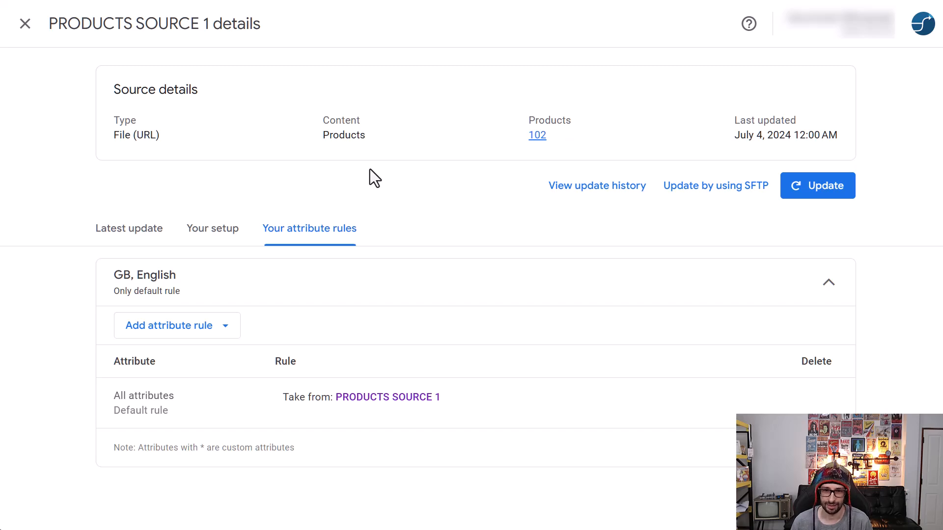
mouse_move(379, 217)
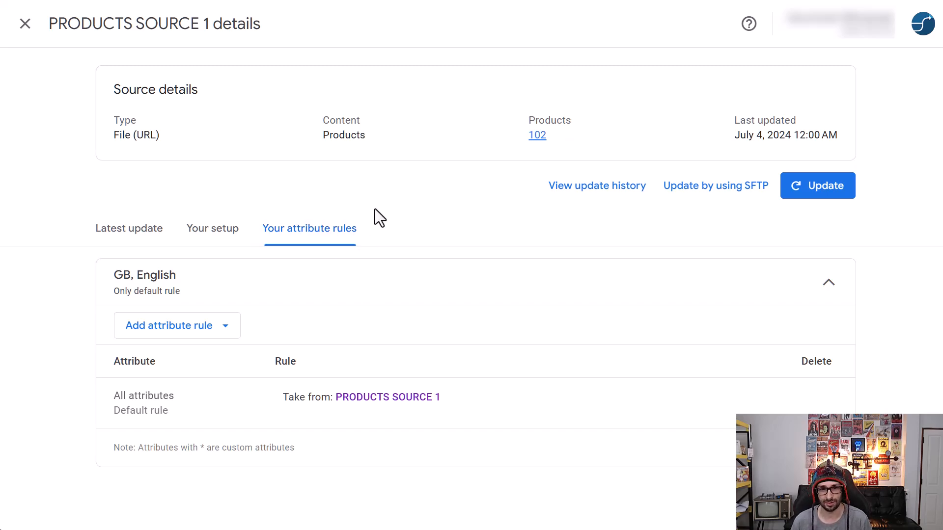
mouse_move(390, 191)
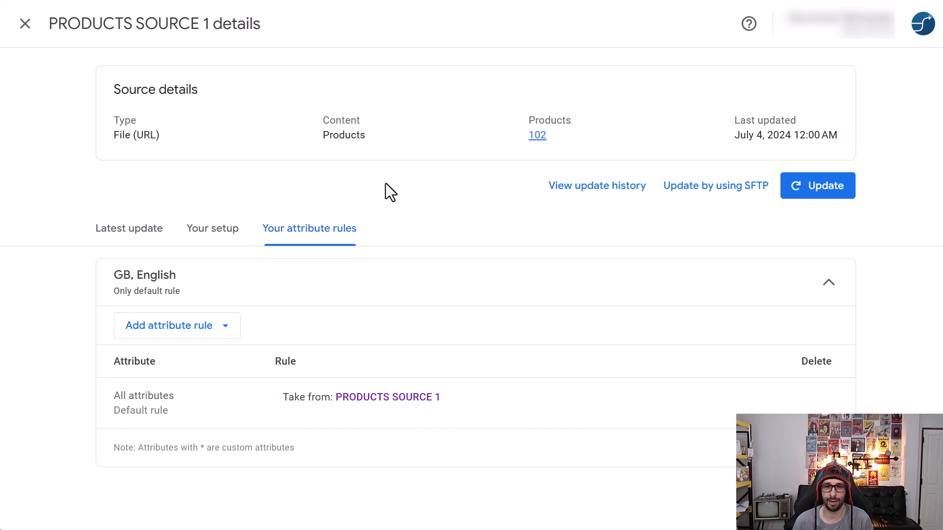
mouse_move(390, 215)
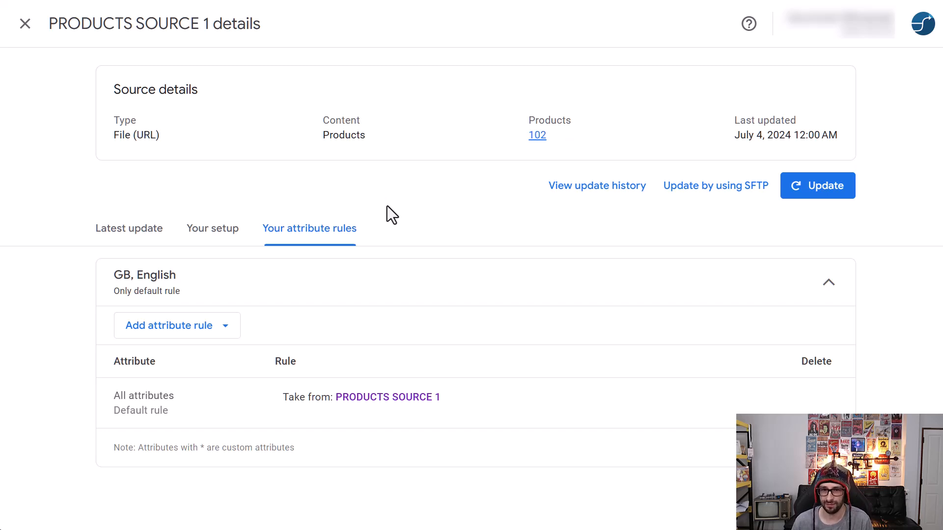
mouse_move(383, 149)
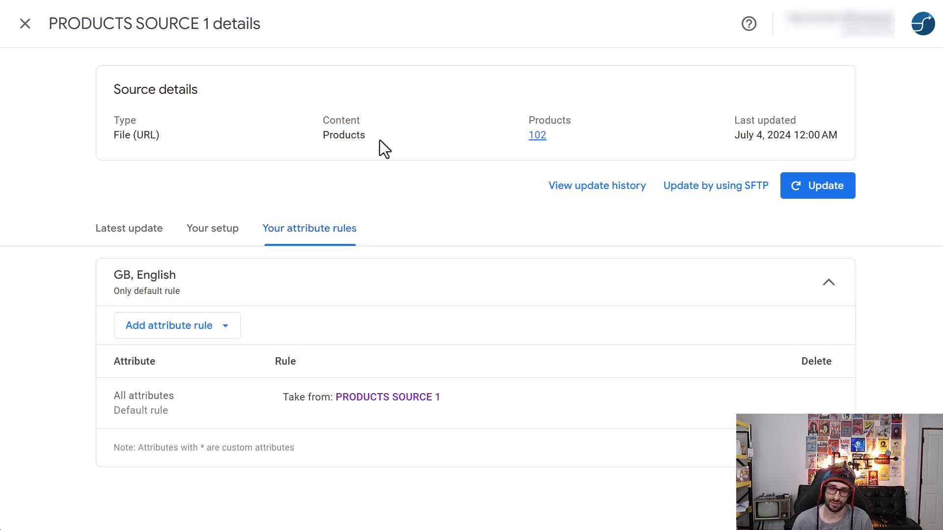
mouse_move(359, 198)
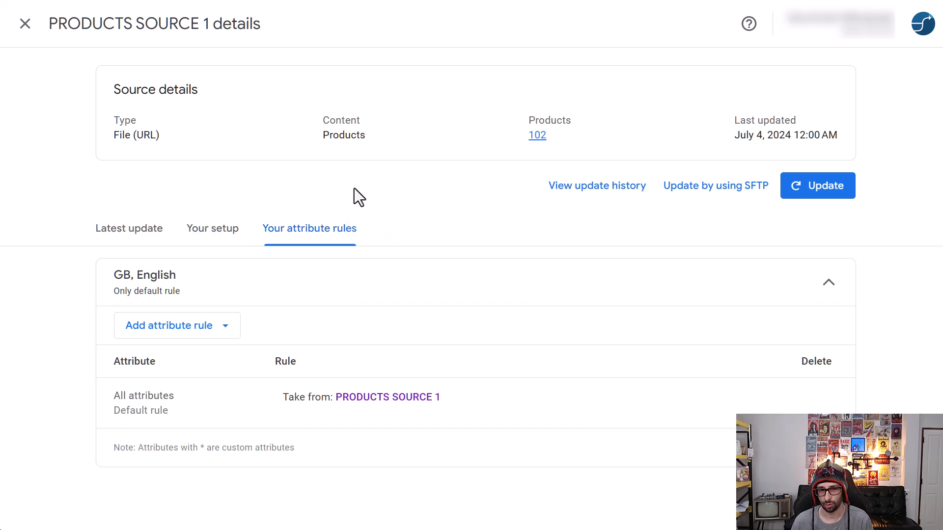
mouse_move(338, 264)
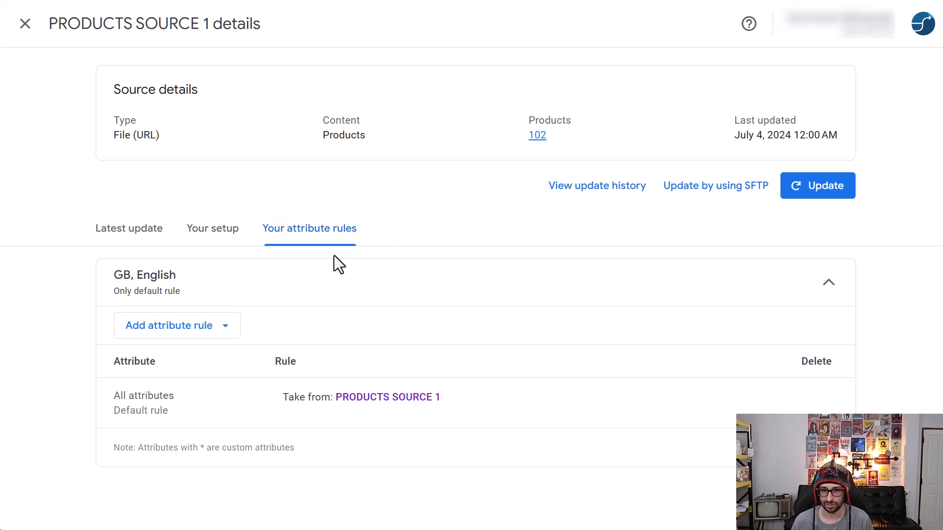
mouse_move(279, 201)
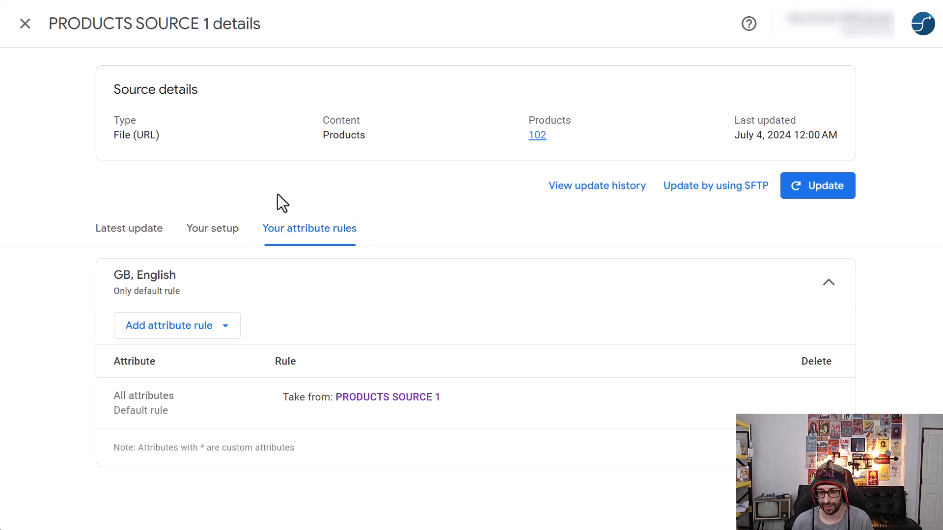
mouse_move(324, 198)
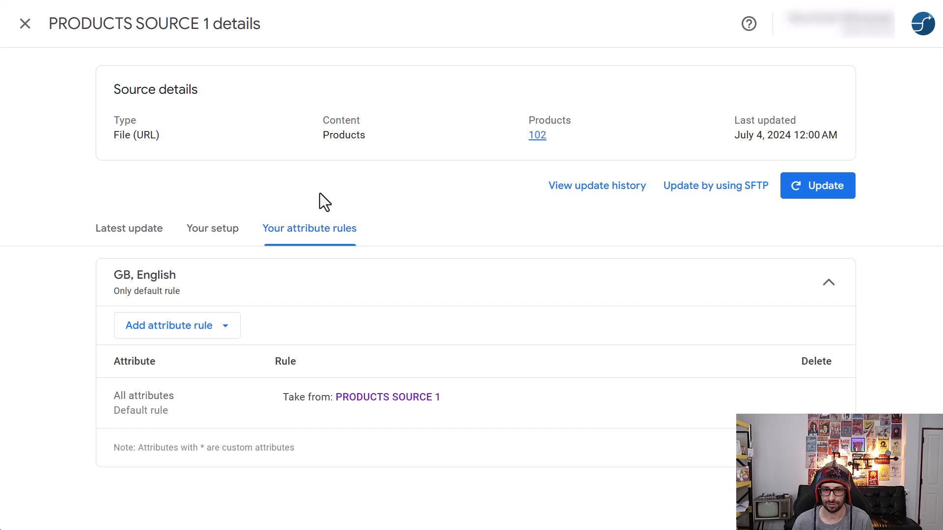
mouse_move(289, 200)
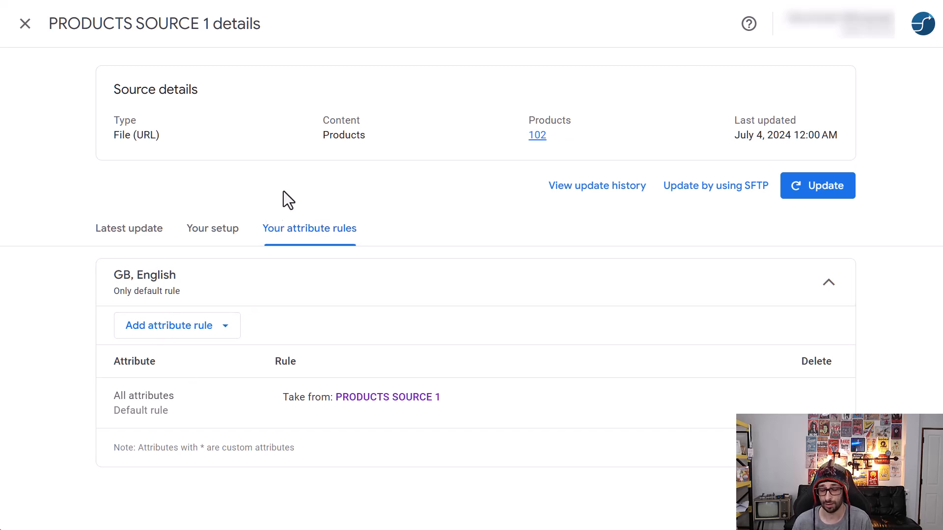